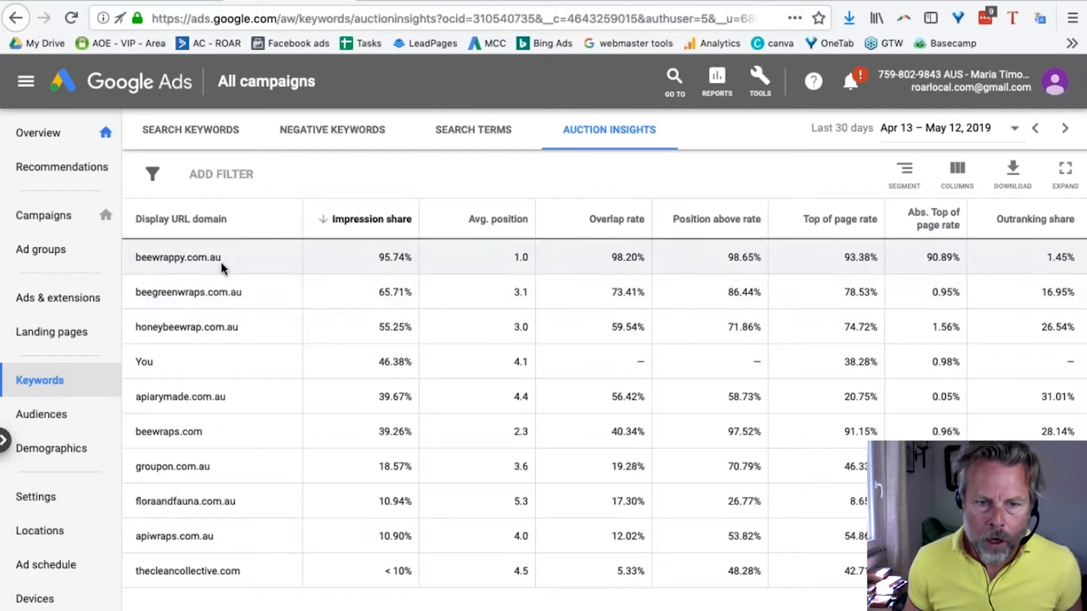
mouse_move(190, 327)
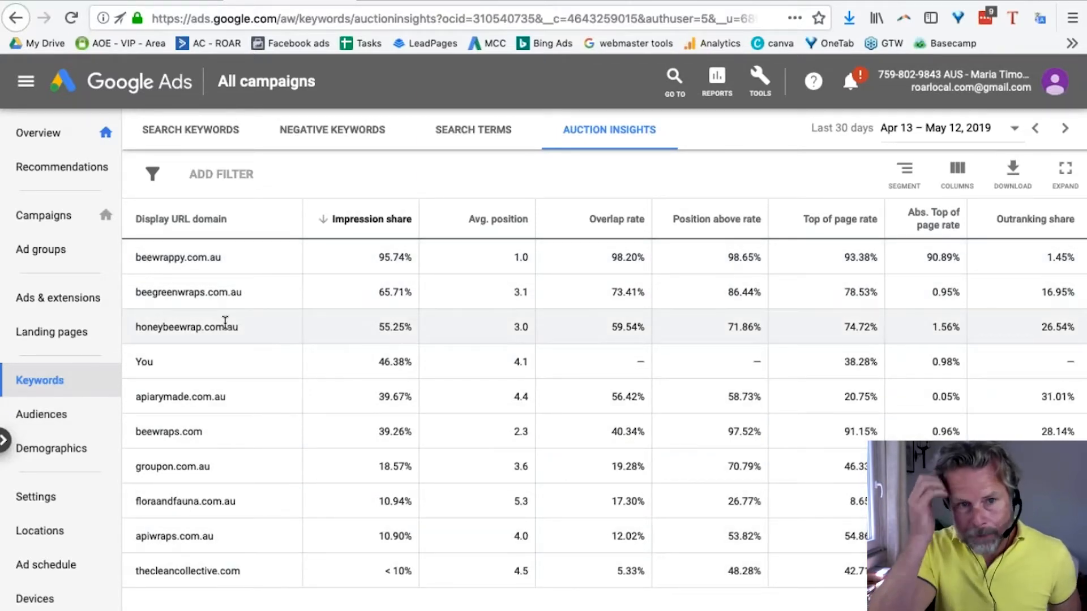
mouse_move(224, 260)
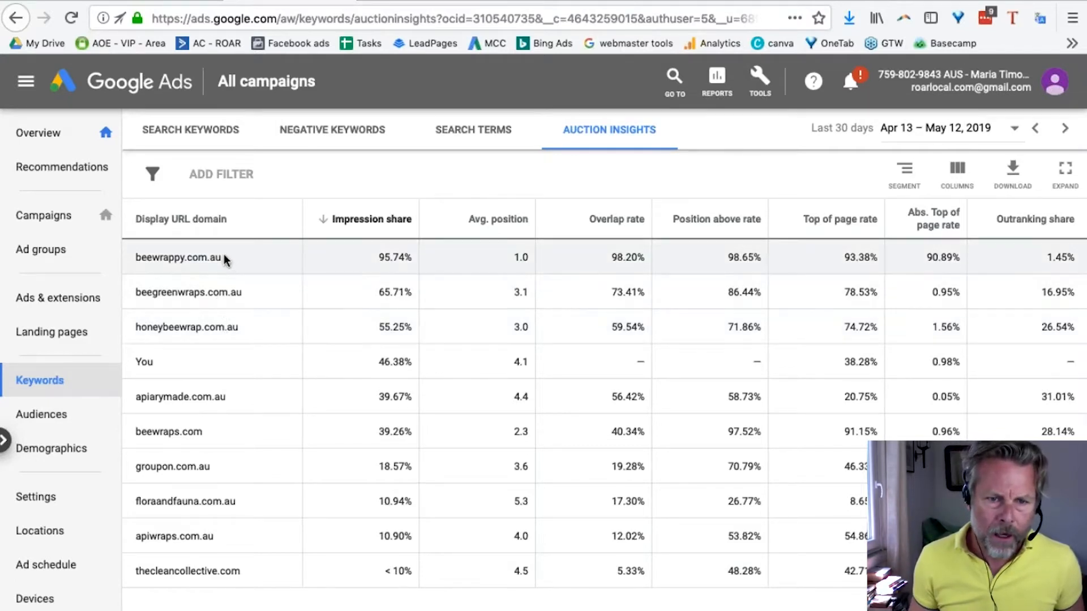
mouse_move(204, 360)
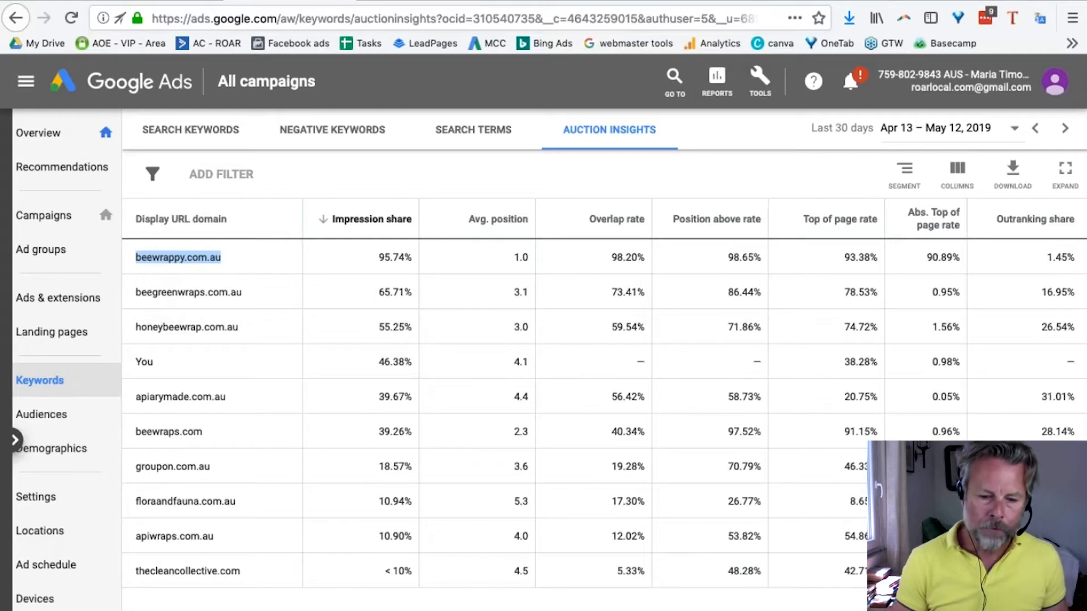
mouse_move(208, 251)
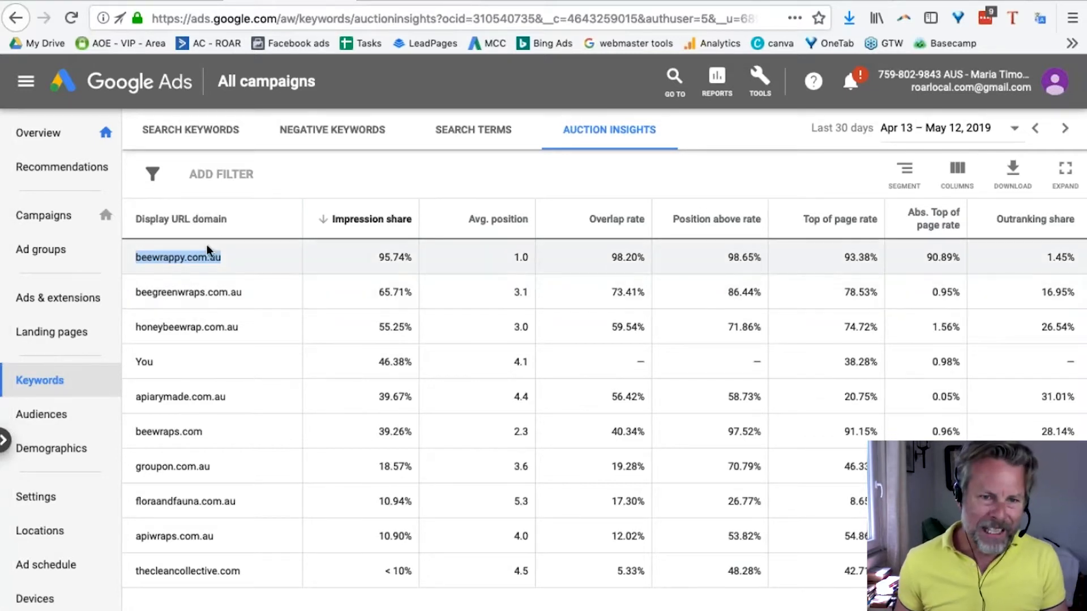
mouse_move(202, 258)
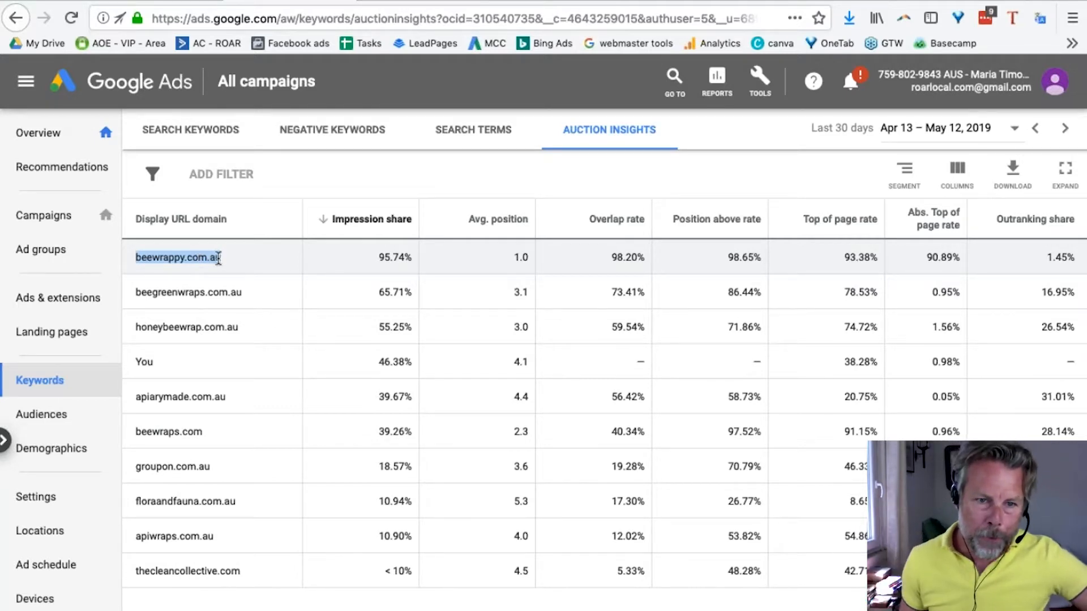
mouse_move(244, 268)
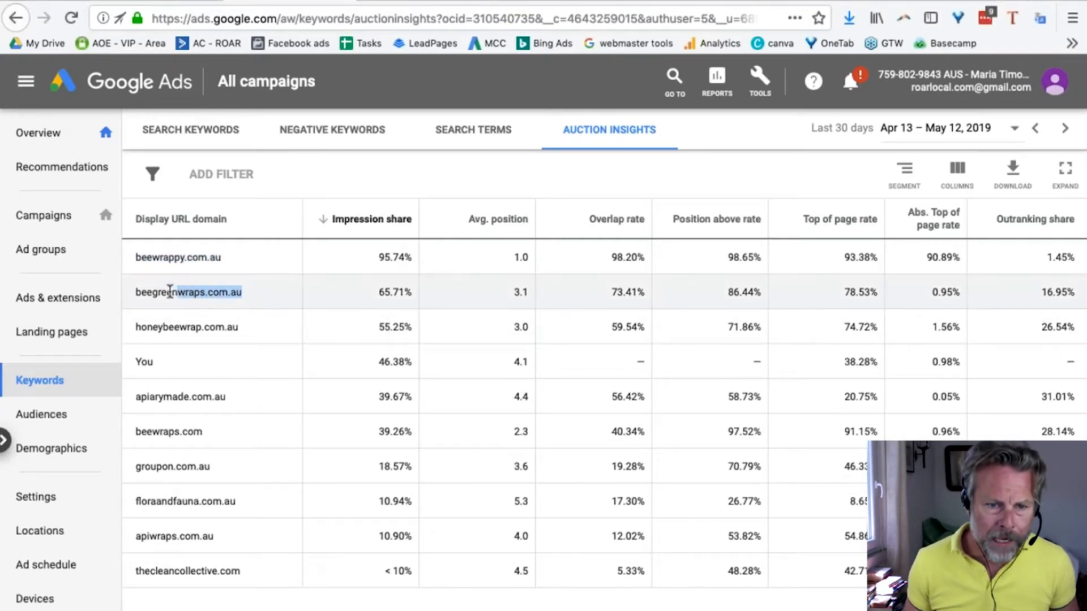
- Select the beegreenwraps.com.au competitor domain, then go to the Audiences page
double_click(188, 292)
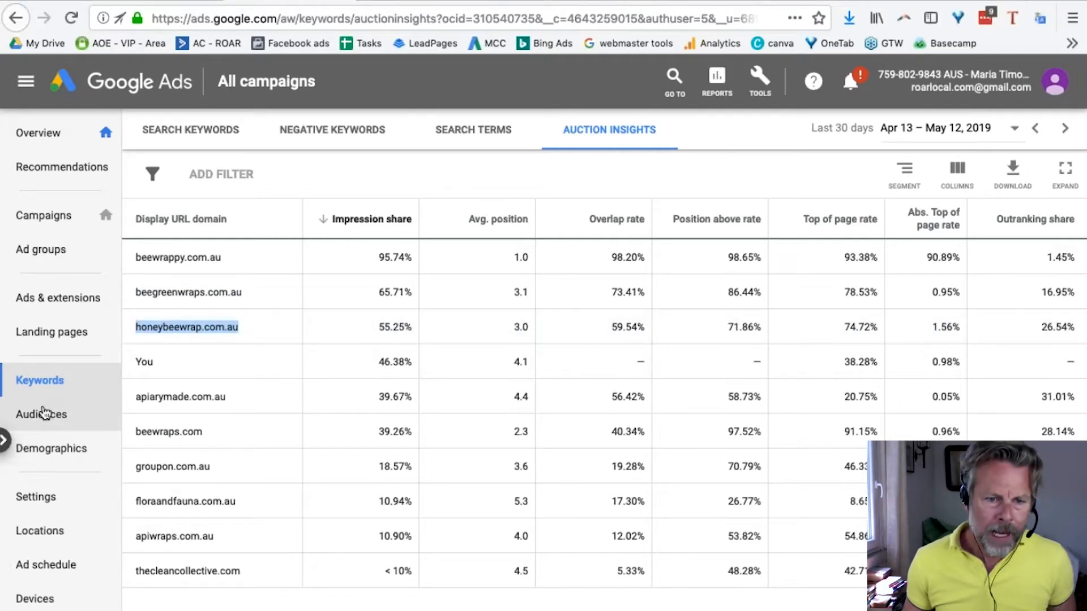
click(41, 414)
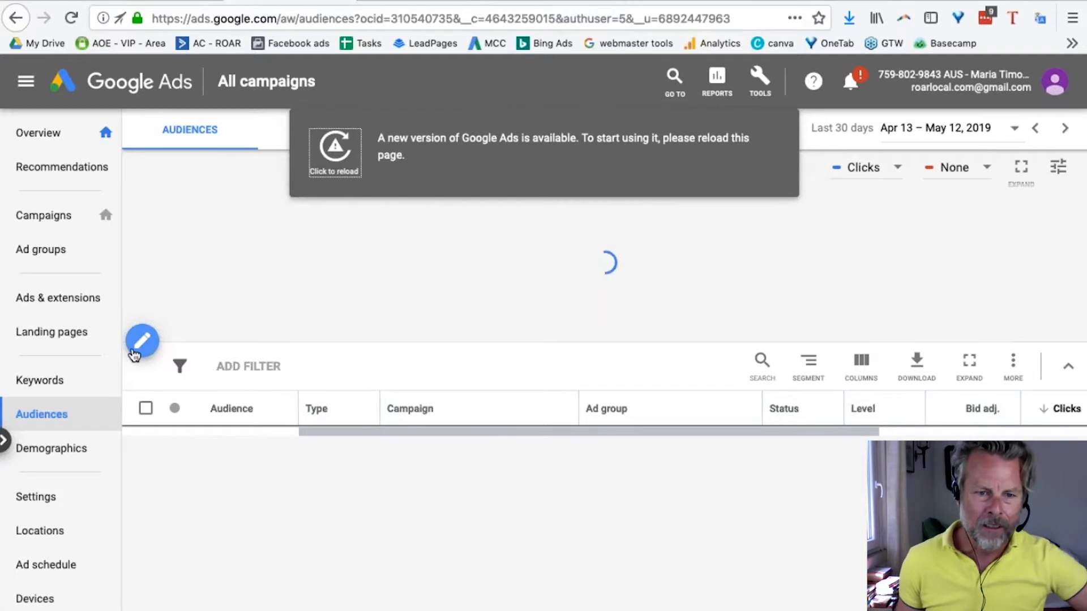
mouse_move(247, 374)
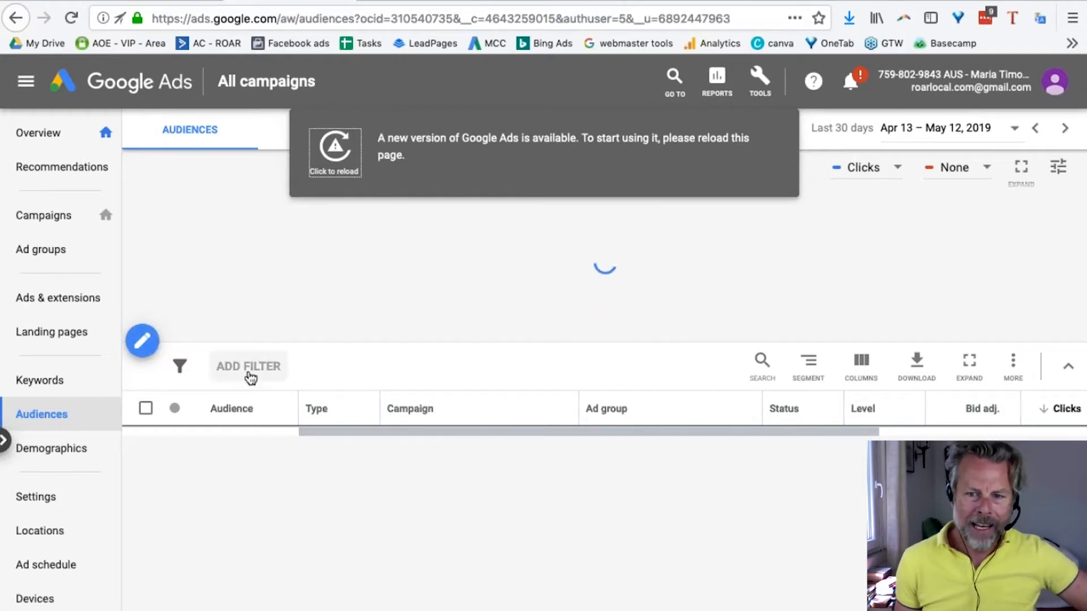
- Try campaign and ad group levels in the audience editor, then reload to the new Google Ads version
click(142, 341)
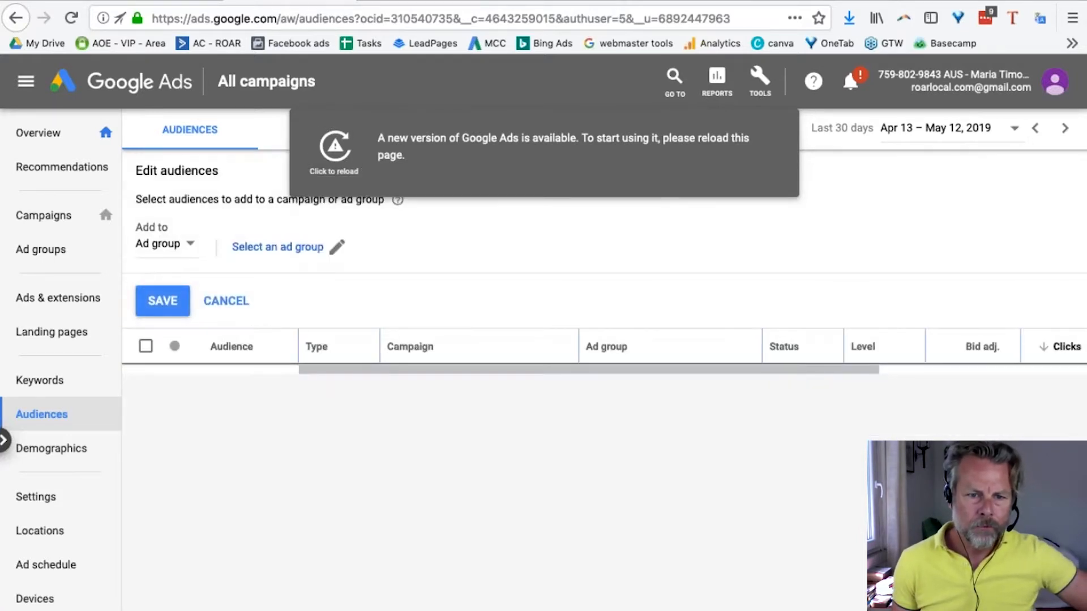
click(165, 244)
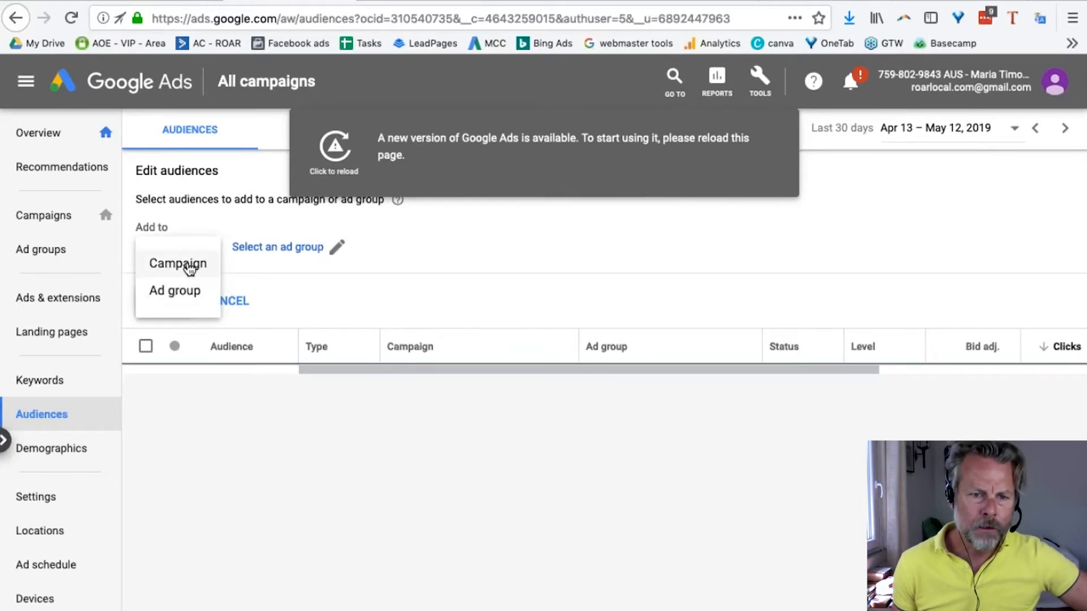
click(177, 263)
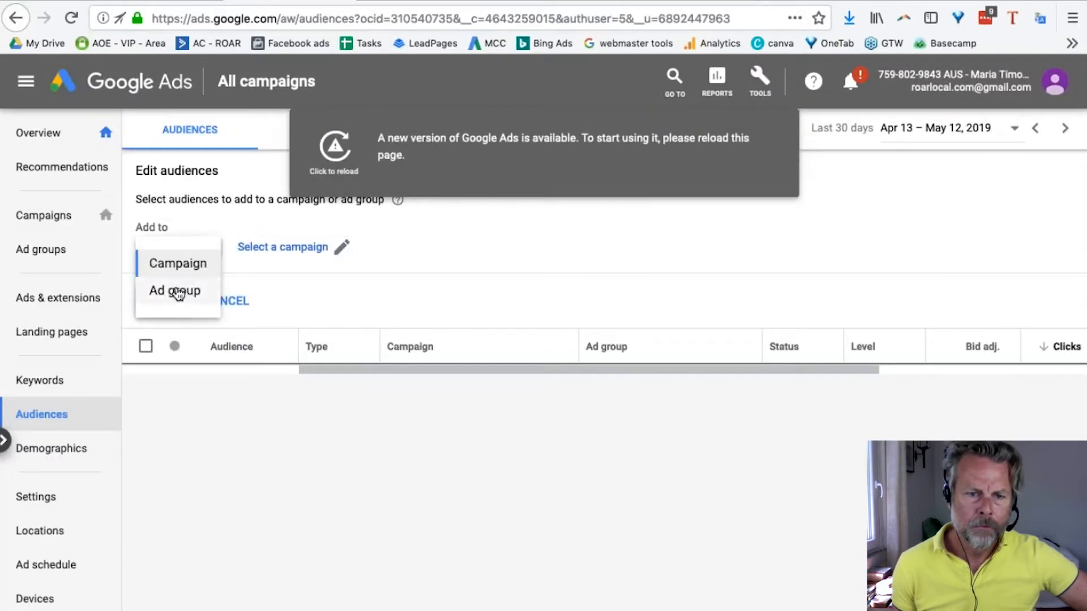
click(174, 291)
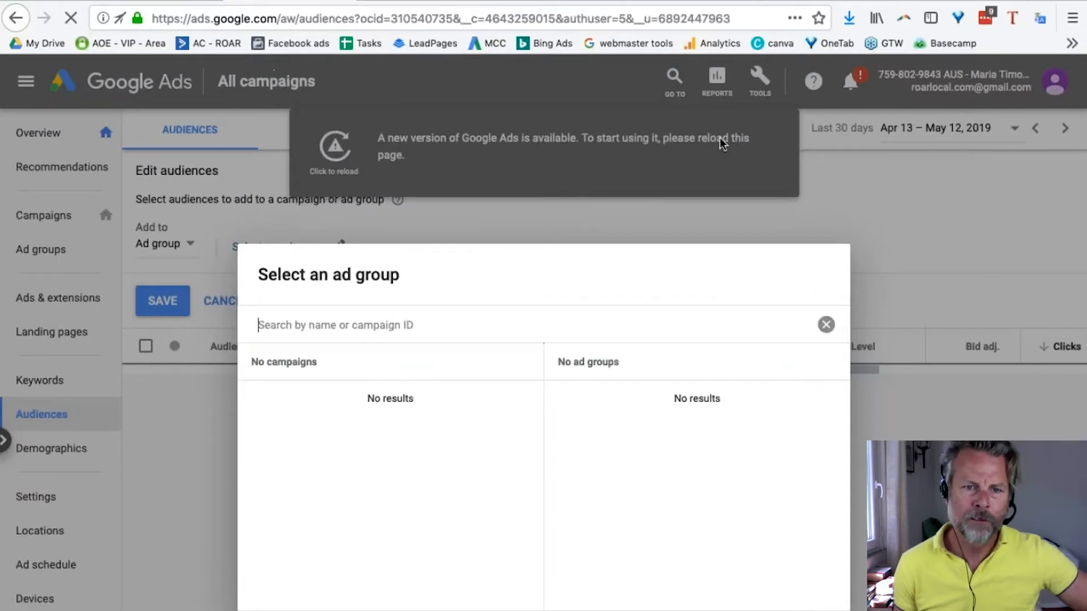
click(333, 153)
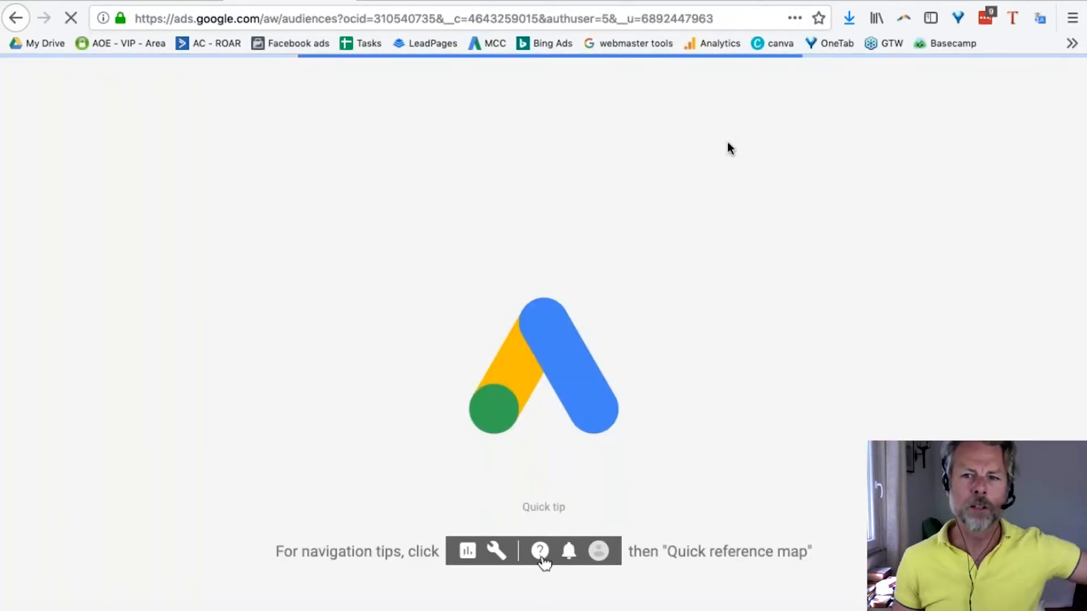
mouse_move(464, 275)
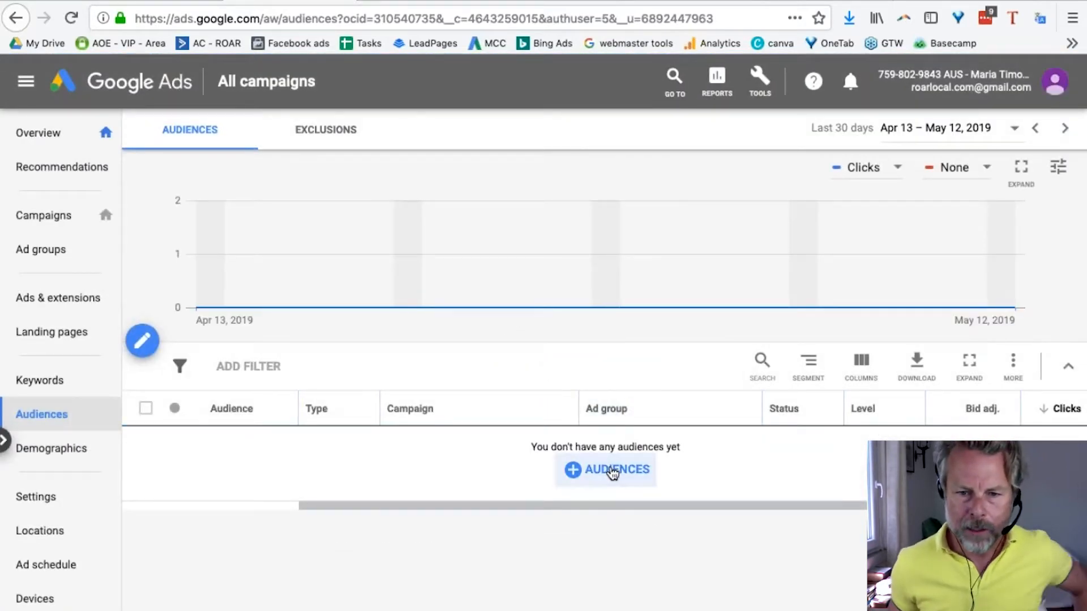
- Set new audiences to be added to Beeswax Wraps | Search > Ad group 1
click(604, 469)
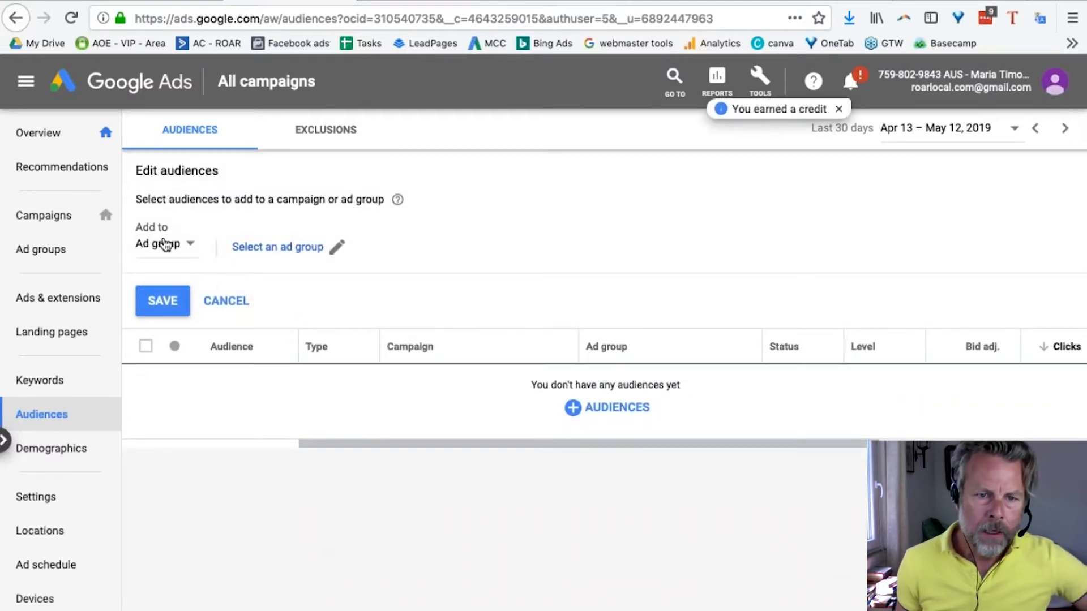
click(164, 243)
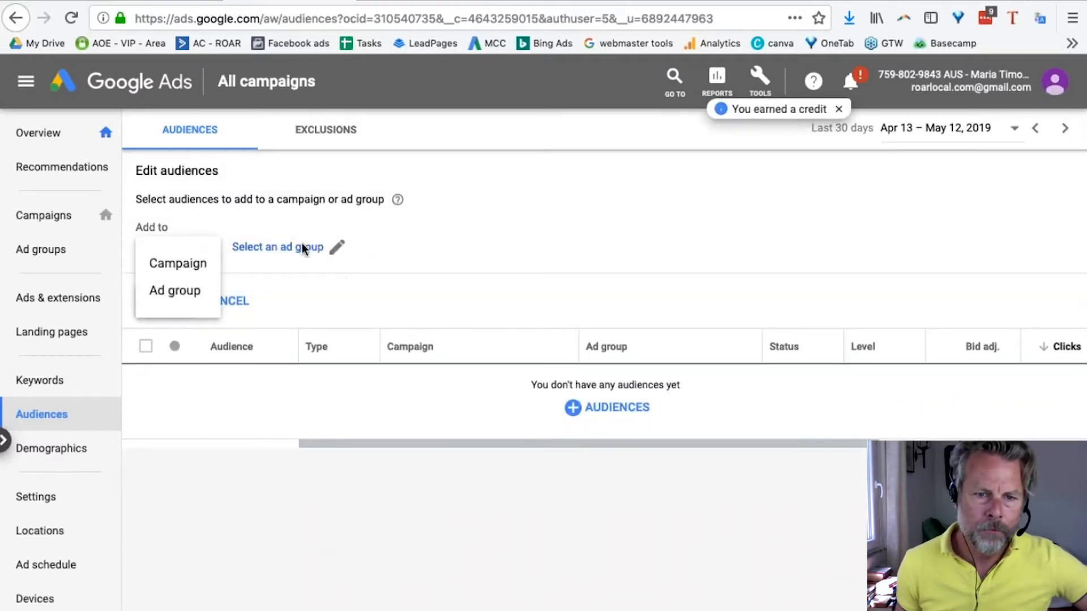
click(175, 290)
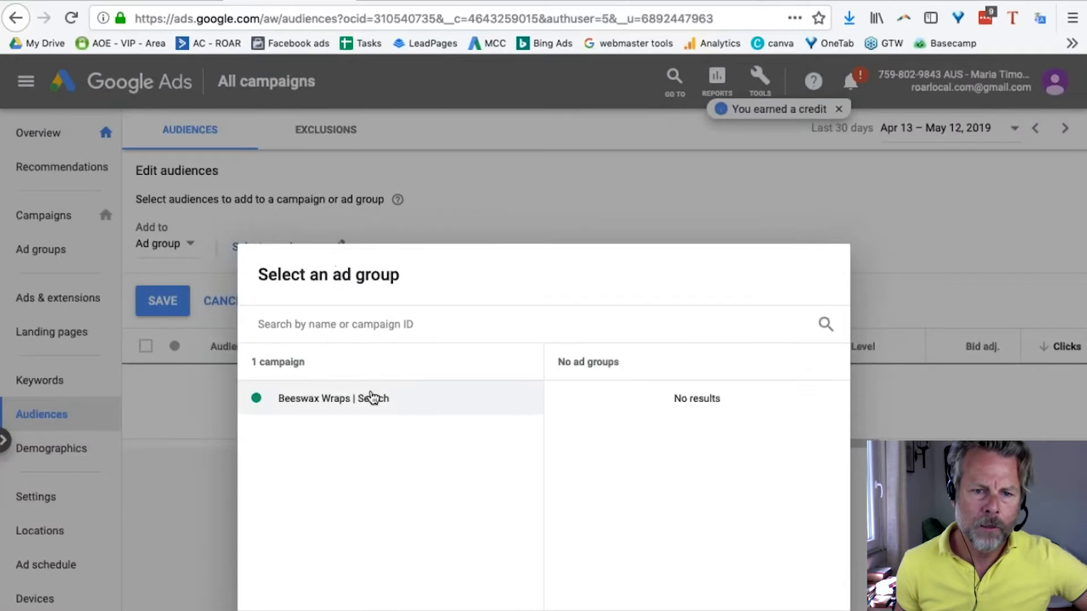
click(333, 398)
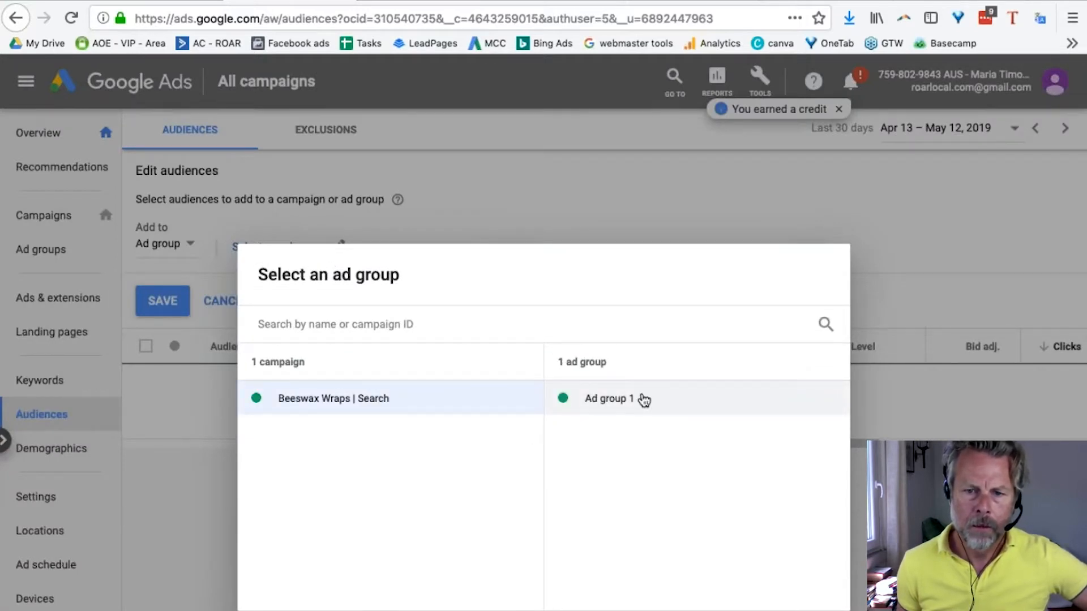
click(609, 398)
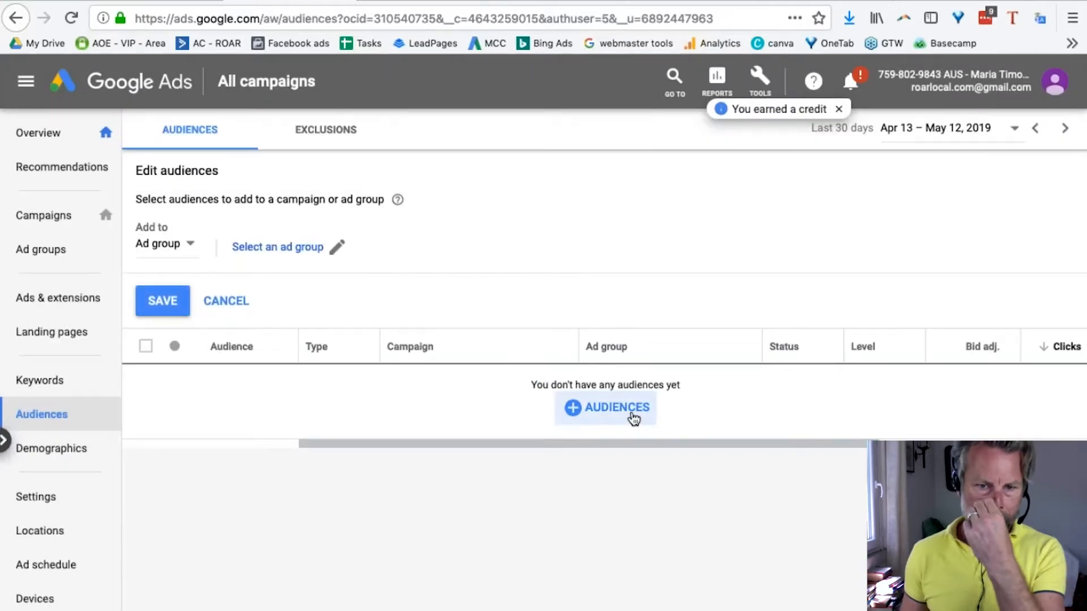
mouse_move(289, 247)
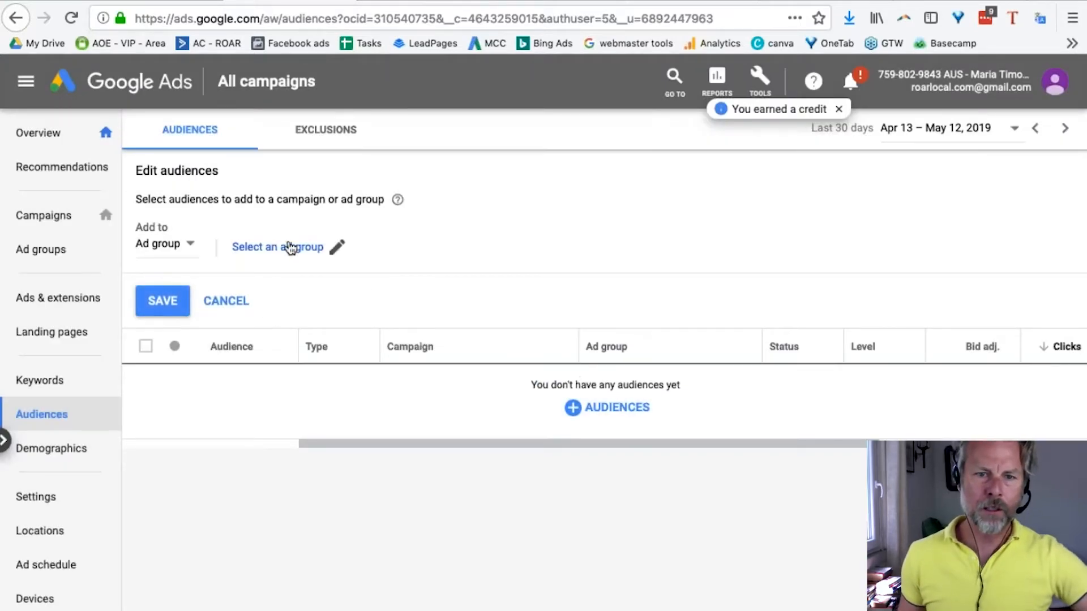
click(277, 247)
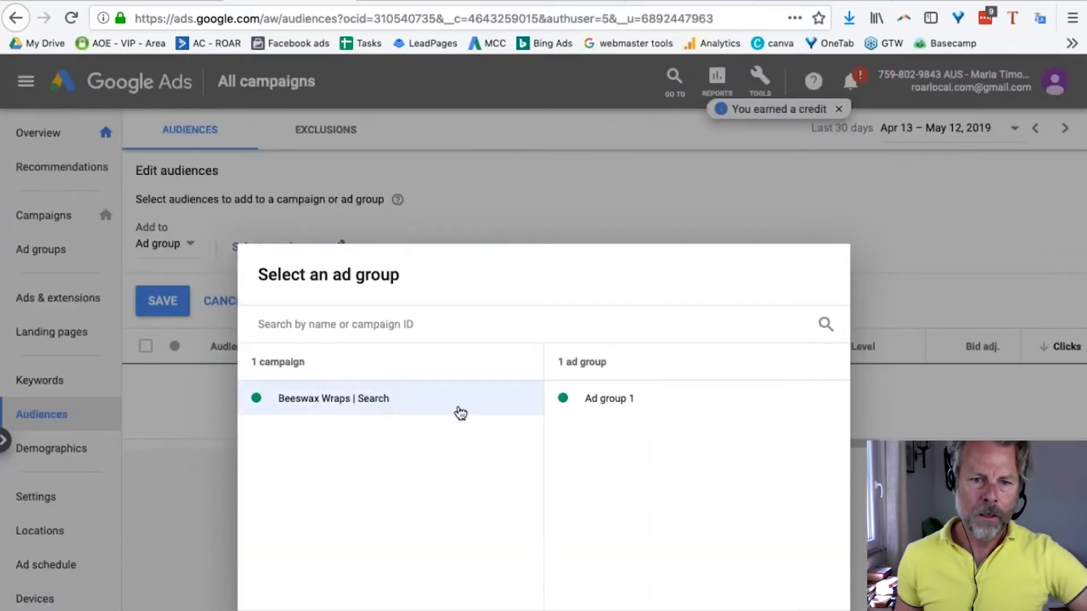
click(608, 398)
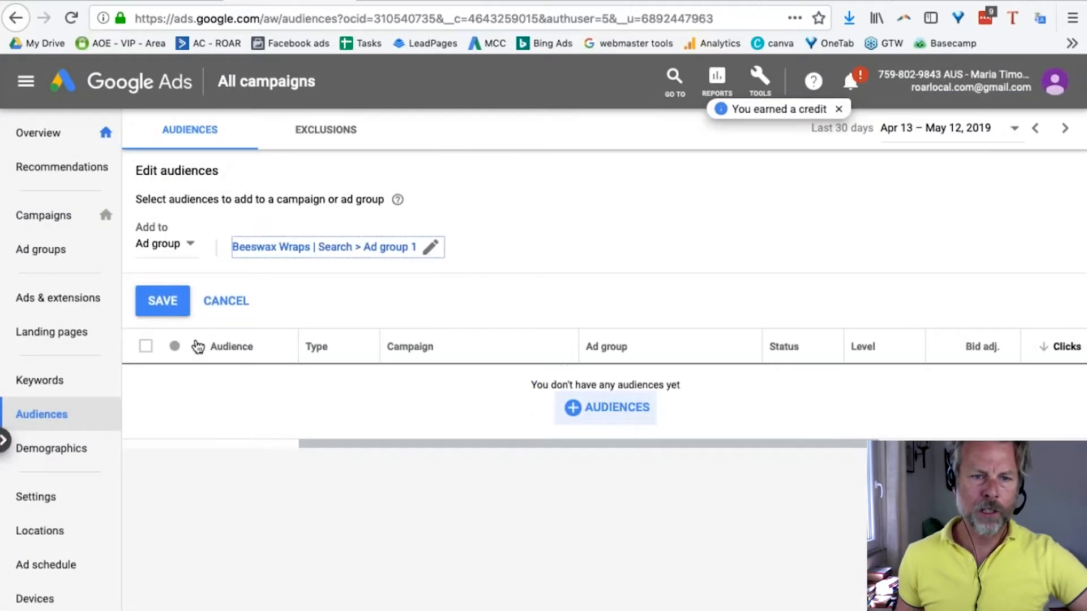
- Open Ad group 1's audience picker and choose Targeting over Observation
click(605, 408)
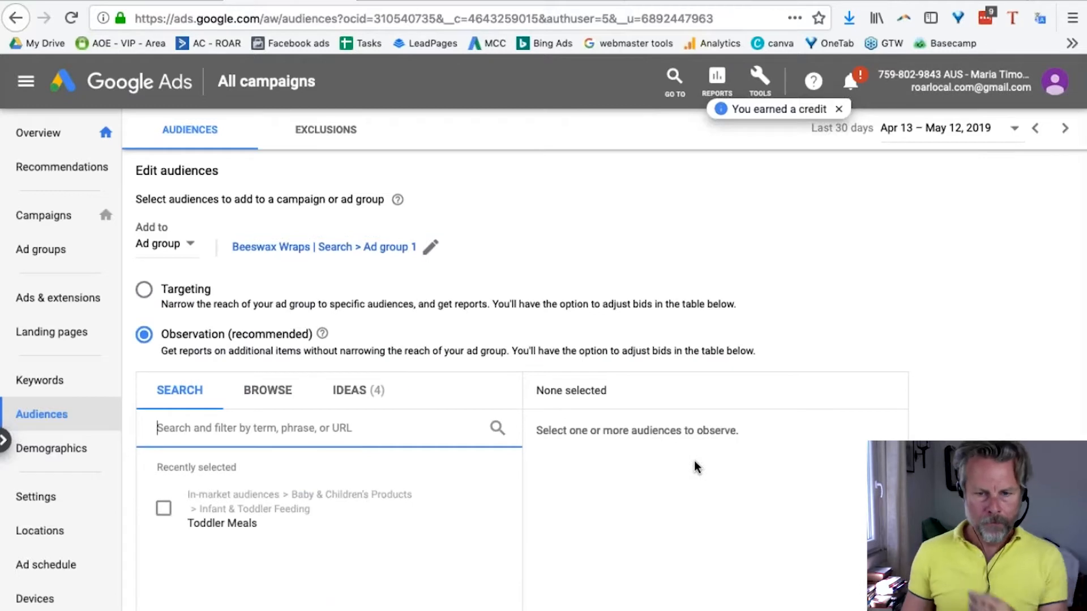
mouse_move(201, 310)
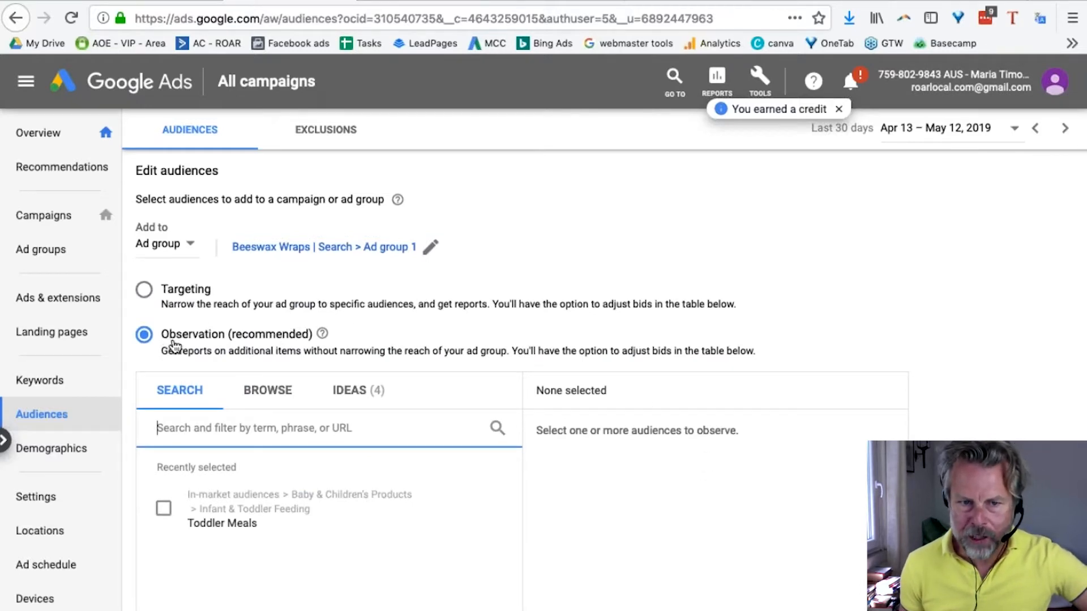
mouse_move(277, 339)
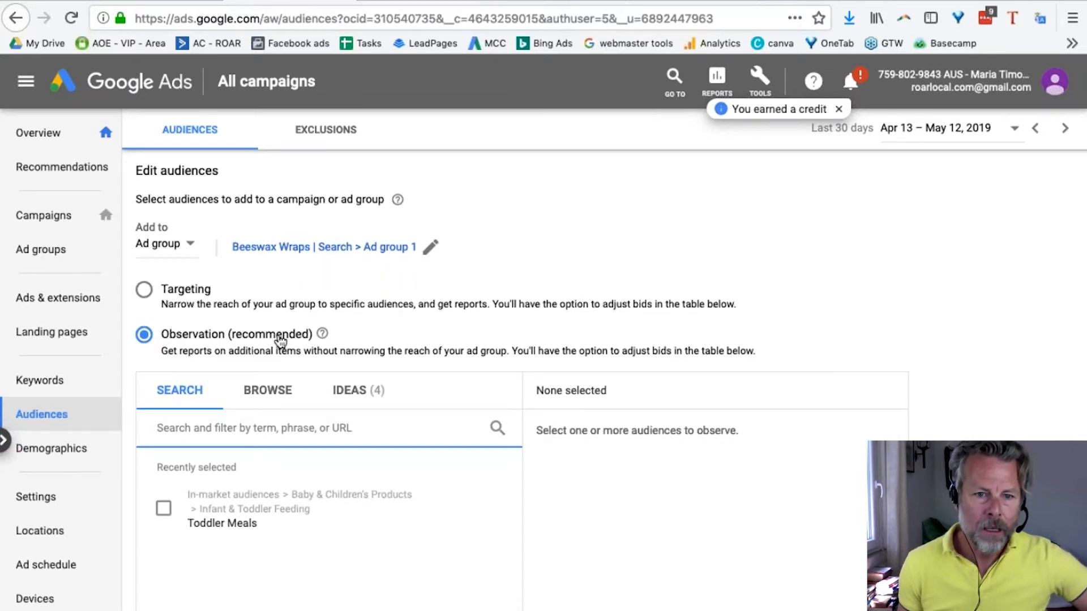
click(143, 290)
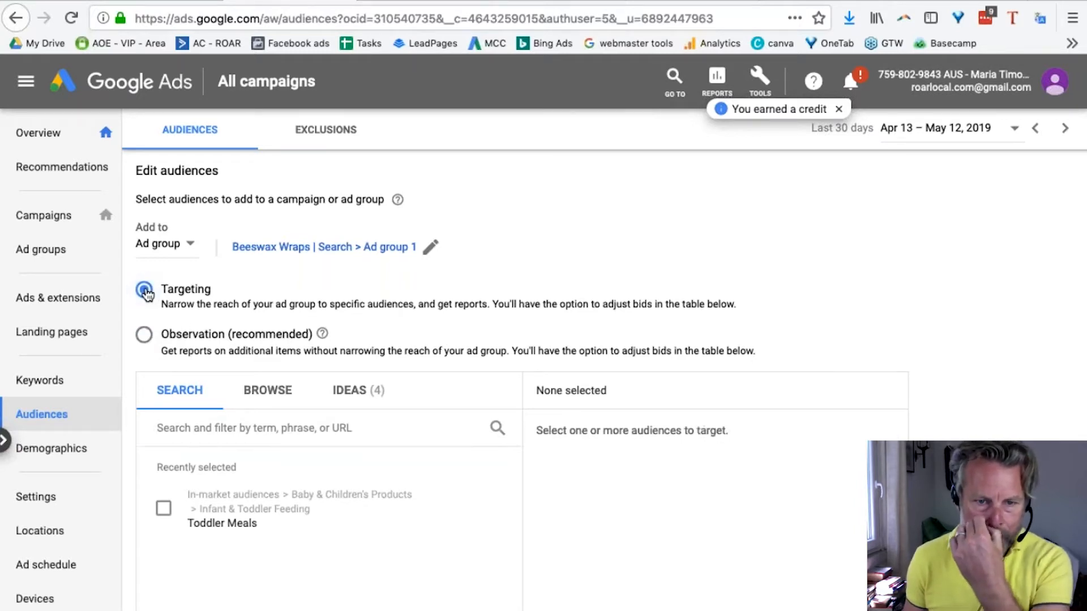
click(143, 289)
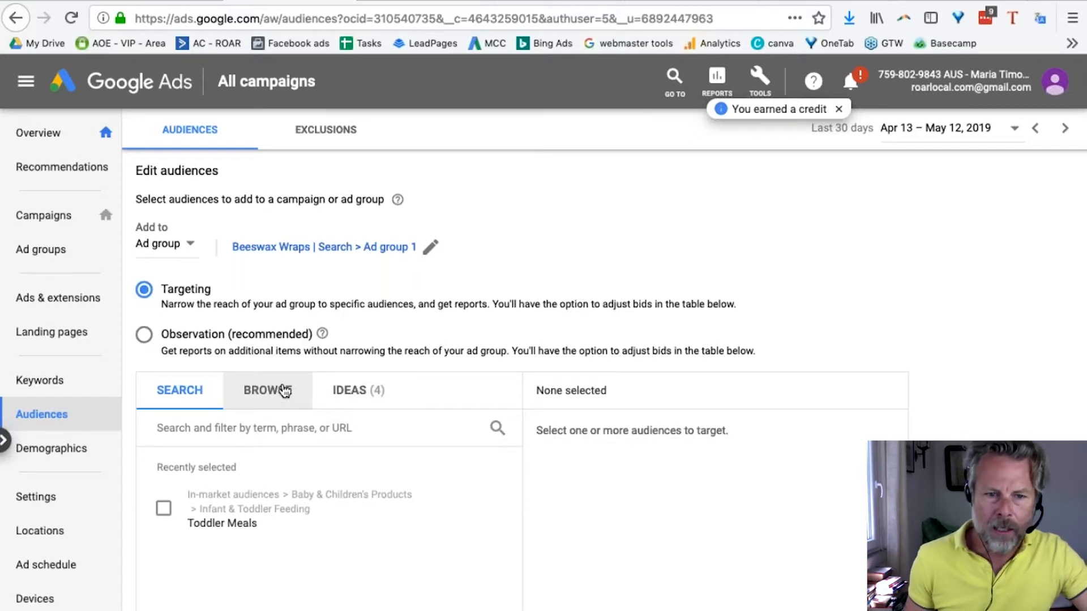
click(311, 428)
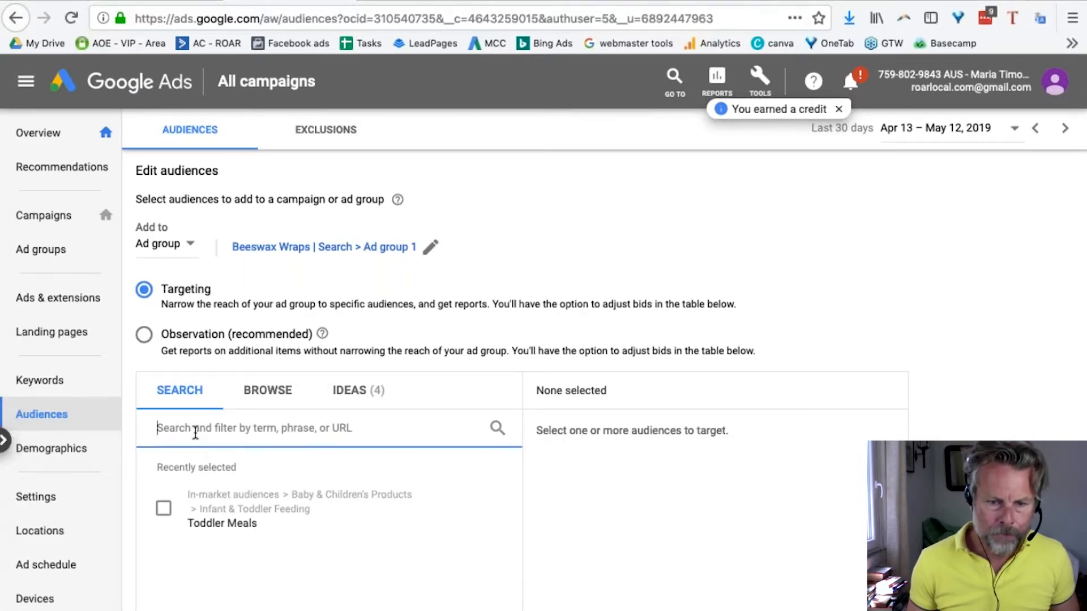
- Search audiences for beewrappy.com.au and tick all 8 actively-researching in-market audiences
text(beewrappy.com.au)
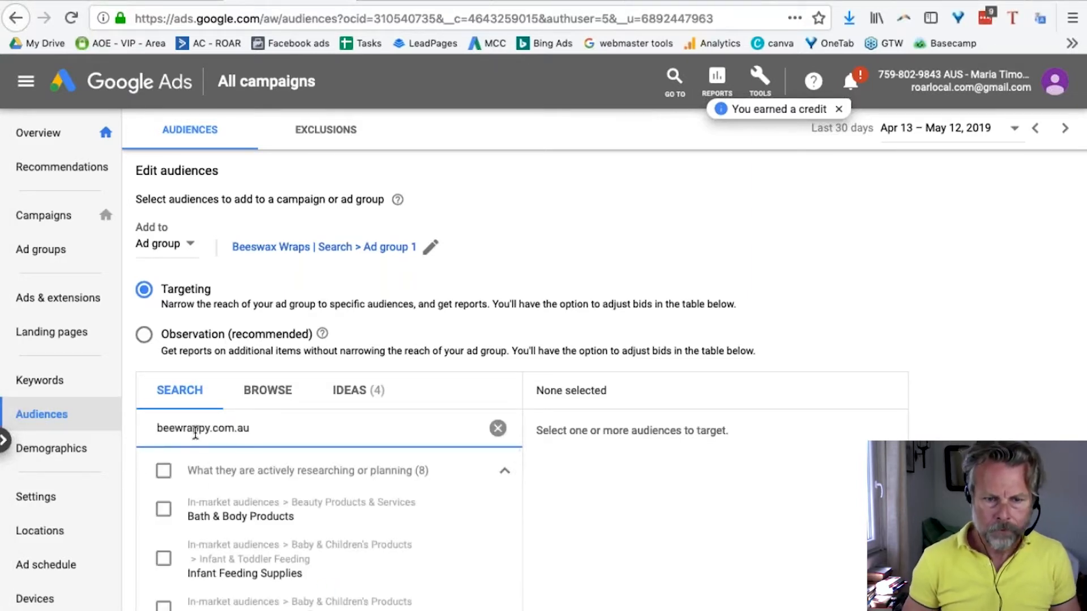
text(beewrappy.com.au)
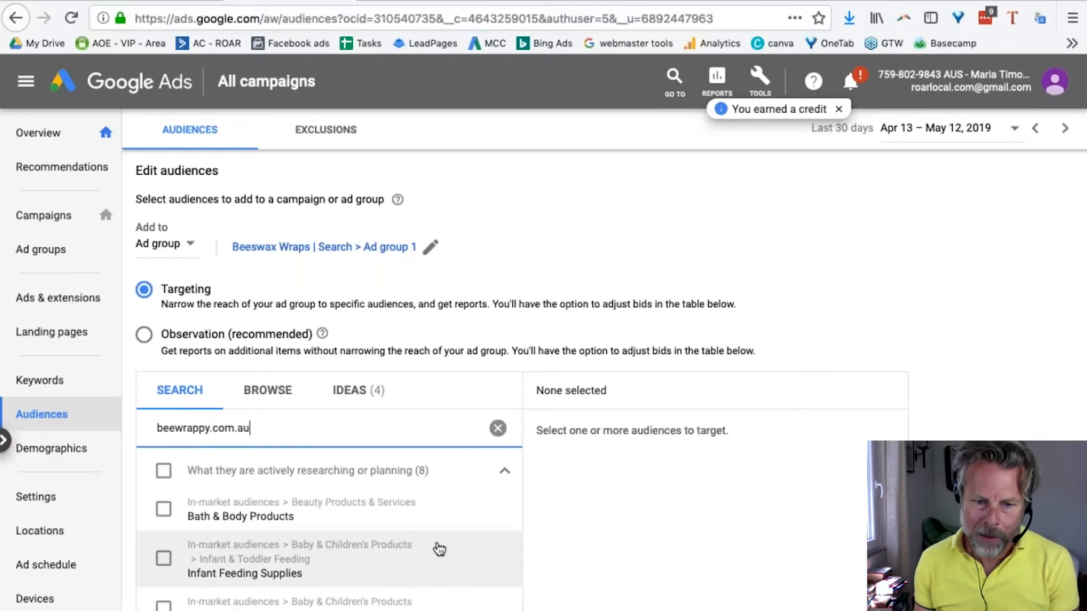
scroll(down, 3)
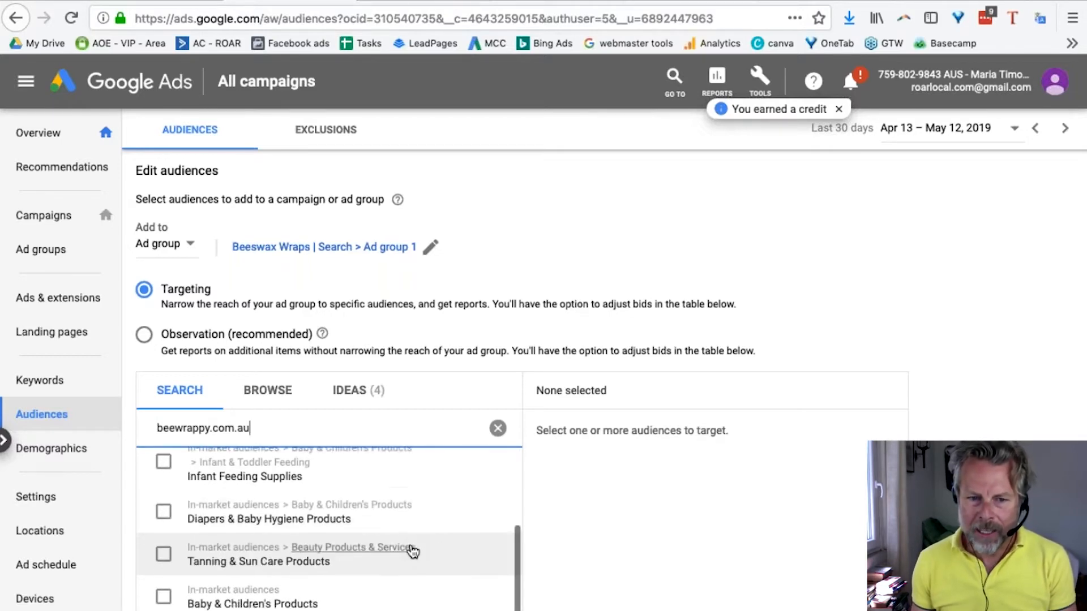
scroll(up, 3)
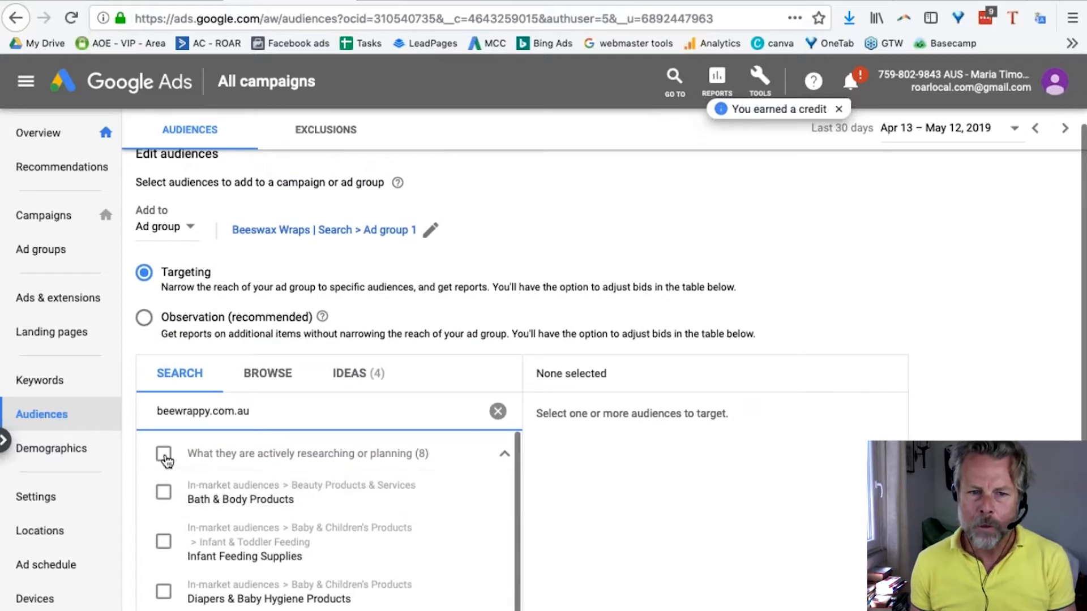
click(164, 453)
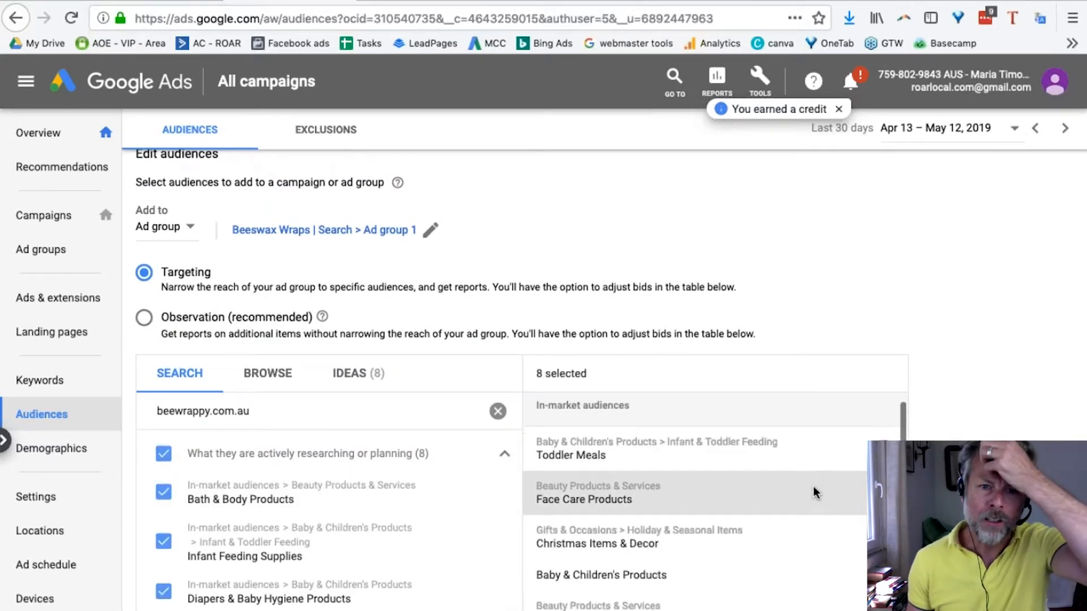
scroll(down, 3)
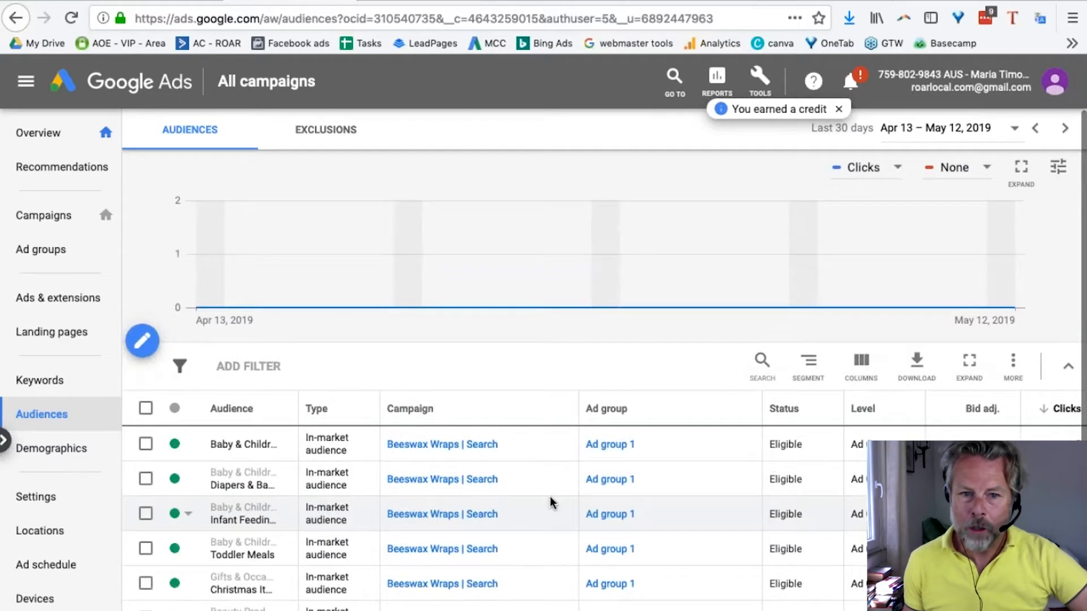
mouse_move(728, 437)
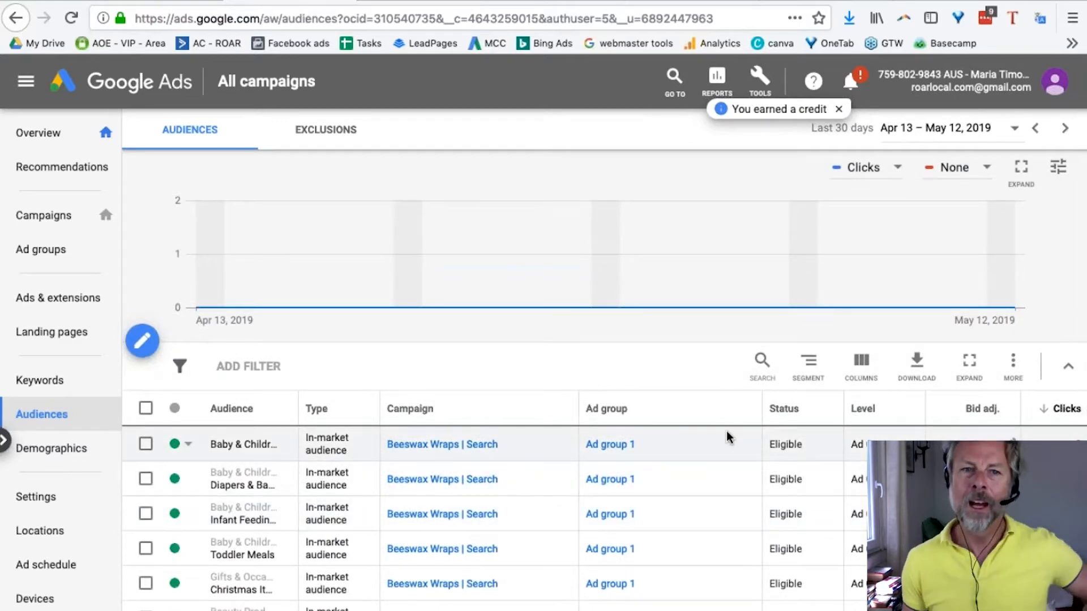
- Scroll the audience table to review the eight in-market audiences eligible for Ad group 1
scroll(down, 3)
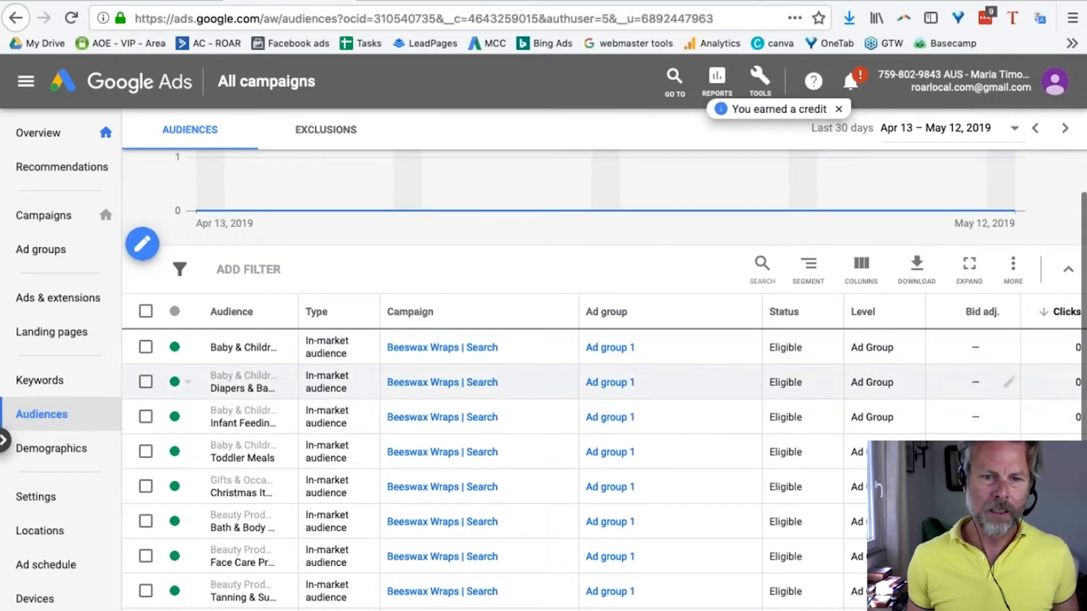
mouse_move(443, 382)
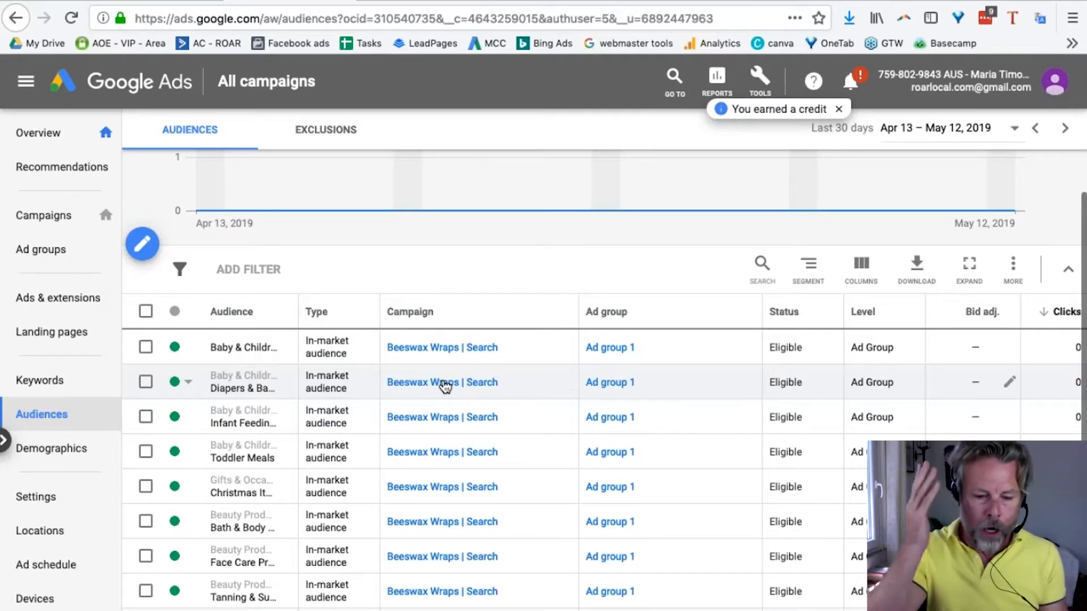
- Reopen the audience editor for Ad group 1 and search ideas for beegreenwraps.com.au
click(143, 245)
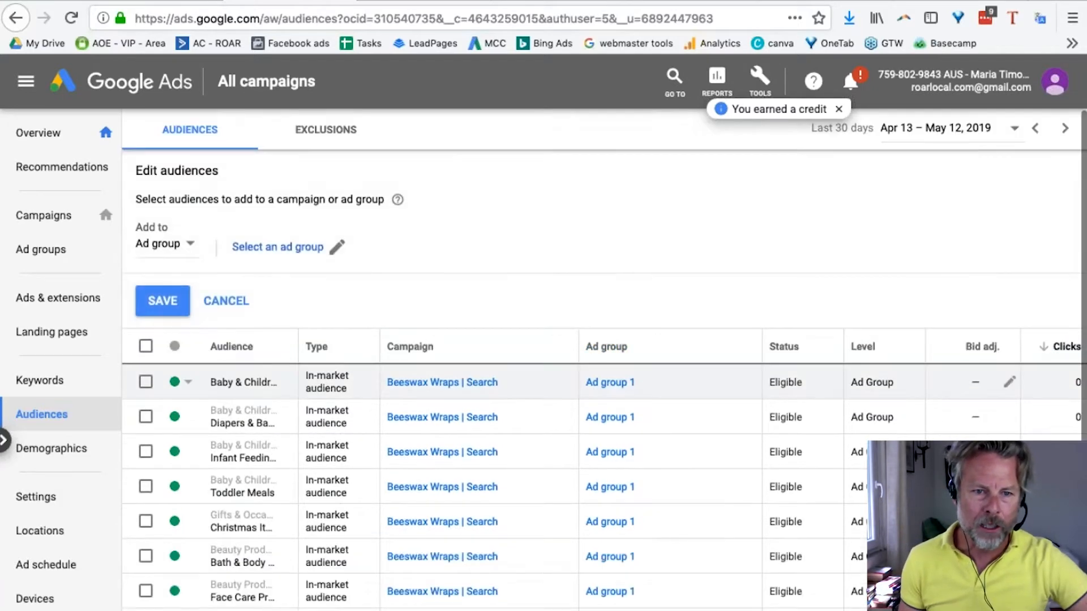
click(277, 247)
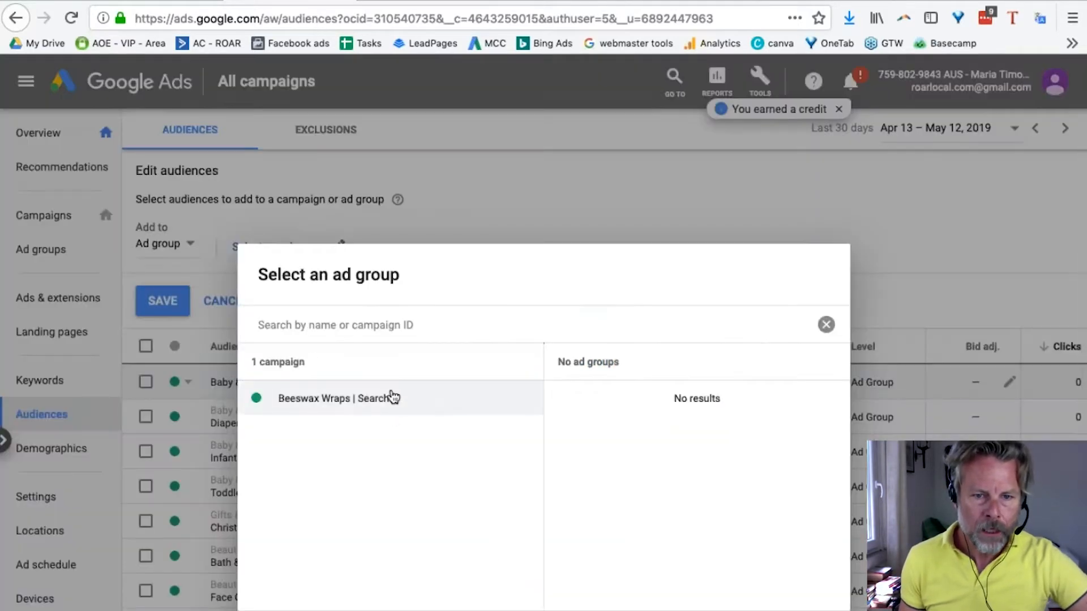
click(333, 398)
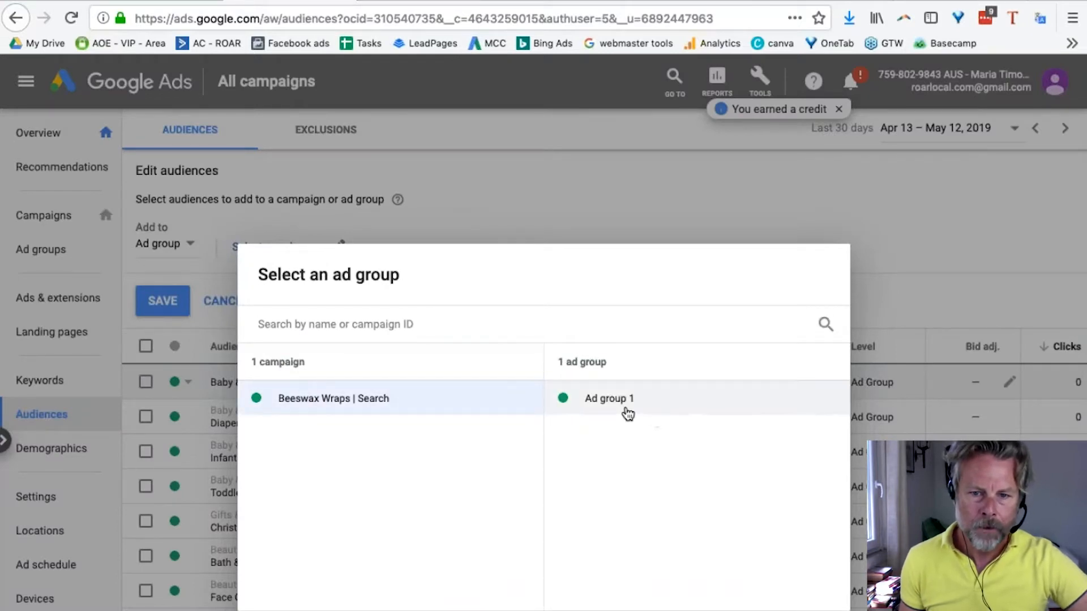
click(608, 398)
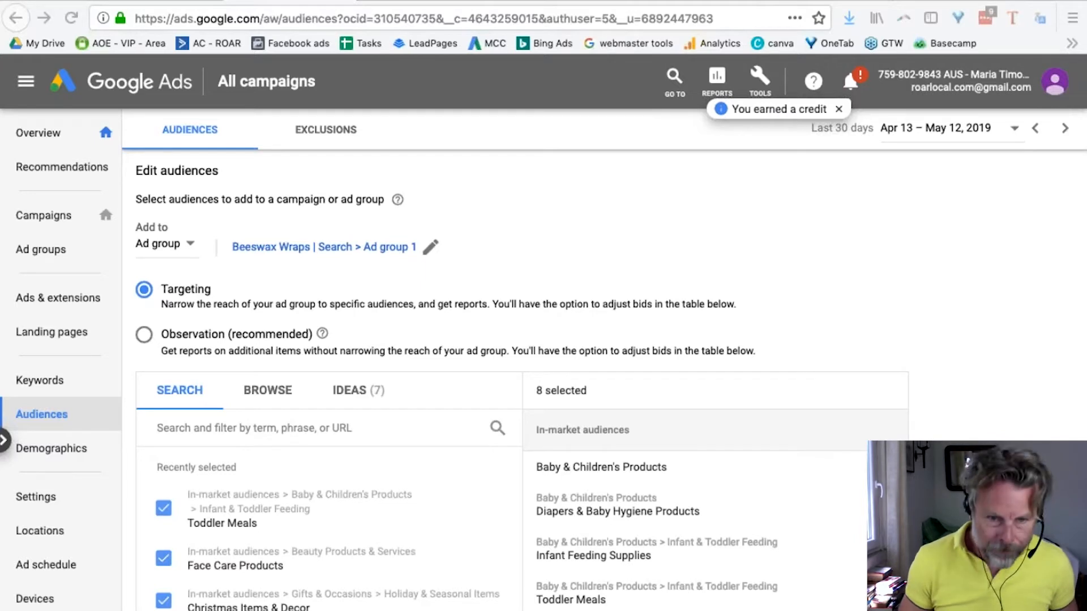
click(319, 428)
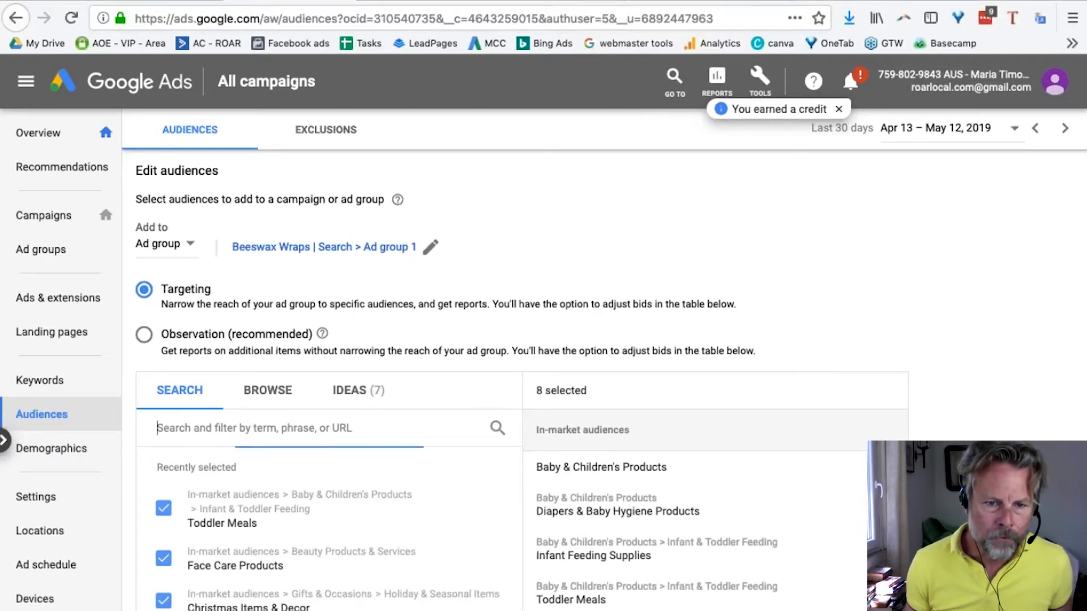
text(beegreenwraps.com.au)
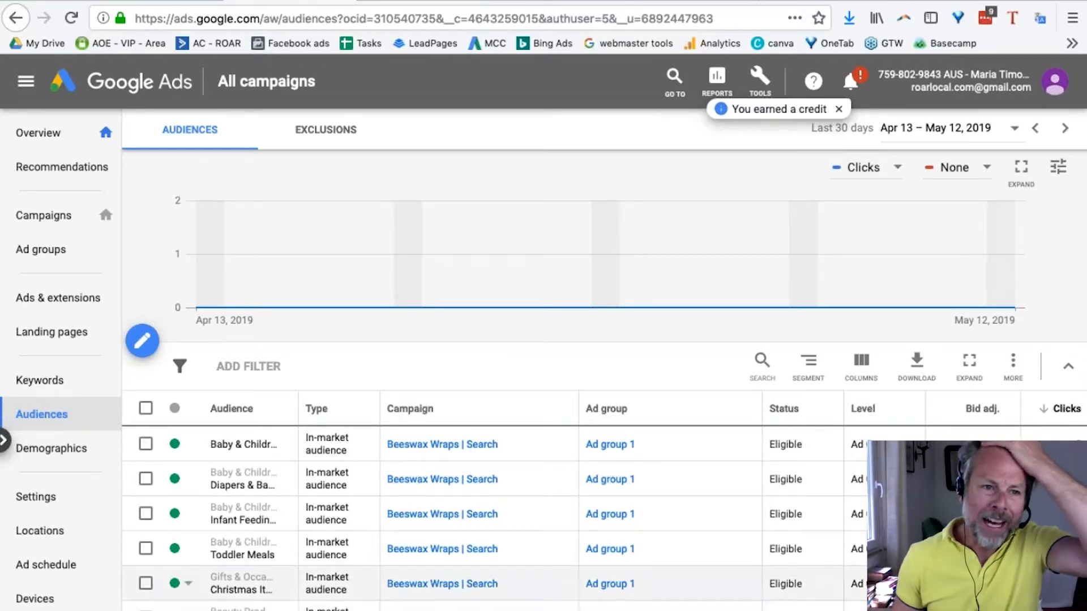
mouse_move(450, 370)
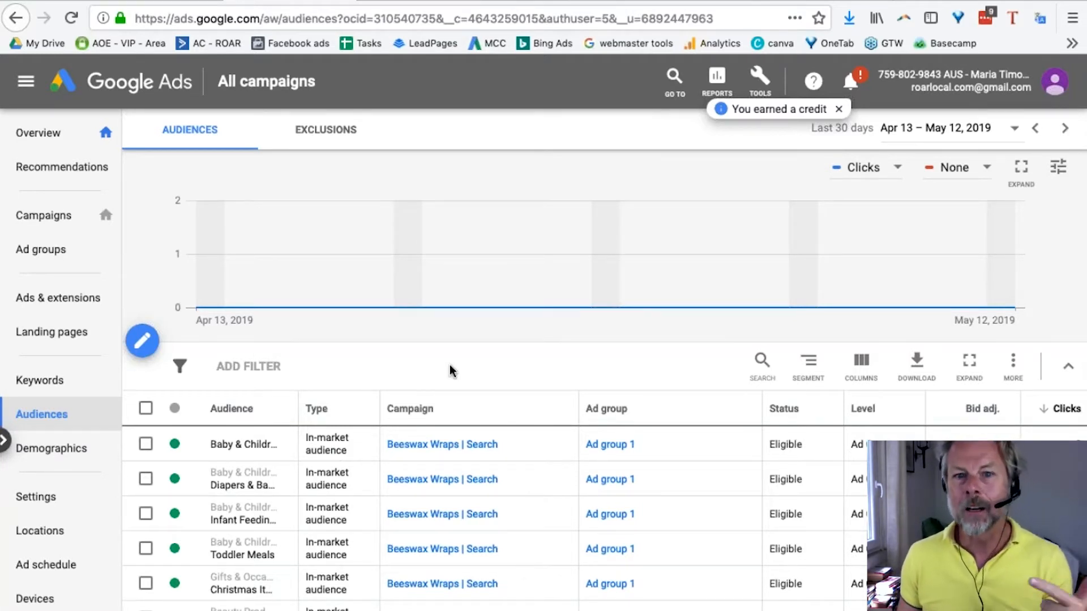
mouse_move(500, 397)
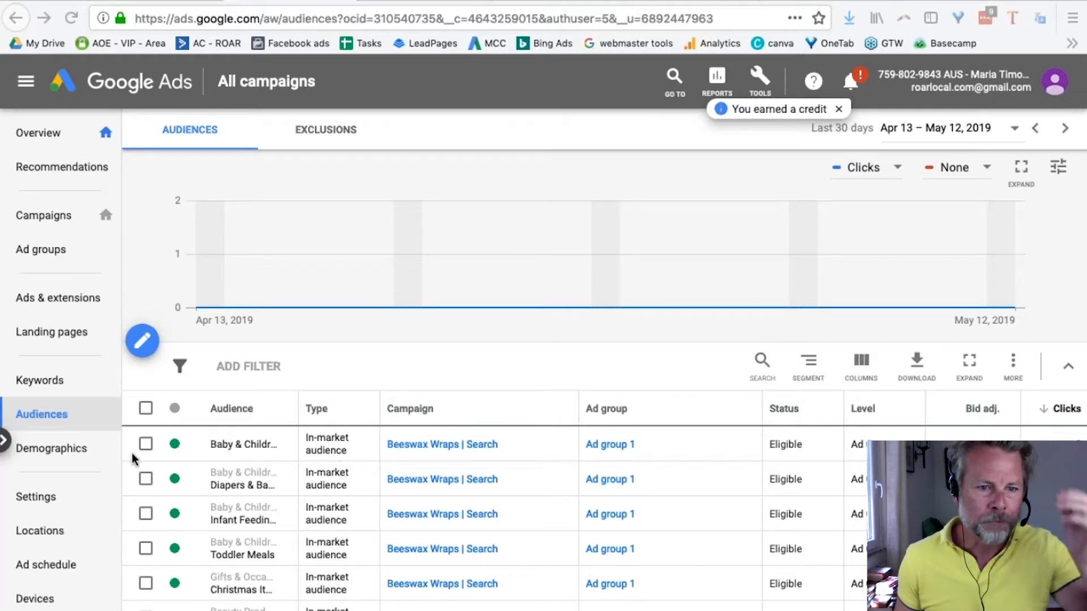
mouse_move(65, 441)
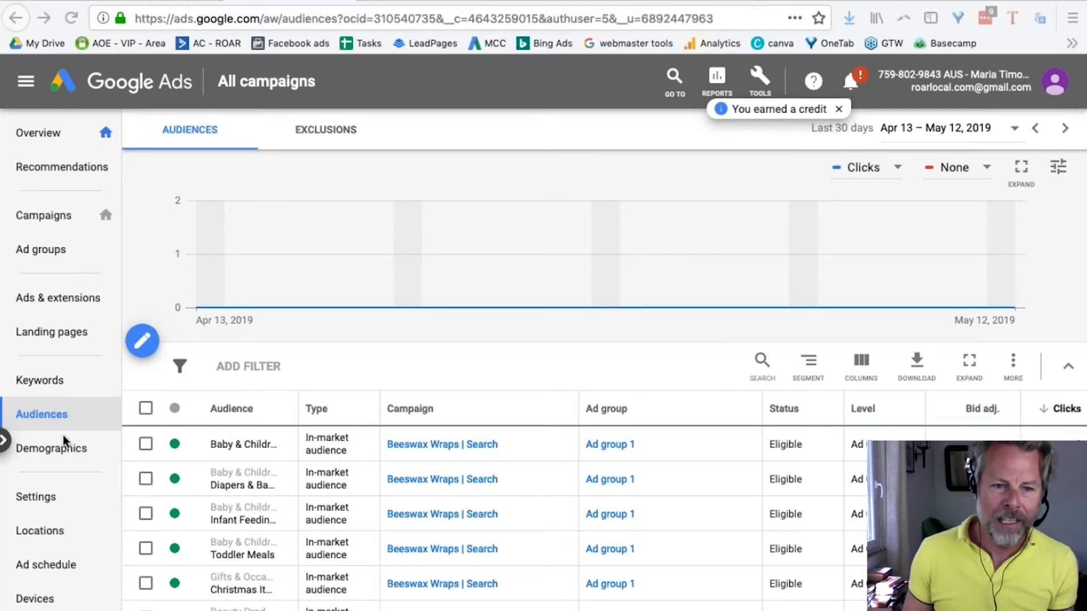
- Open Demographics to view Ad group 1's clicks and impressions by age group
click(51, 448)
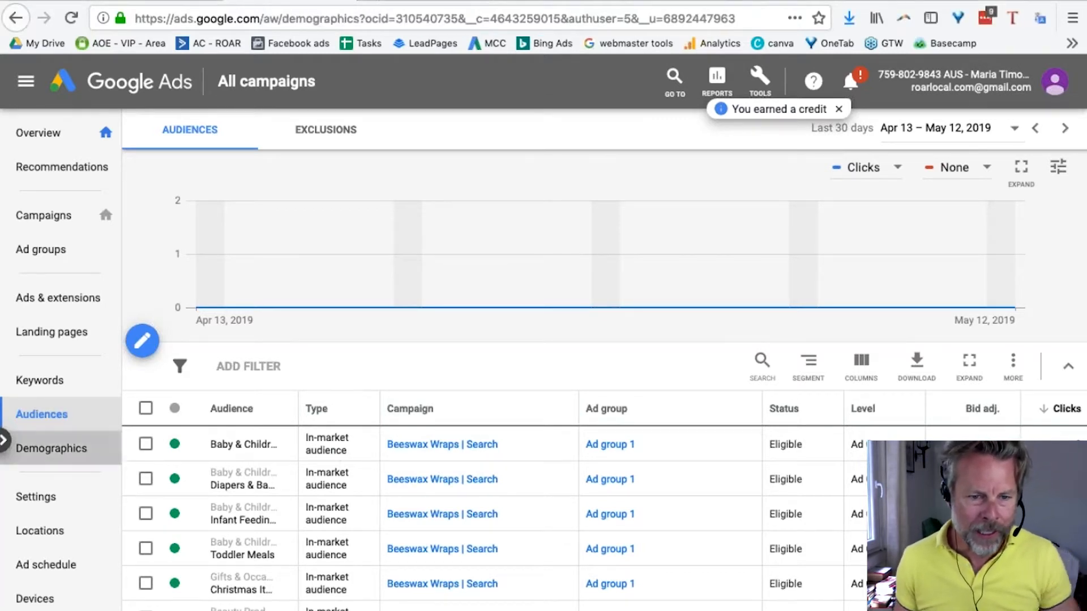
click(51, 448)
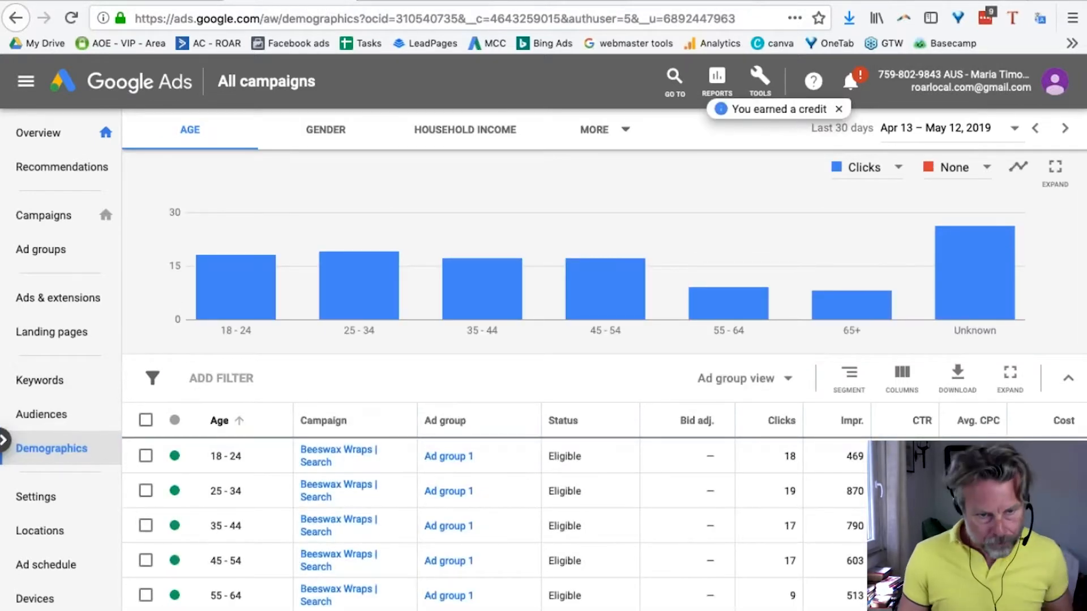
mouse_move(745, 431)
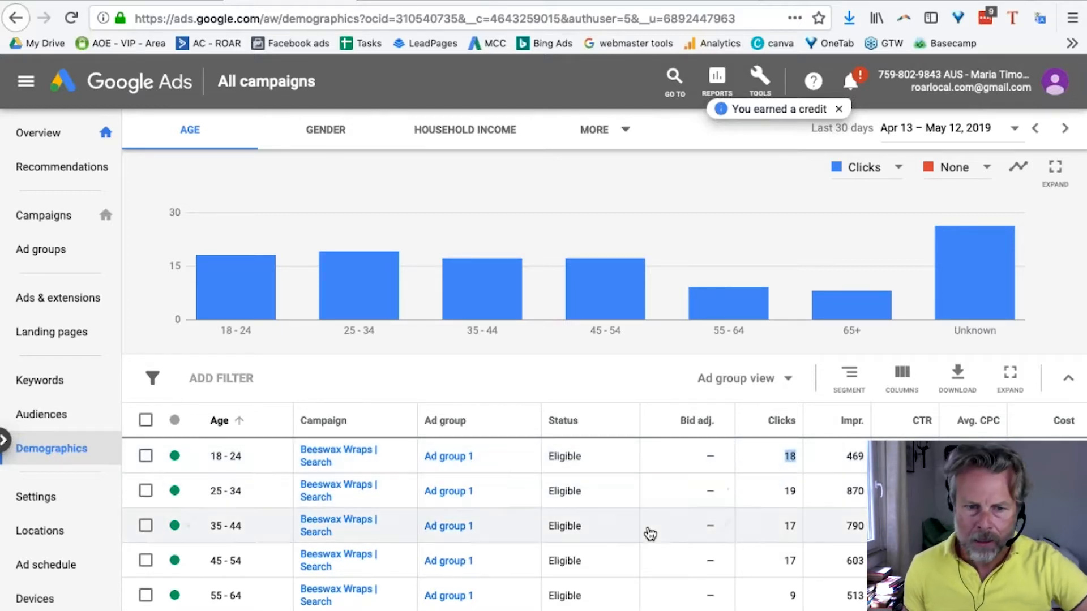
mouse_move(803, 524)
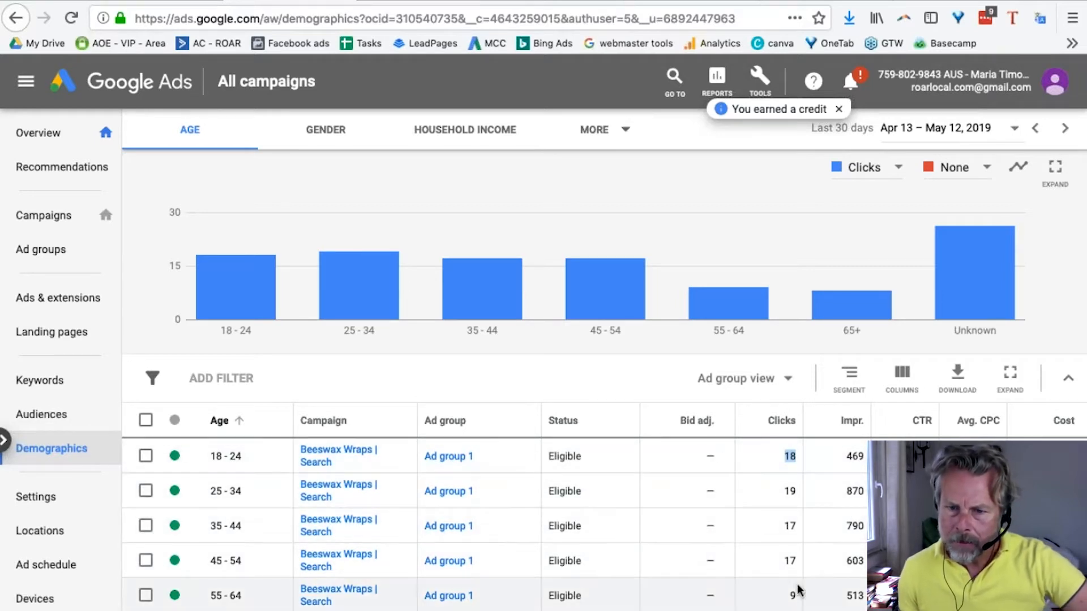
mouse_move(252, 561)
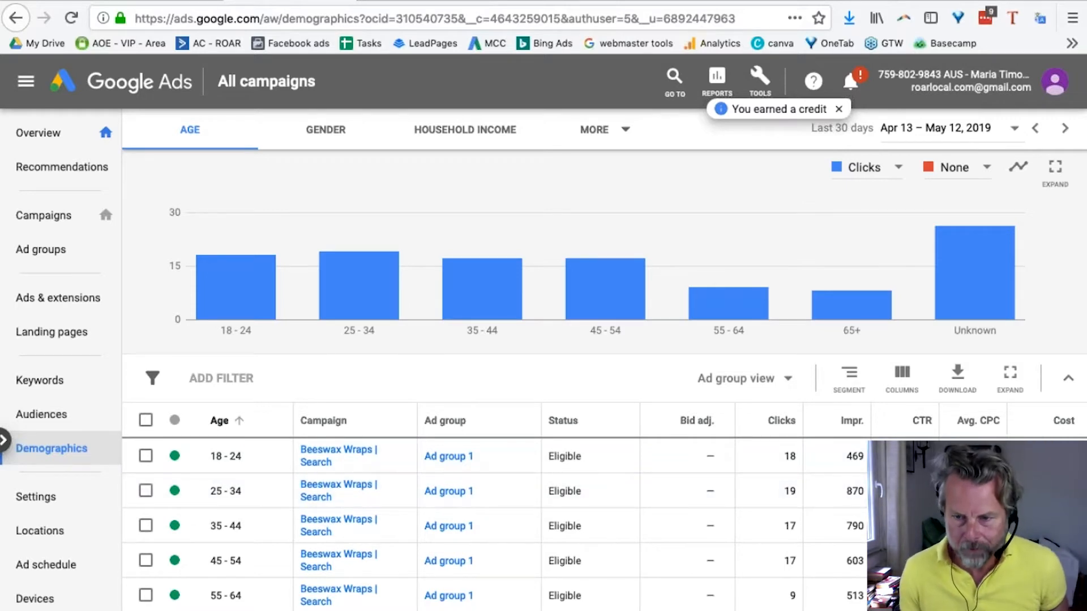
mouse_move(239, 466)
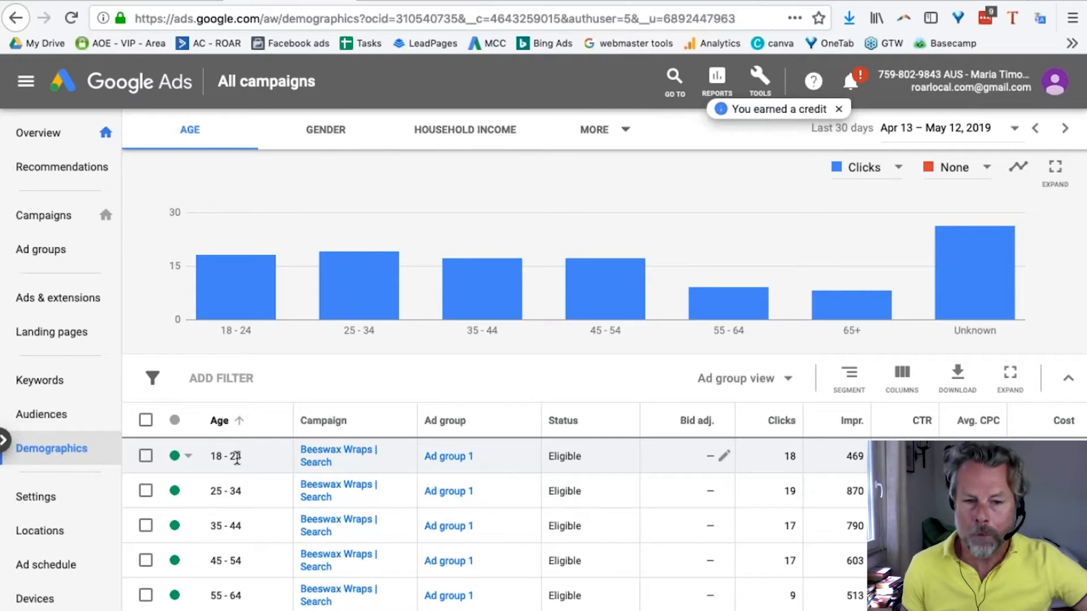
mouse_move(244, 461)
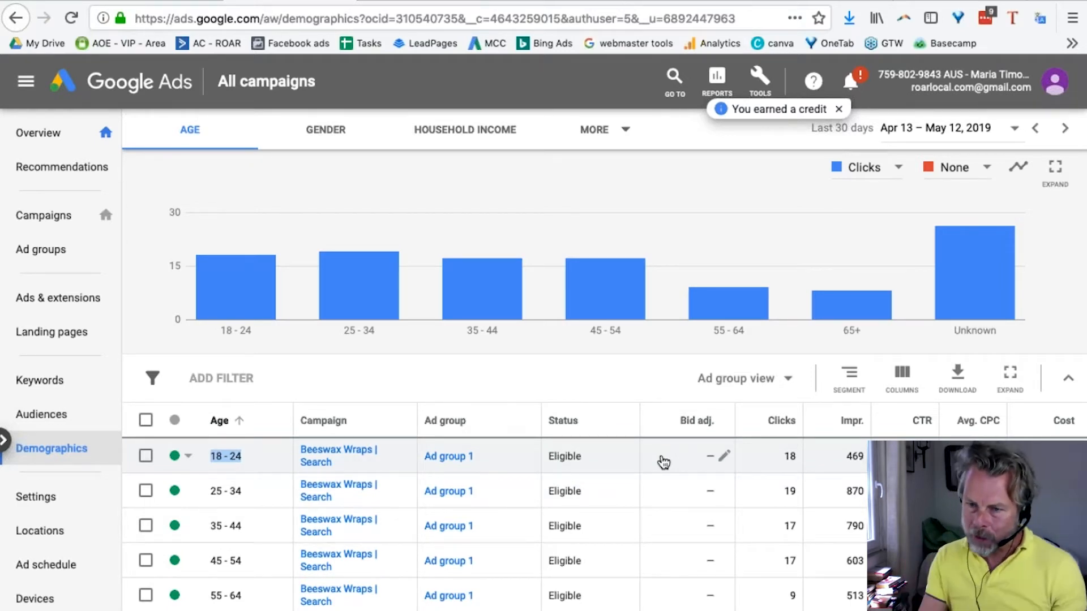
mouse_move(801, 480)
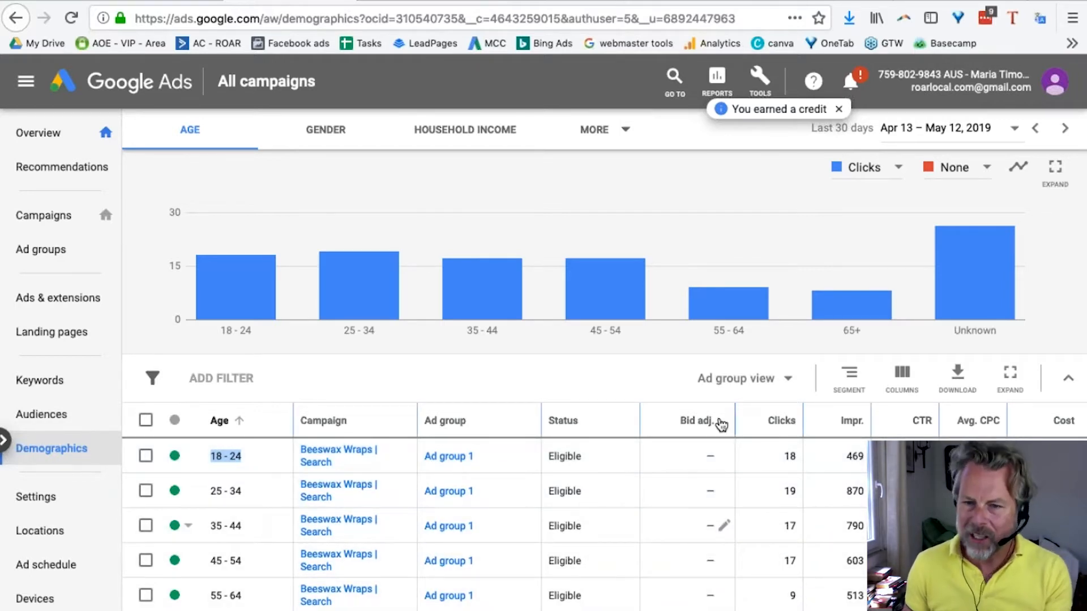
mouse_move(340, 158)
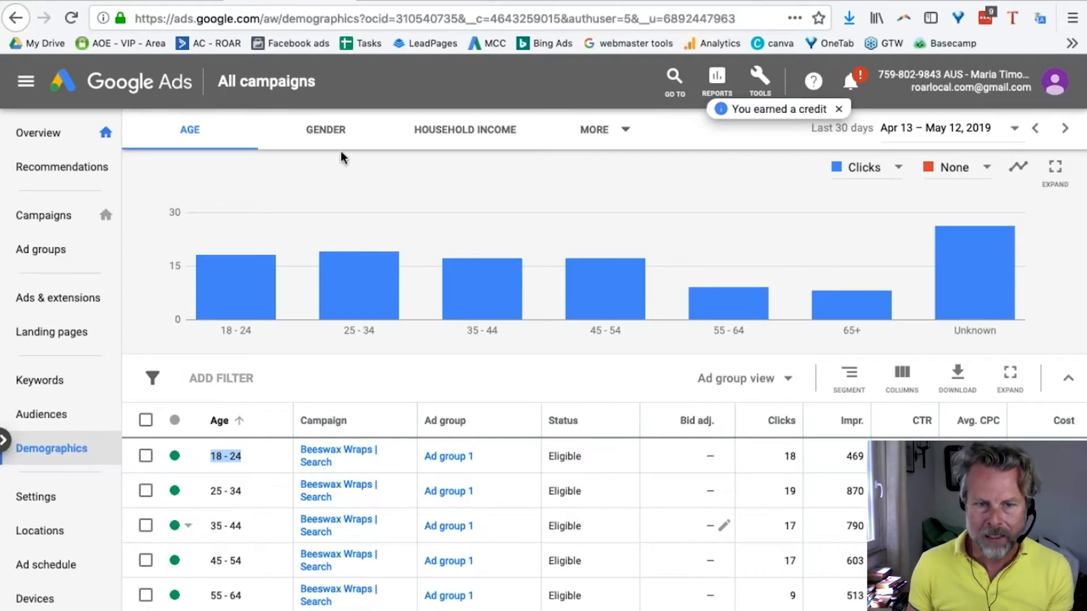
- Switch to the Gender tab, where Female leads Male and Unknown in clicks
click(325, 130)
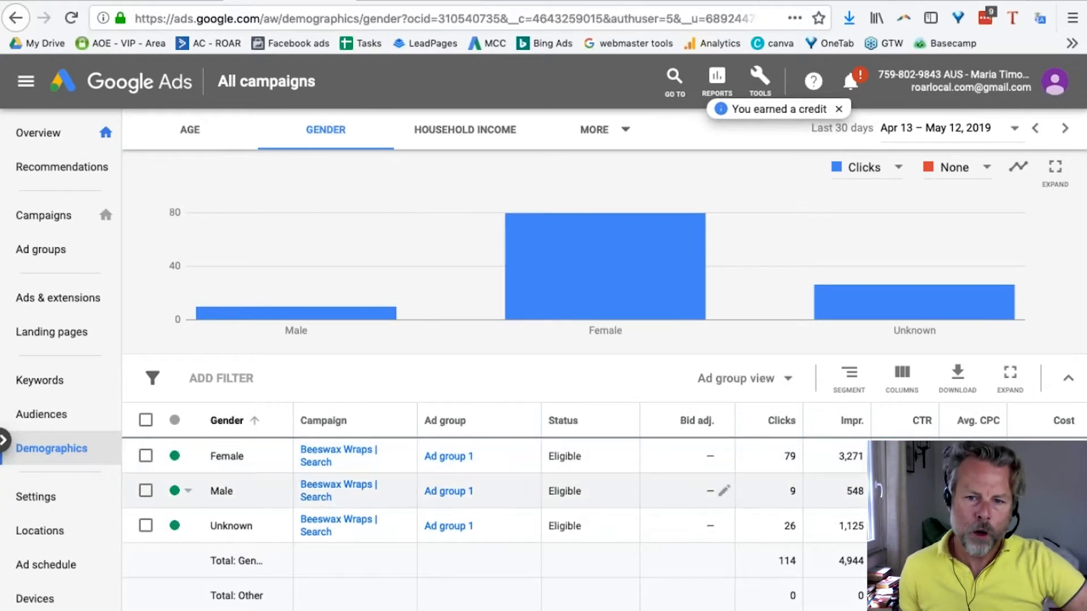
mouse_move(797, 488)
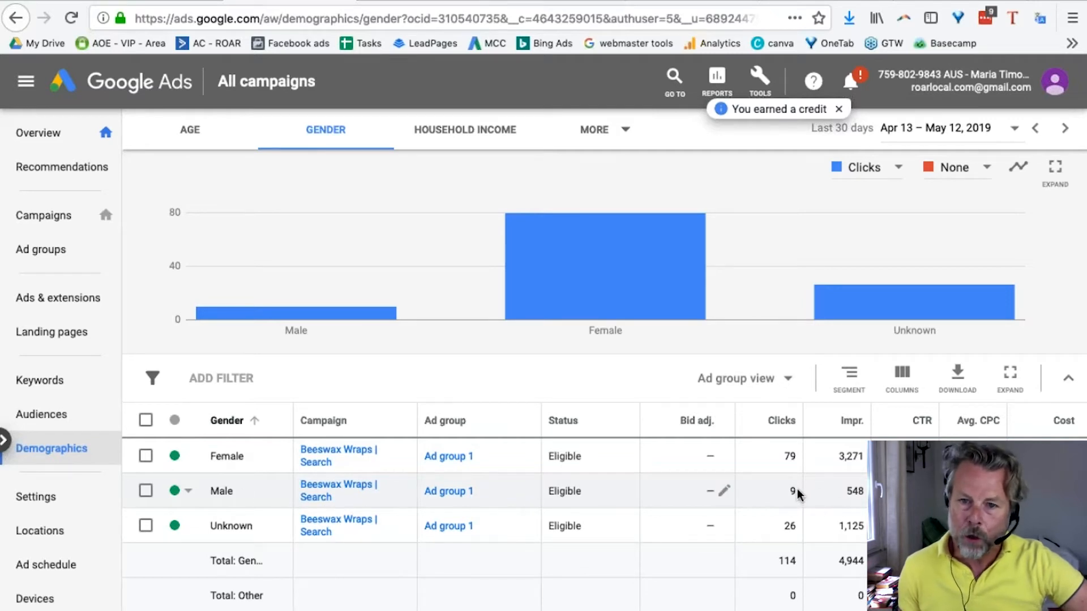
mouse_move(789, 456)
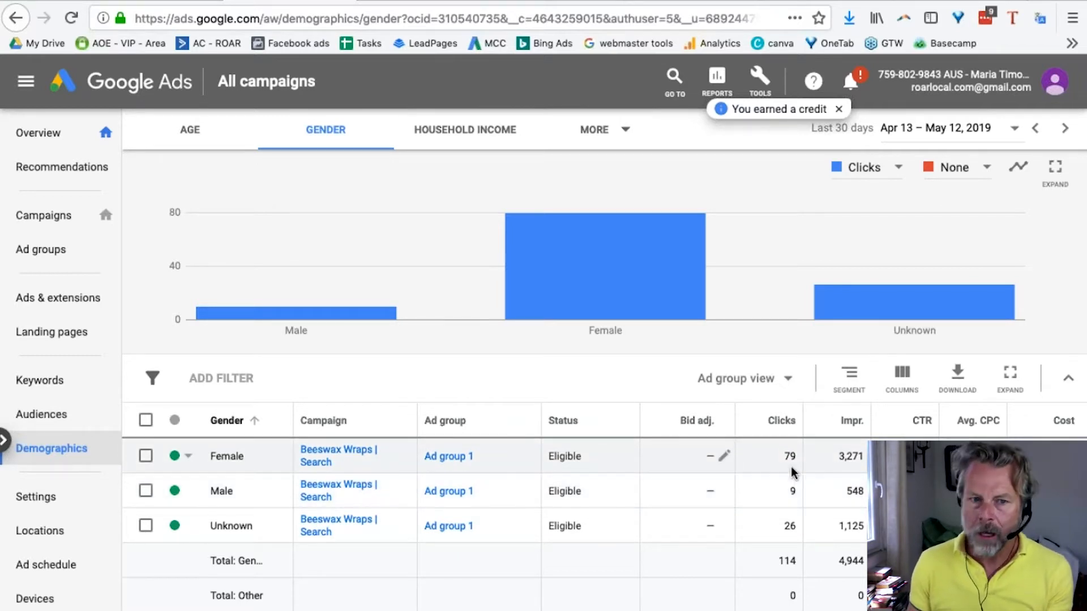
mouse_move(411, 182)
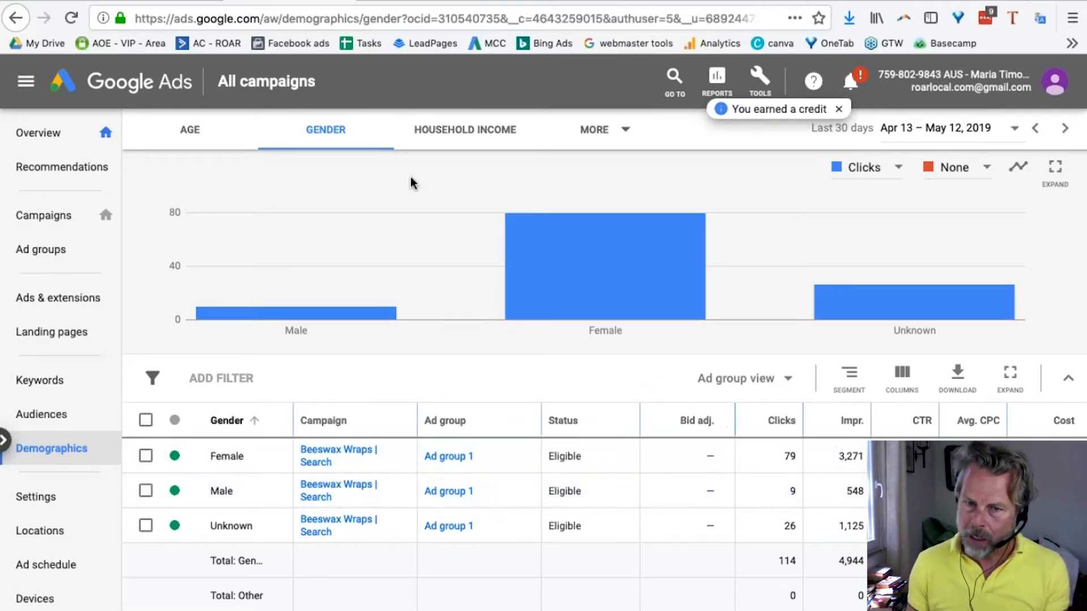
- View Ad group 1's clicks by household income, with Lower 50% and Unknown highest
click(464, 129)
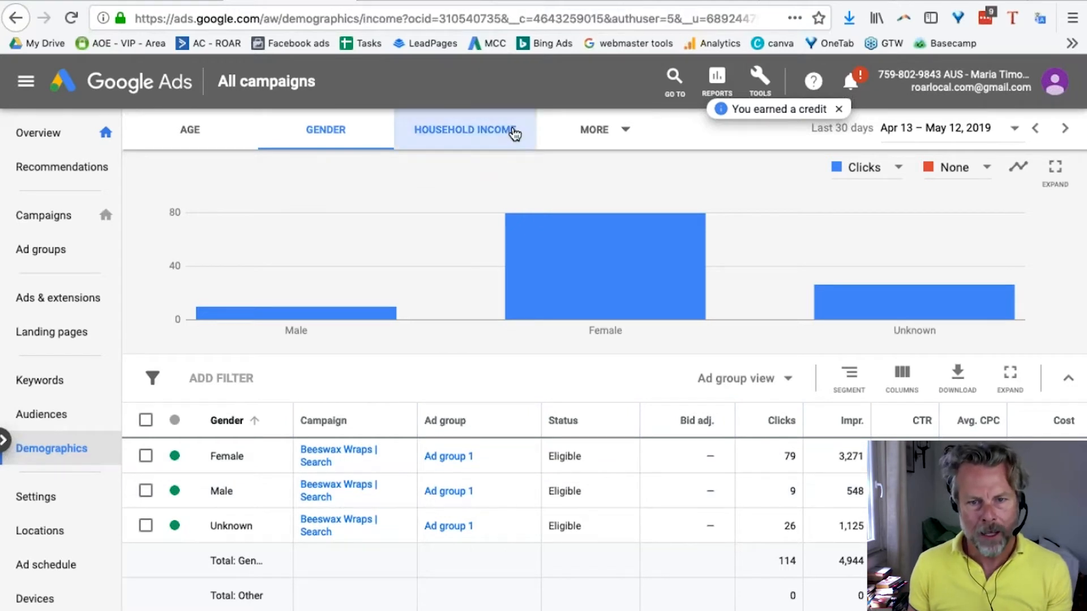
click(464, 130)
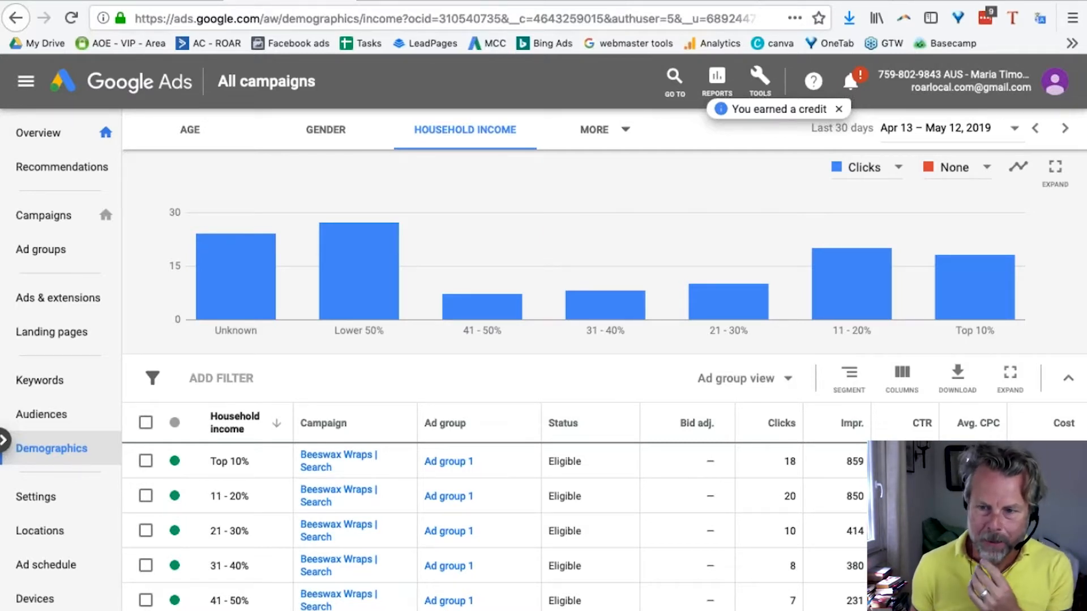
click(594, 129)
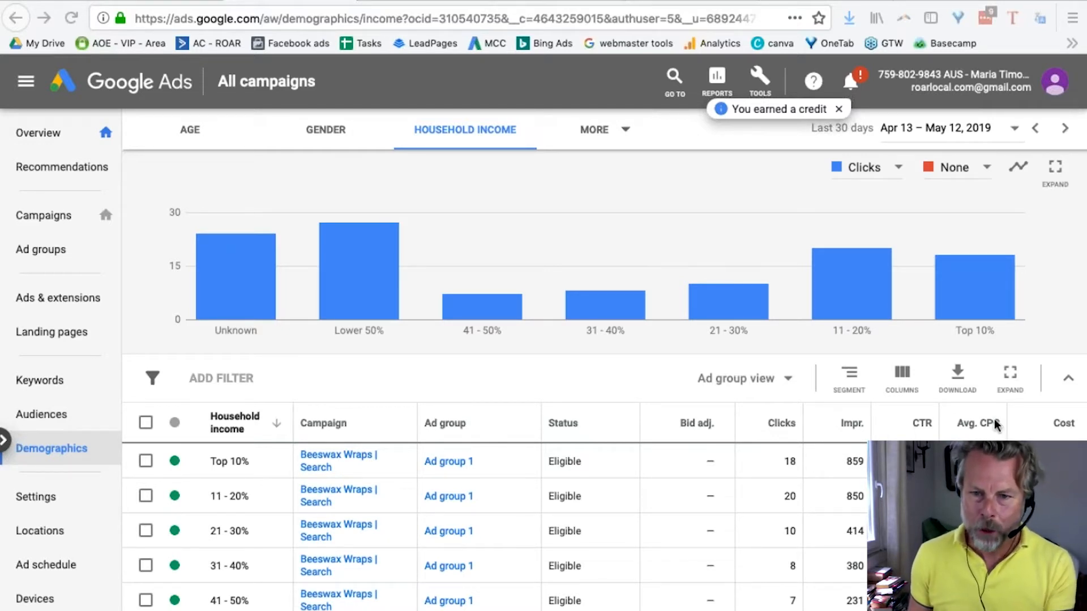
click(416, 18)
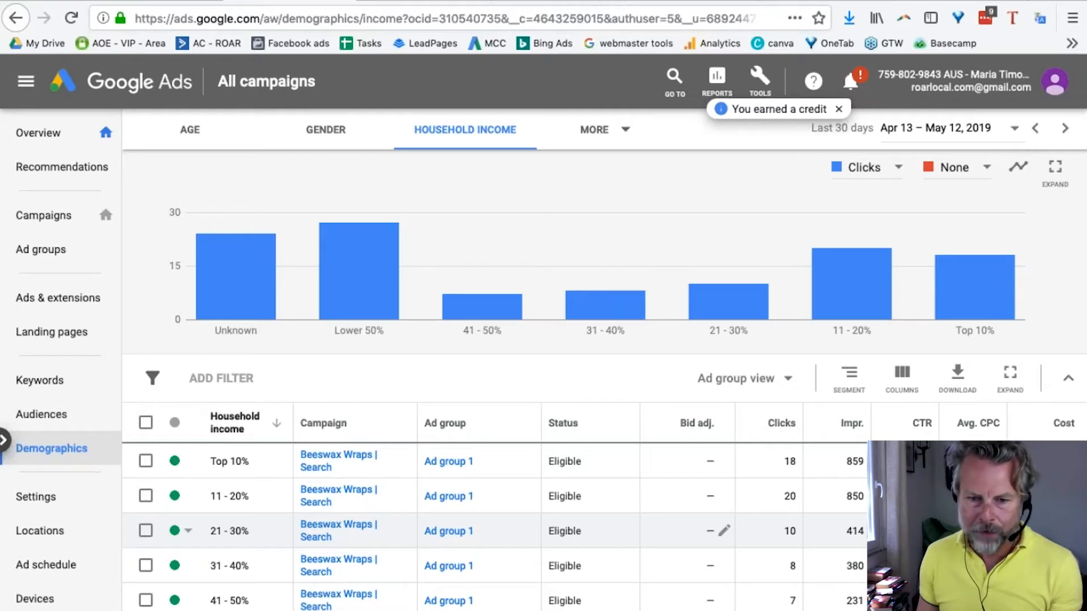
mouse_move(748, 533)
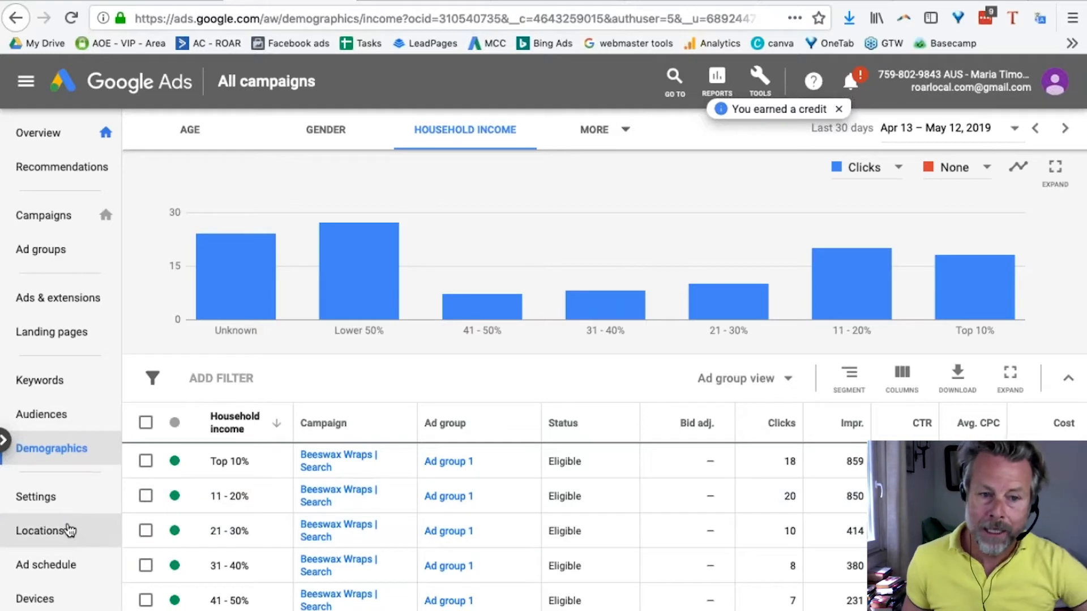
- Open the Locations user location report showing all 114 clicks coming from Australia
click(40, 531)
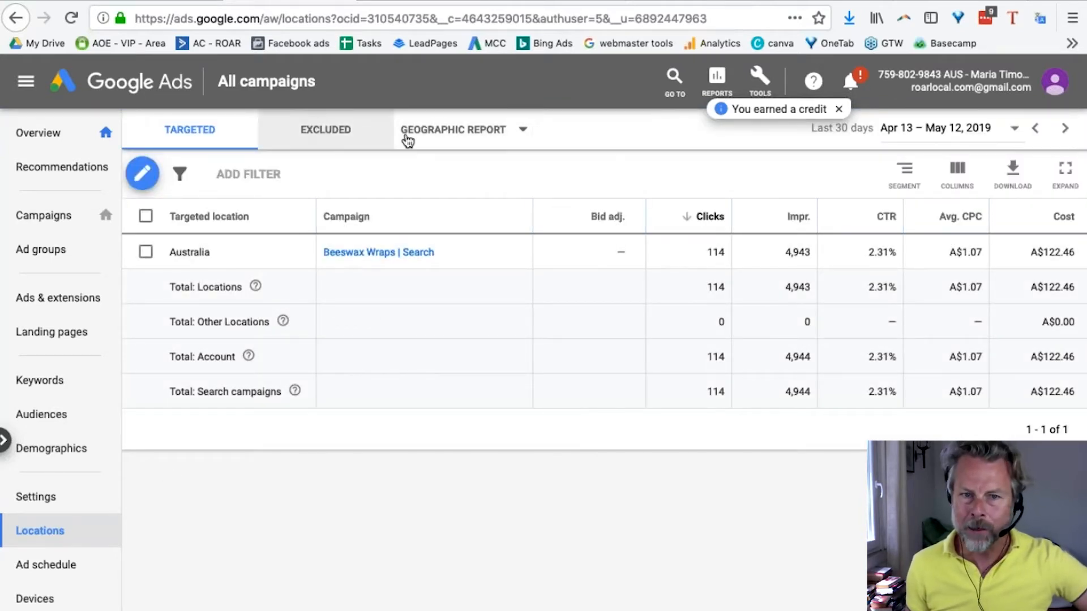
click(463, 130)
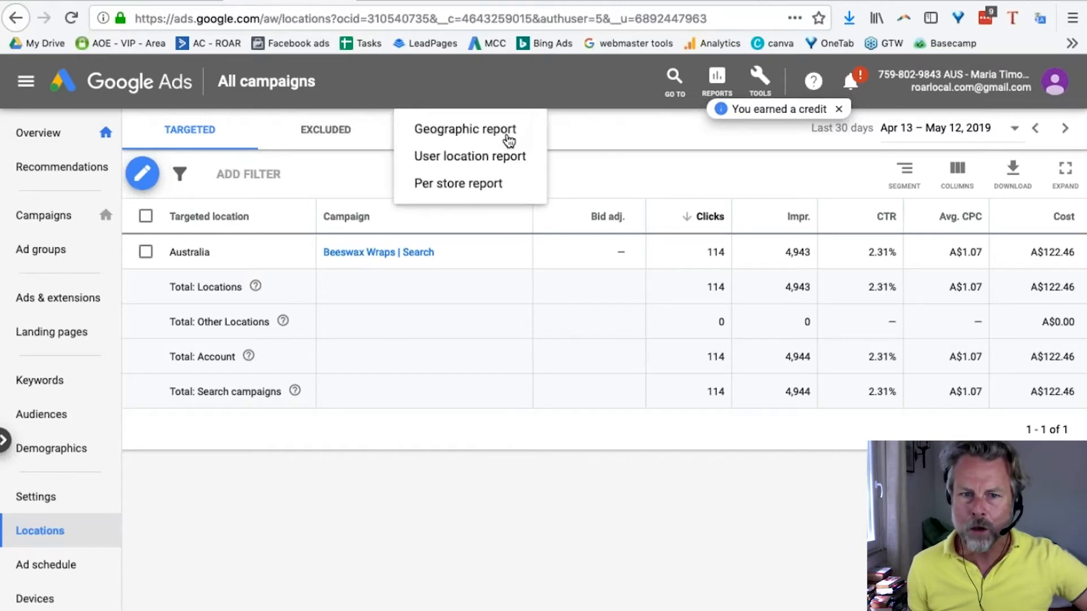
mouse_move(470, 156)
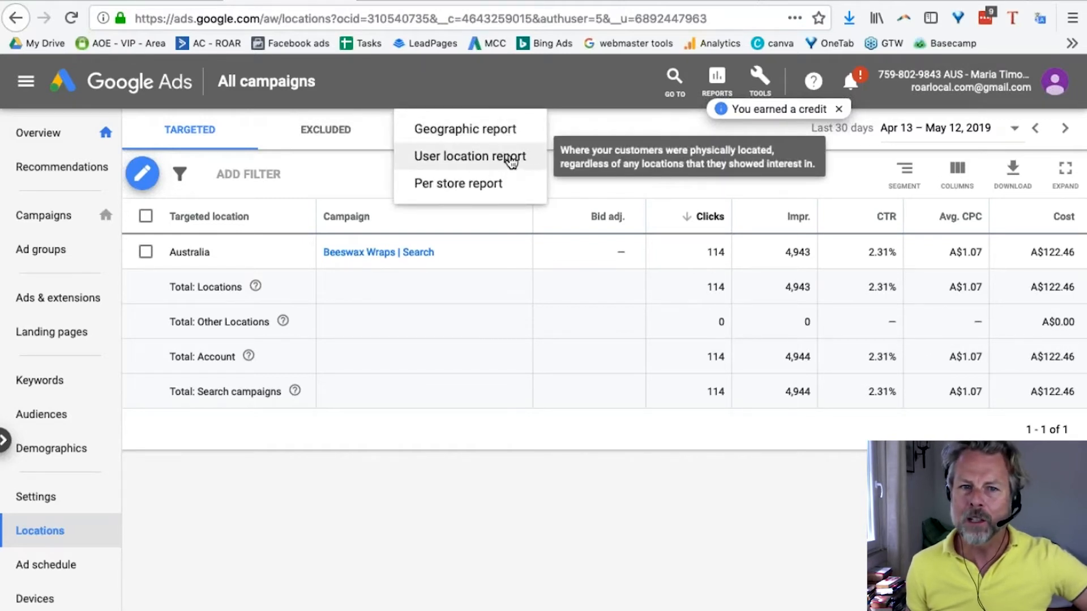
click(469, 157)
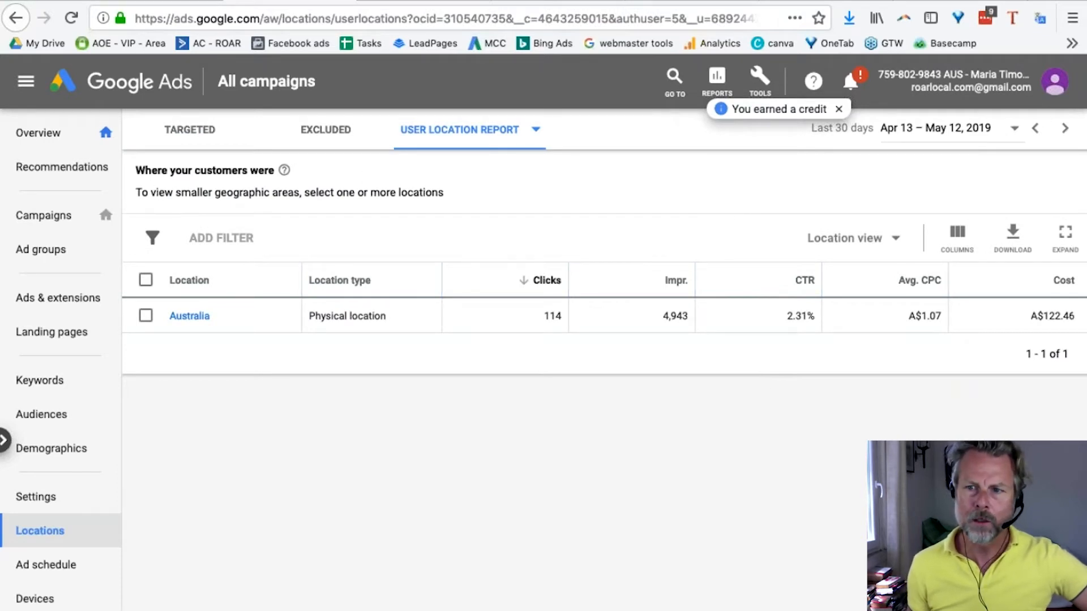
mouse_move(158, 331)
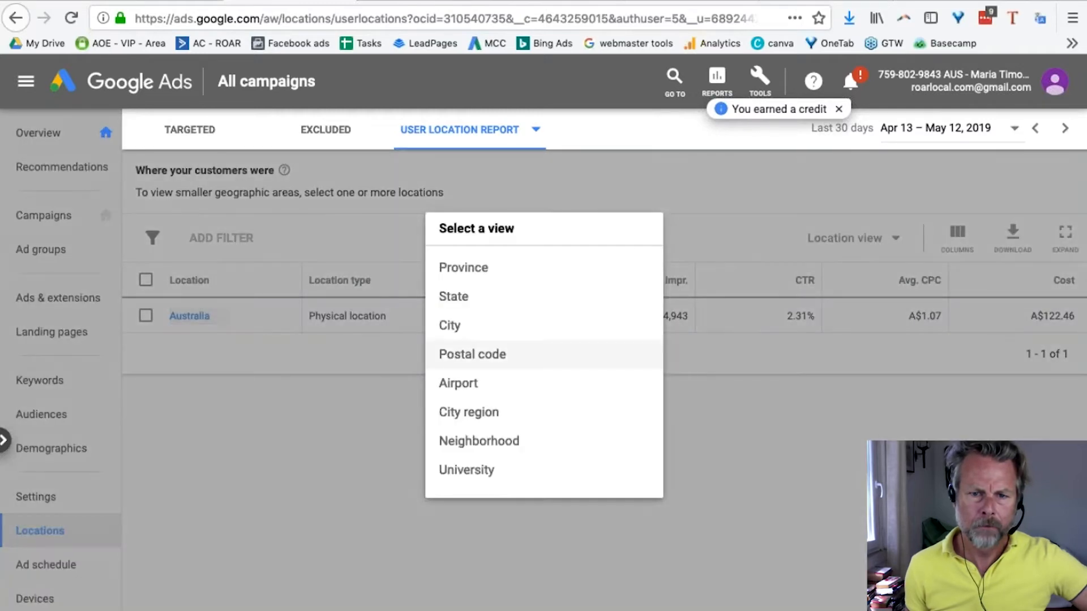
mouse_move(454, 297)
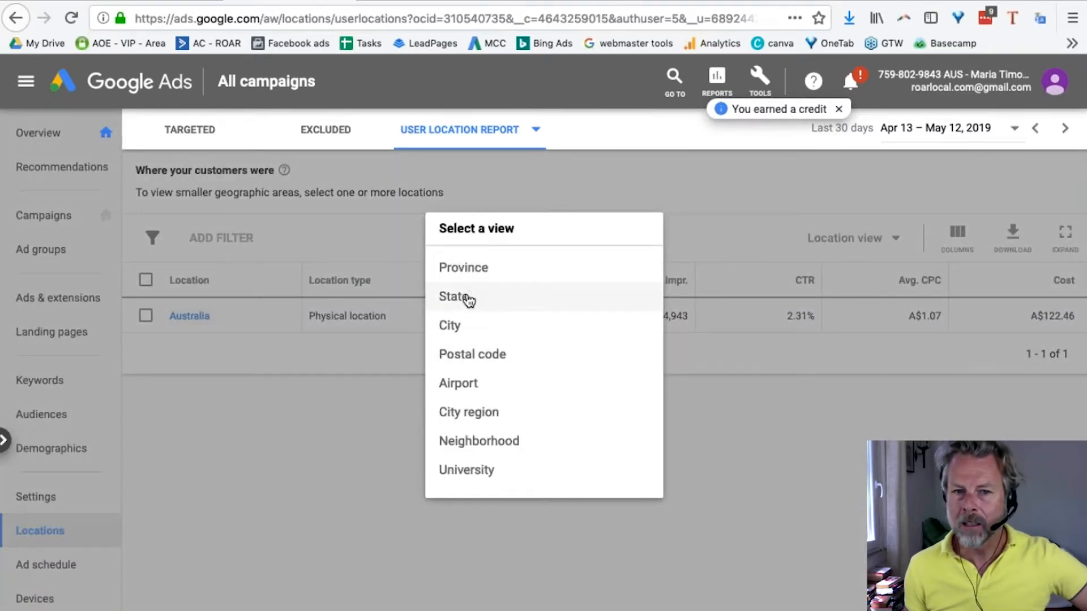
- Split Australian clicks by state, with New South Wales leading at 43 clicks
click(455, 297)
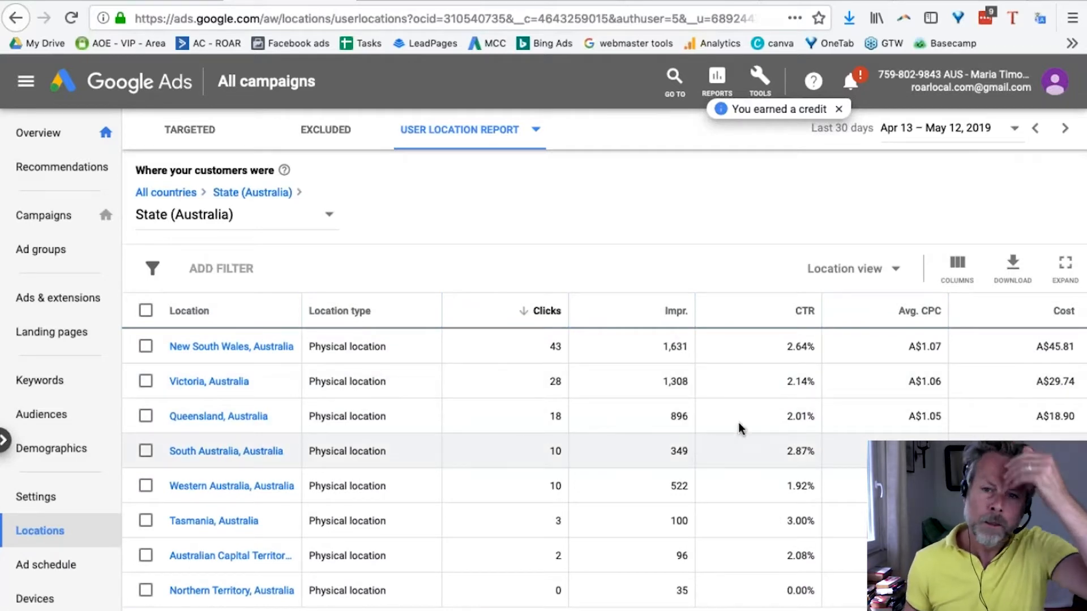
mouse_move(214, 520)
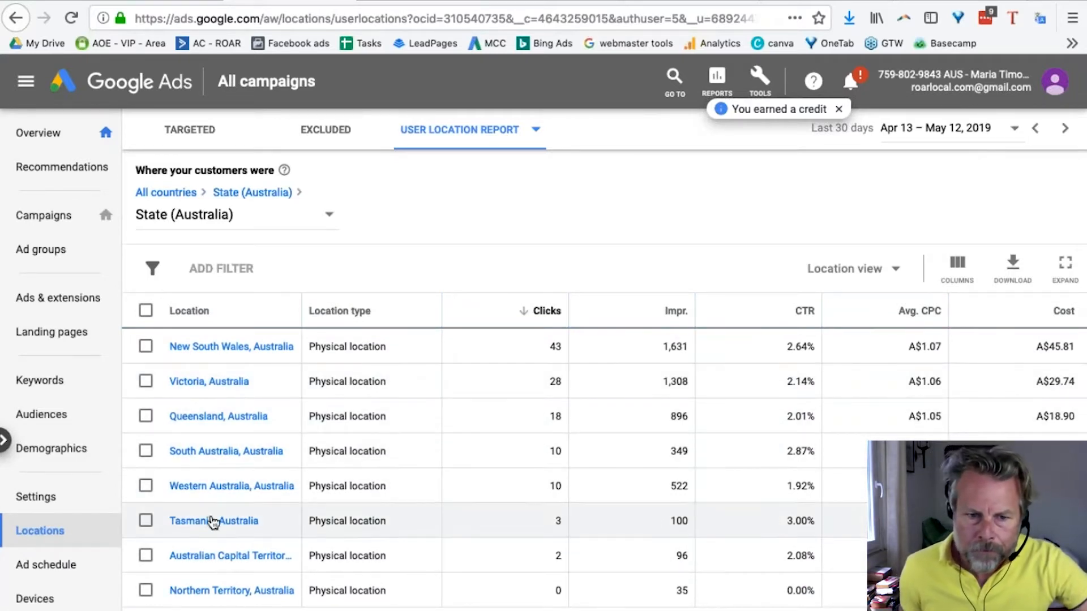
mouse_move(271, 522)
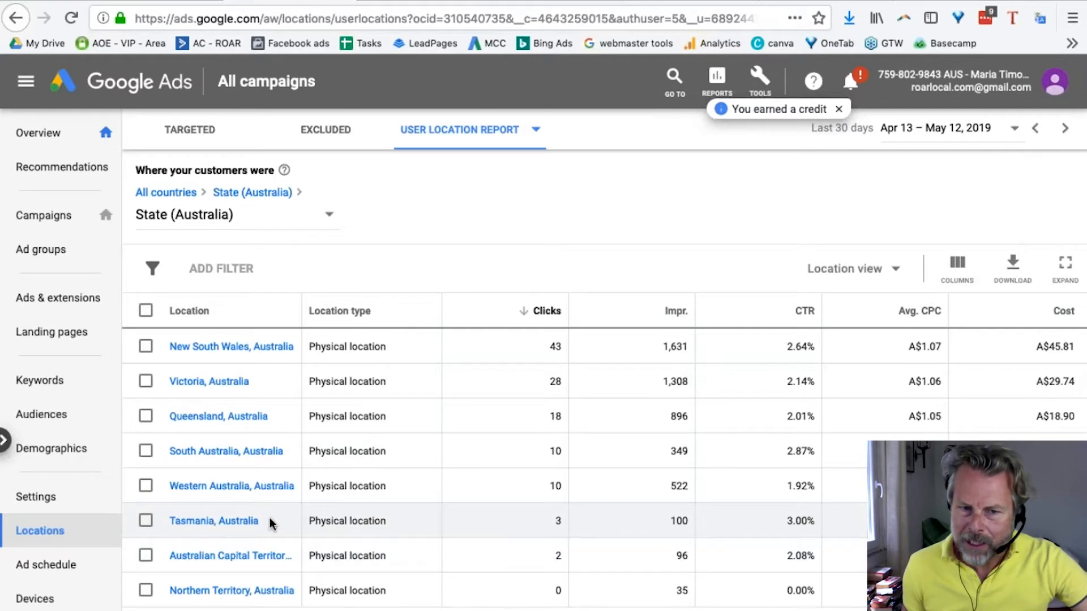
mouse_move(749, 551)
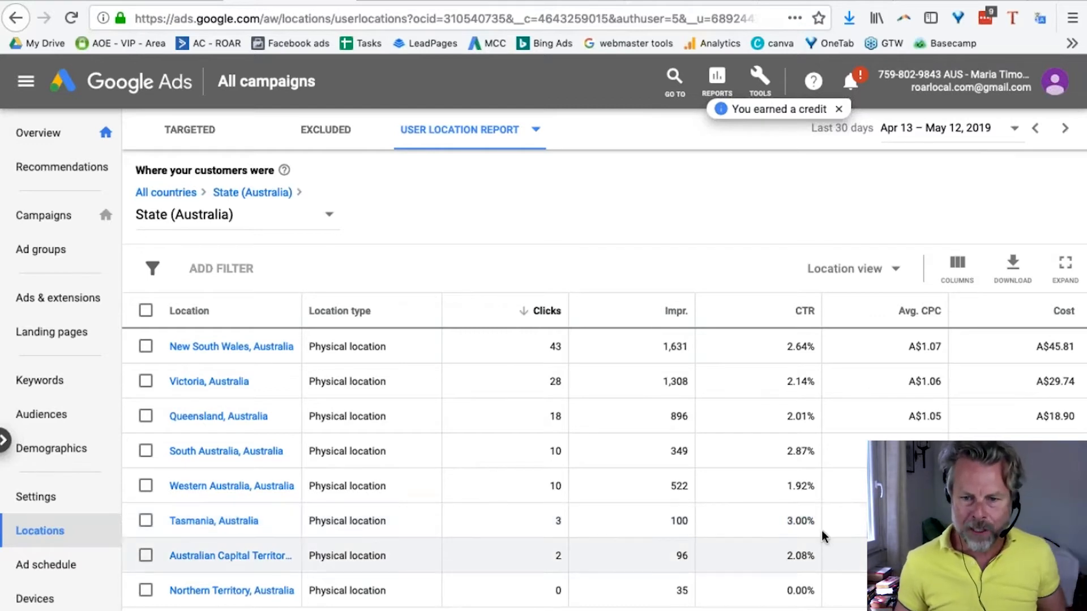
mouse_move(790, 525)
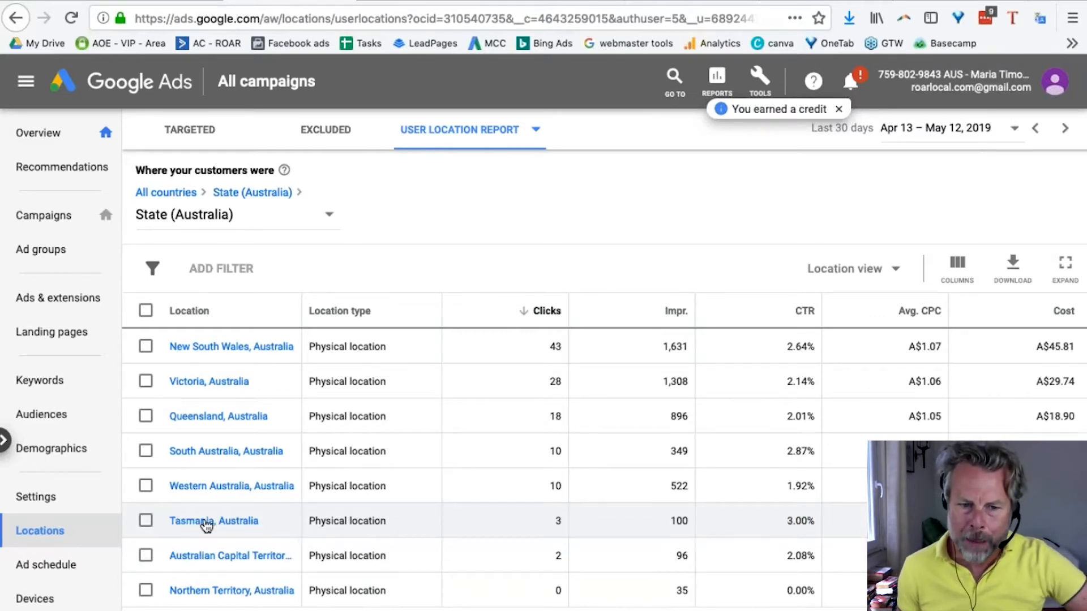
mouse_move(836, 525)
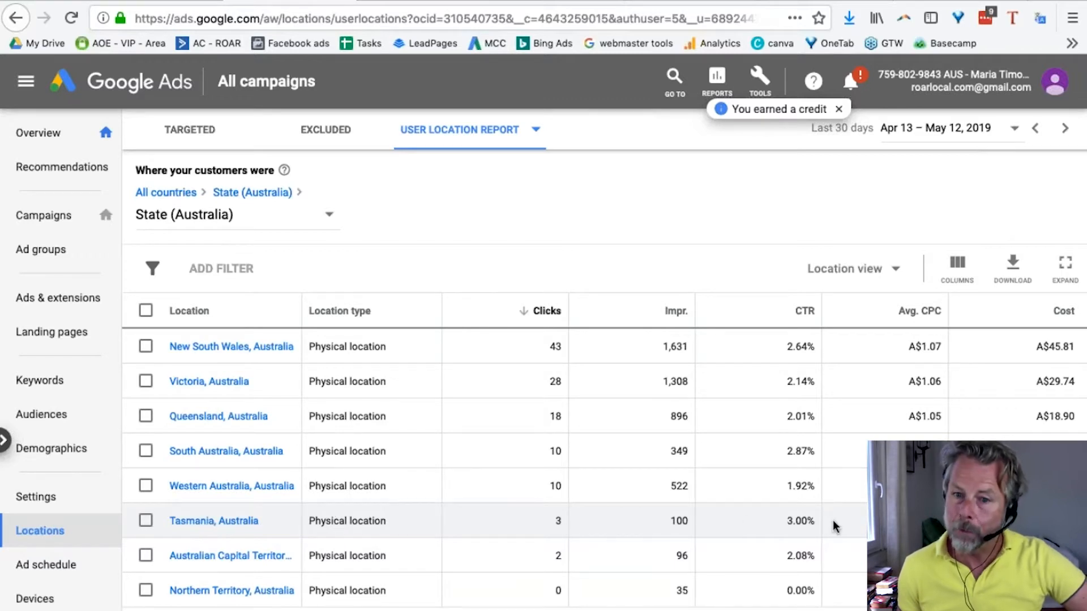
mouse_move(700, 400)
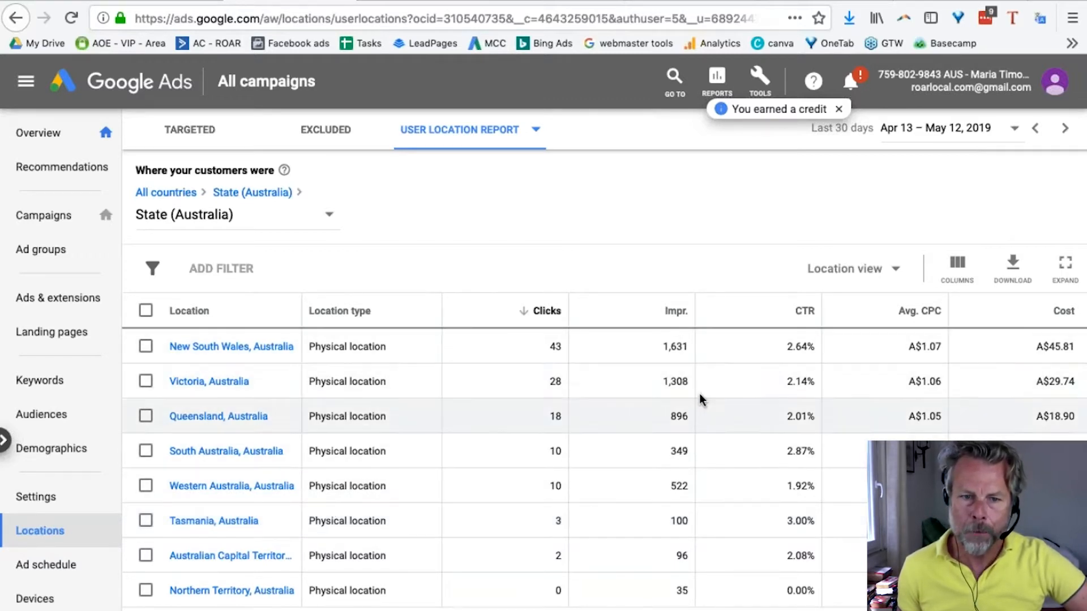
mouse_move(256, 347)
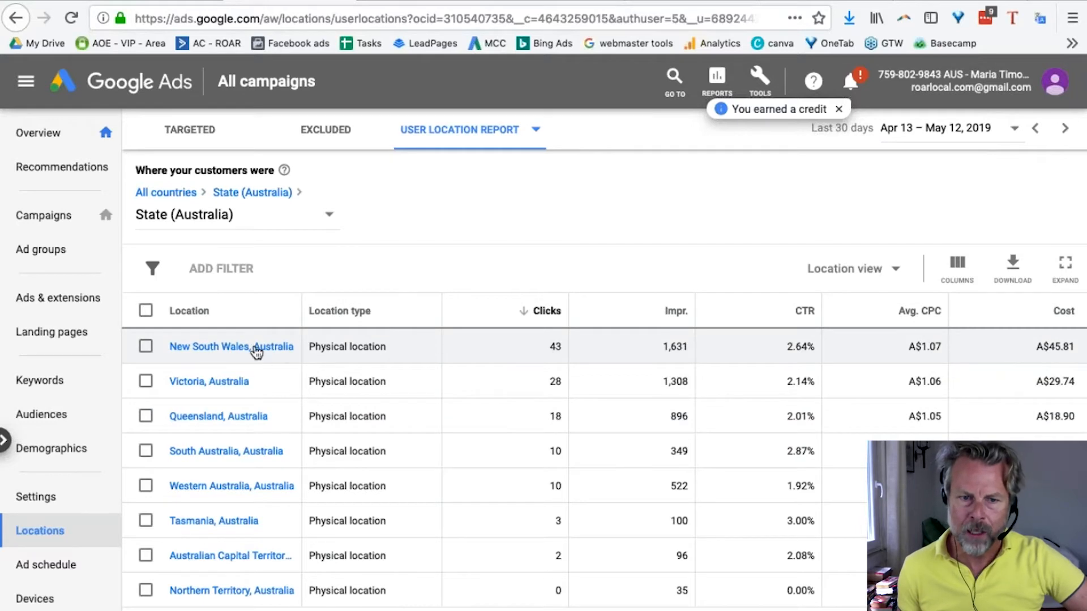
mouse_move(527, 387)
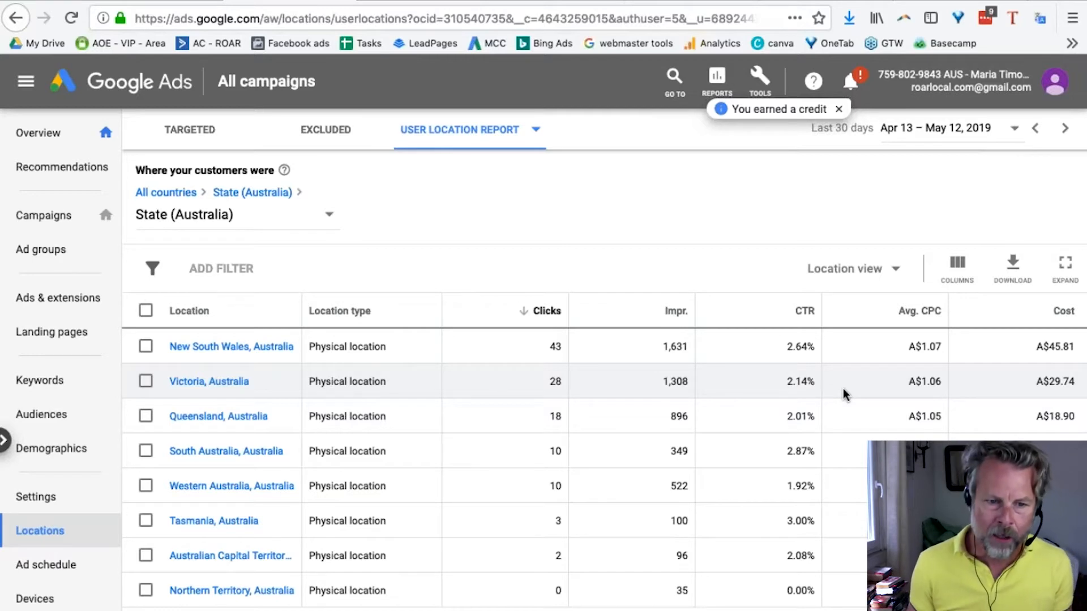
mouse_move(845, 394)
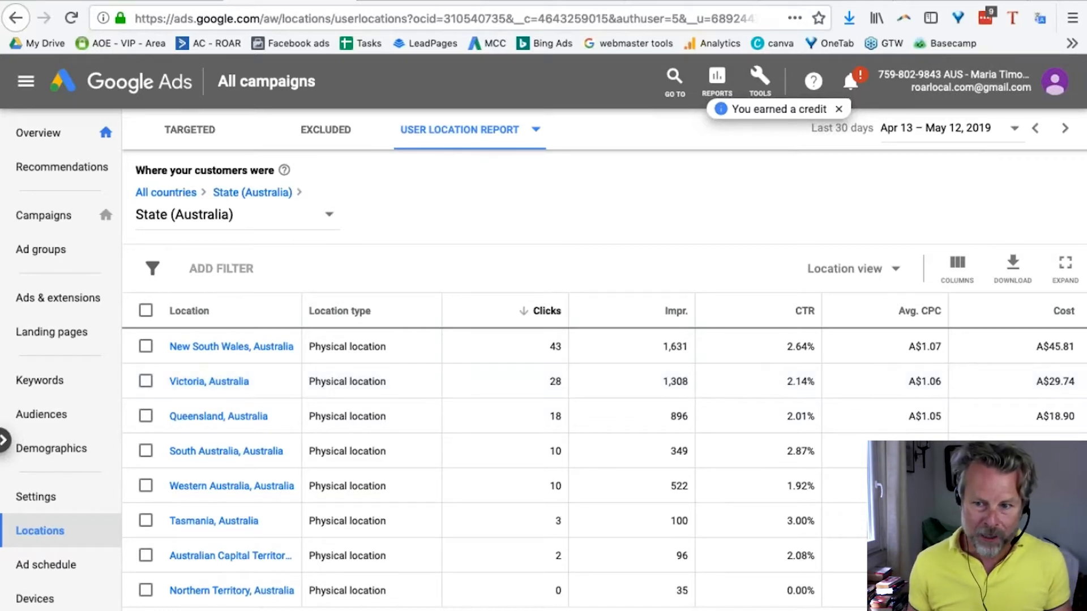
mouse_move(342, 565)
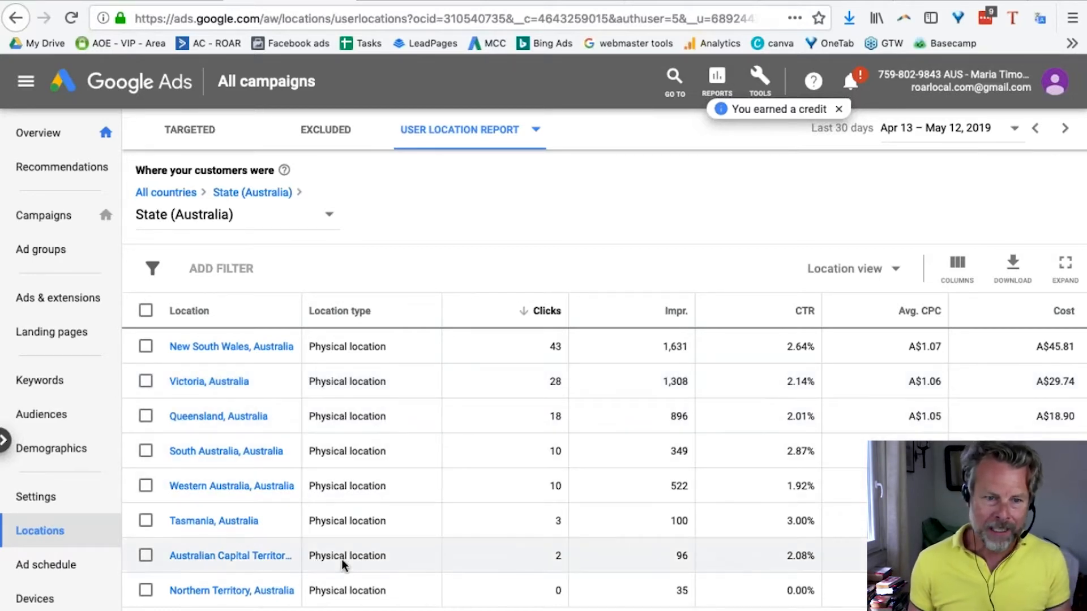
mouse_move(533, 235)
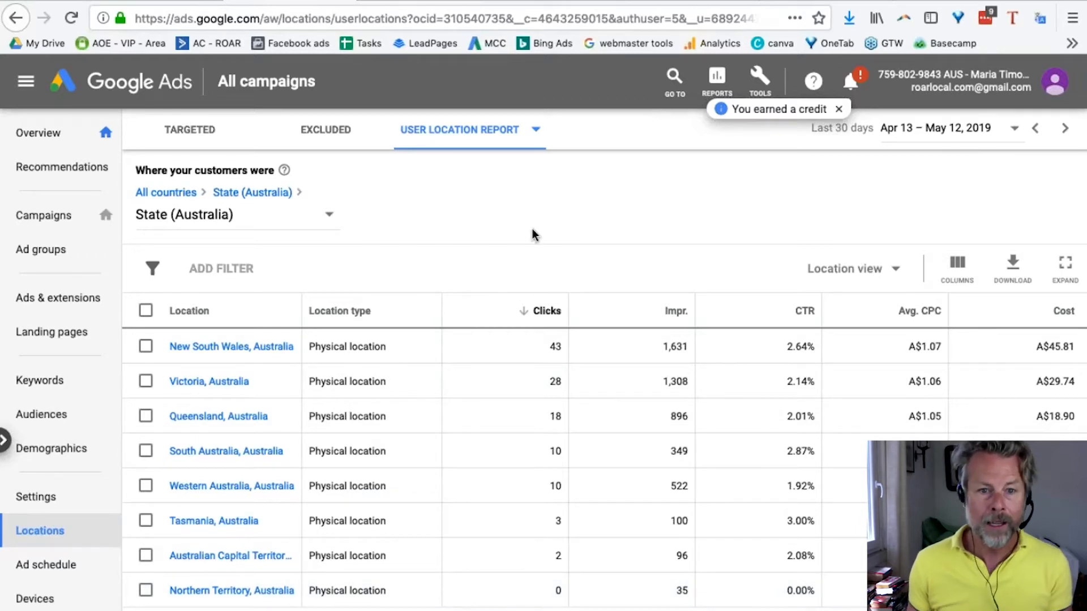
click(536, 130)
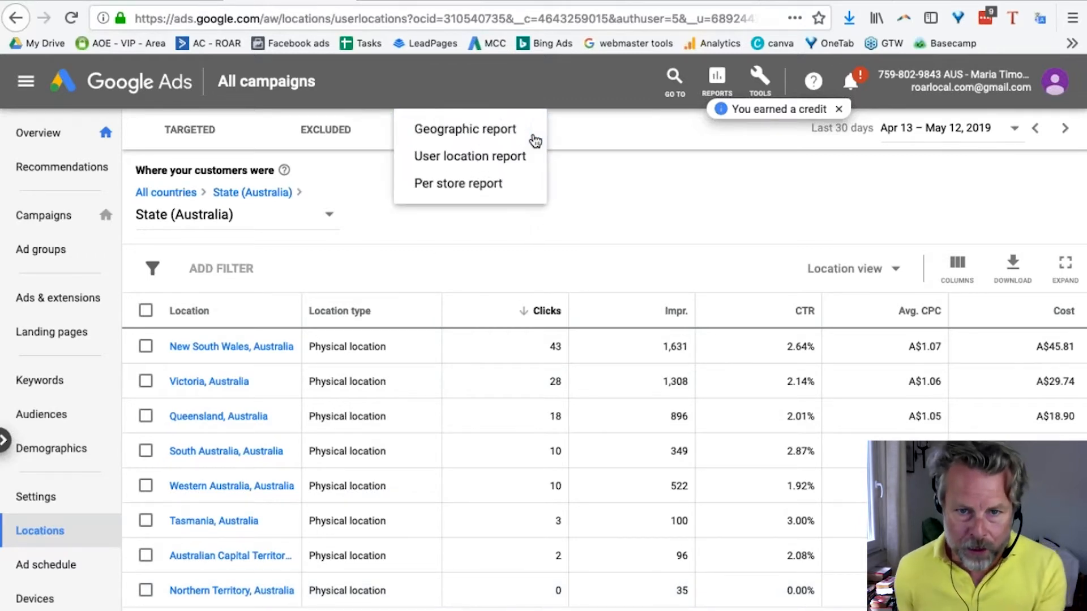
- Break Australian clicks down by city, Sydney leading at 26 and Melbourne at 23
click(469, 156)
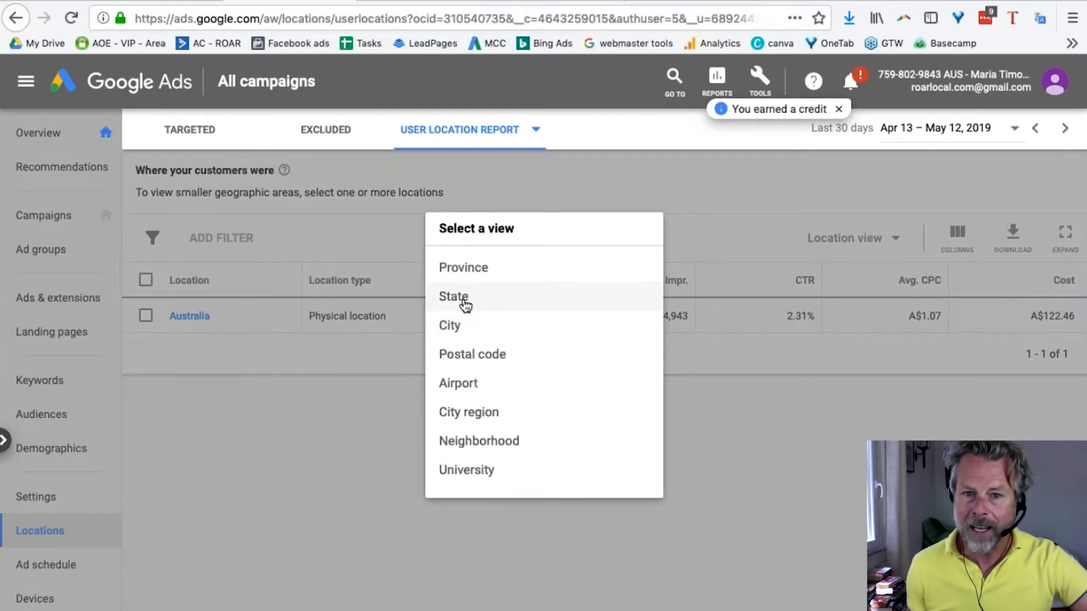
click(449, 326)
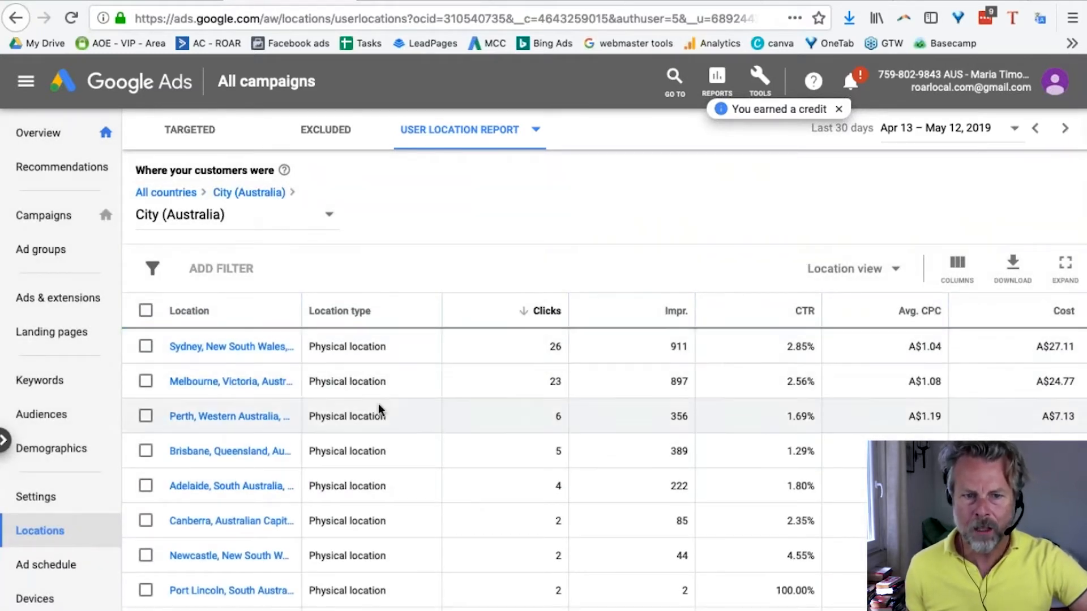
mouse_move(263, 353)
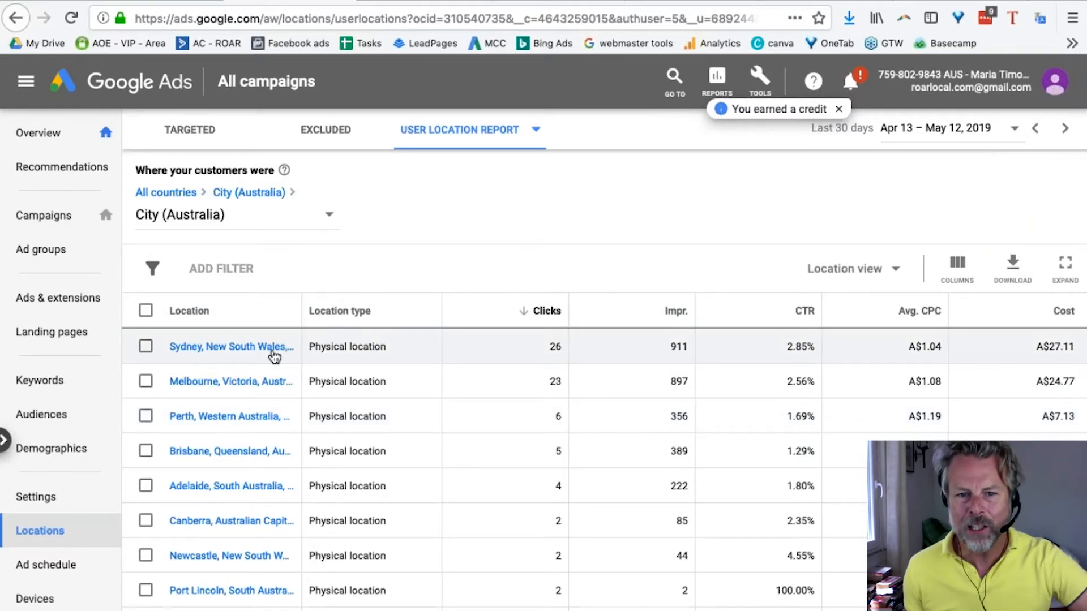
mouse_move(560, 349)
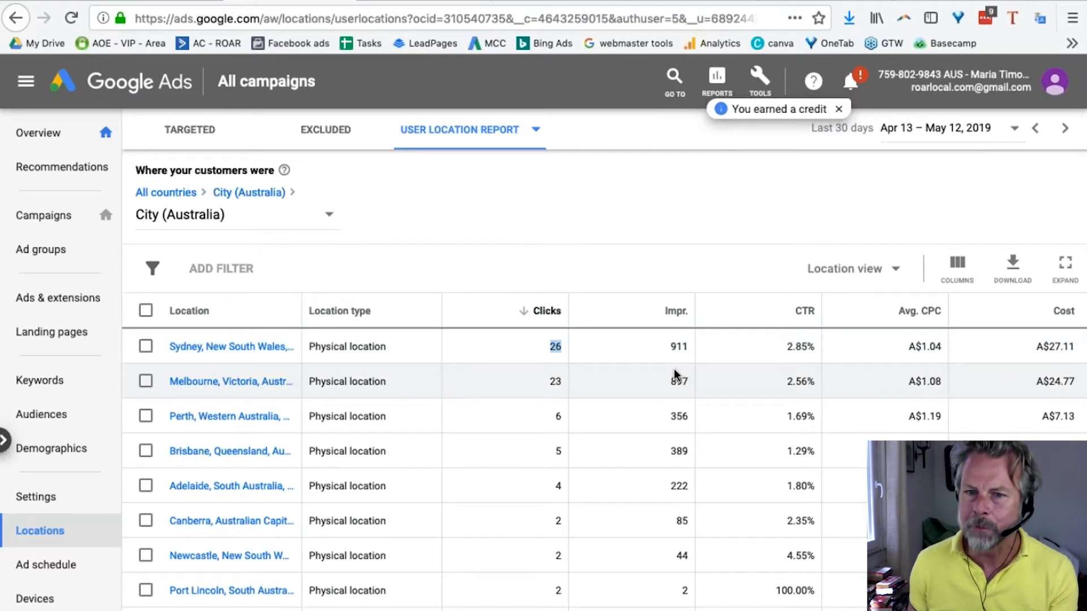
mouse_move(836, 306)
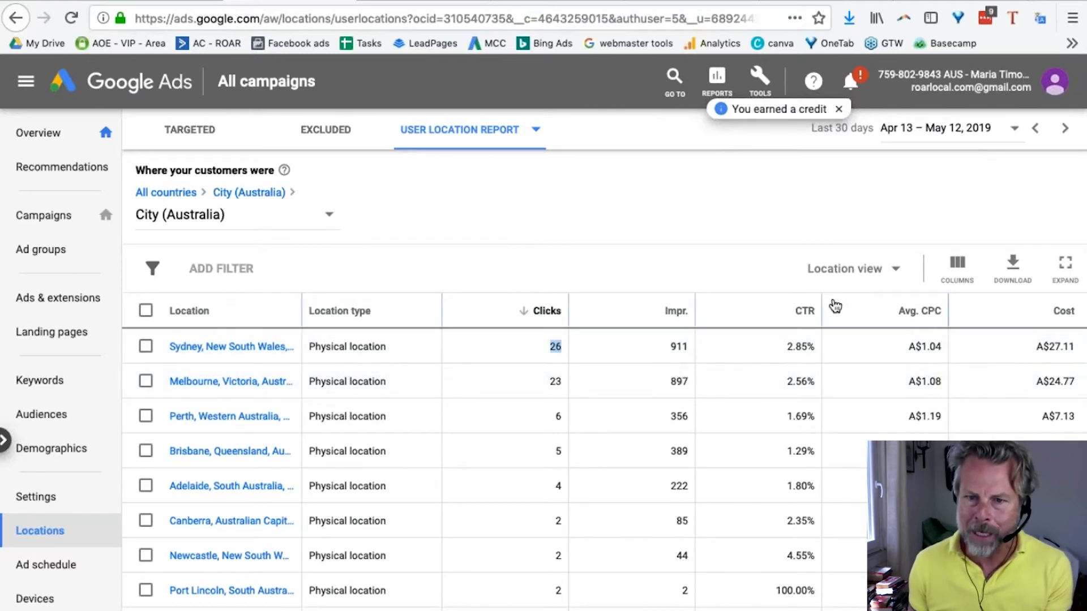
mouse_move(800, 311)
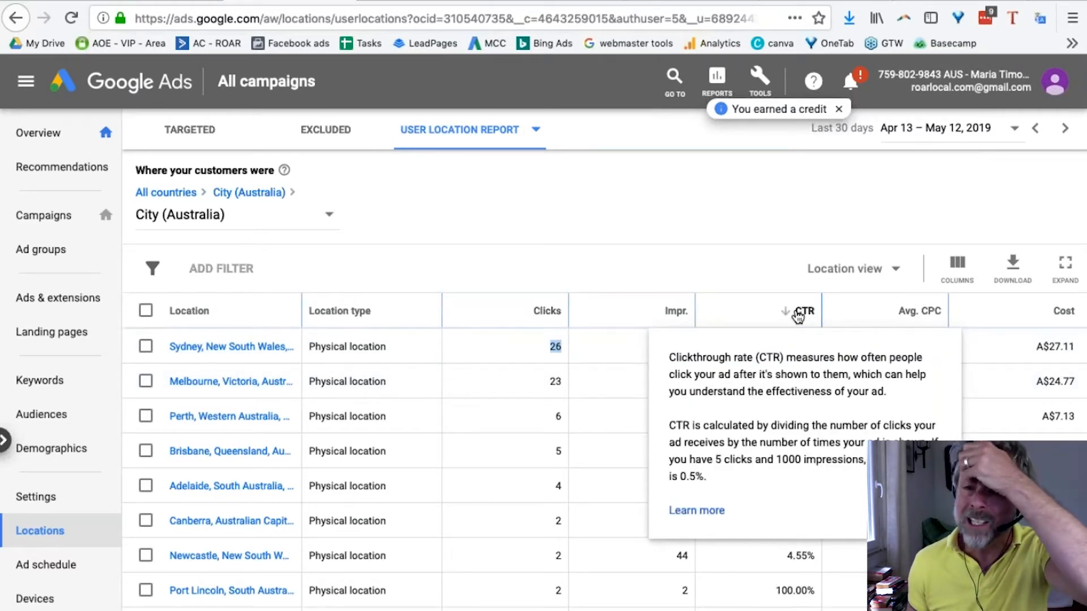
- Rank Australian cities by CTR, with Port Lincoln top at 100% and Launceston at 66.67%
click(803, 310)
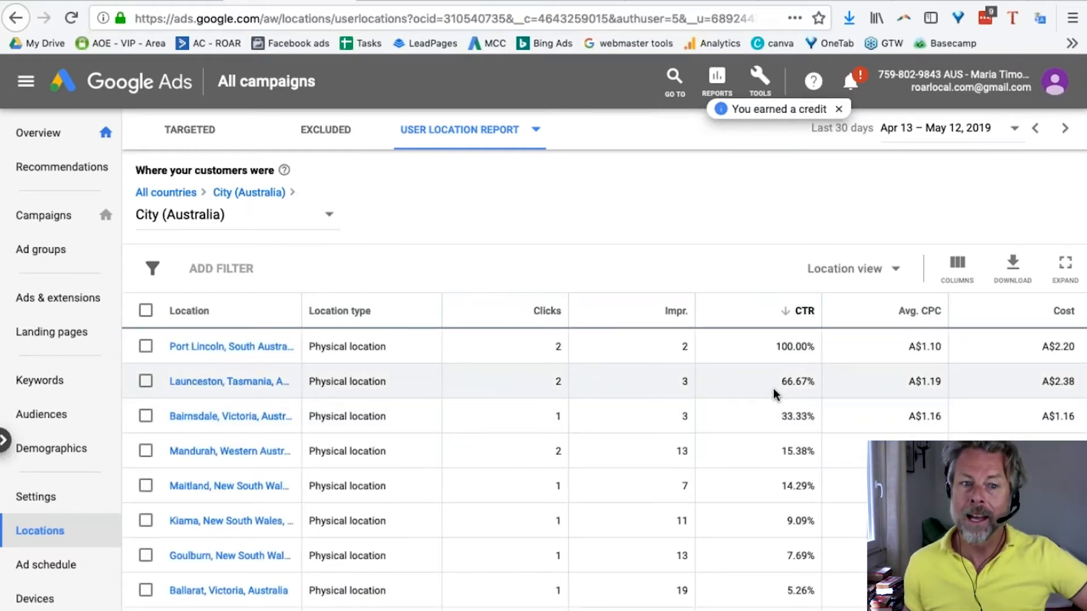
scroll(down, 3)
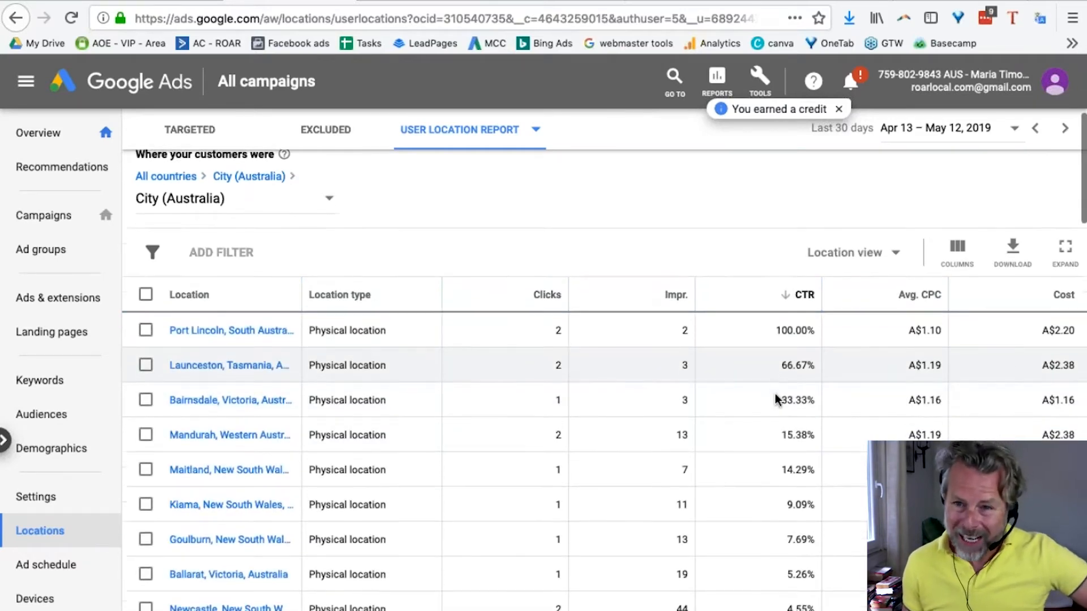
scroll(down, 3)
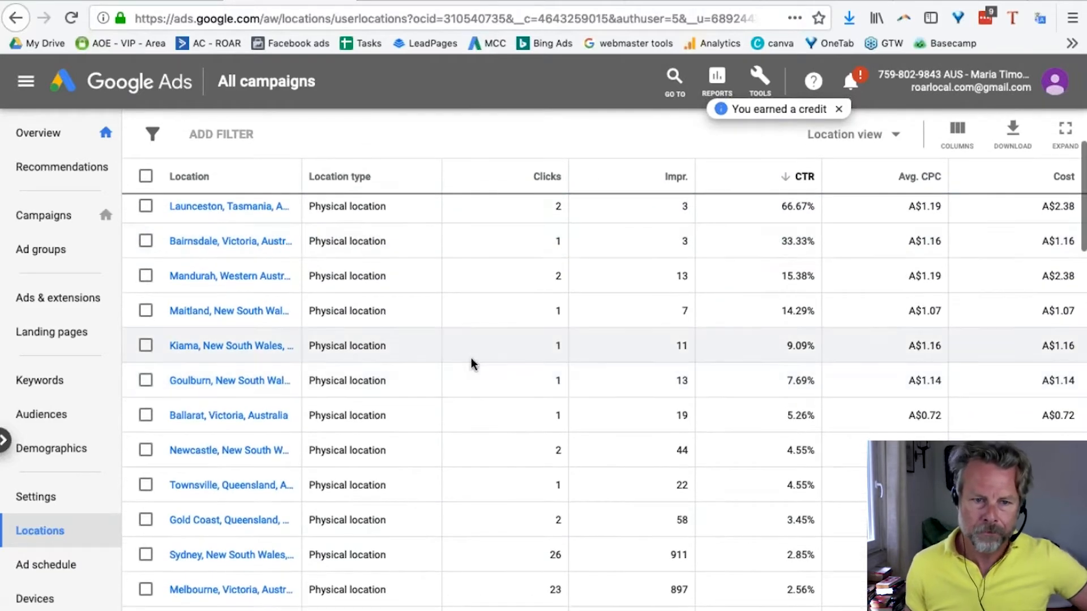
mouse_move(272, 360)
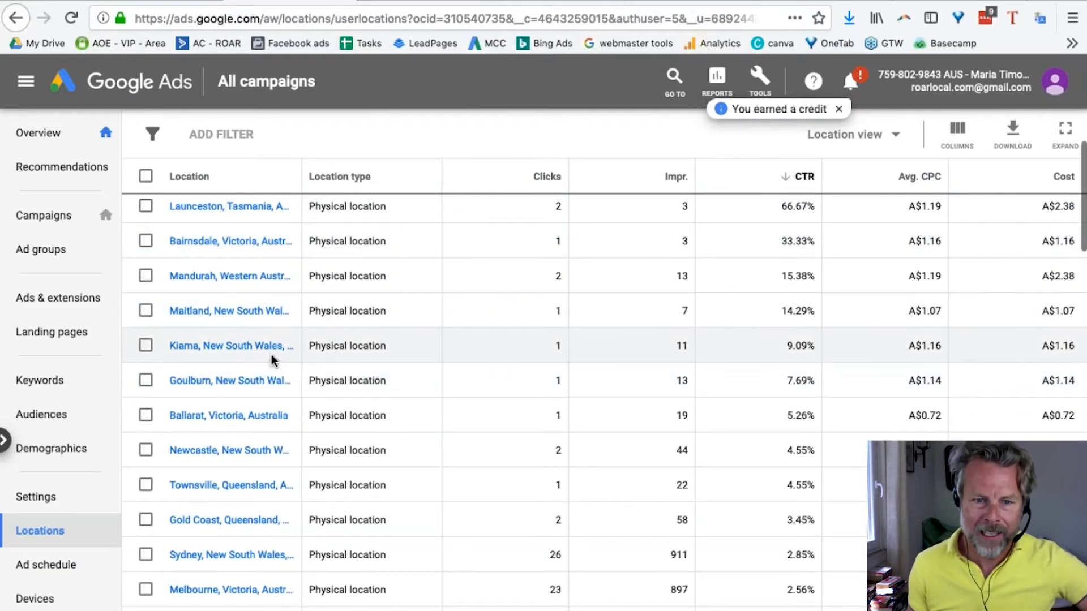
mouse_move(578, 393)
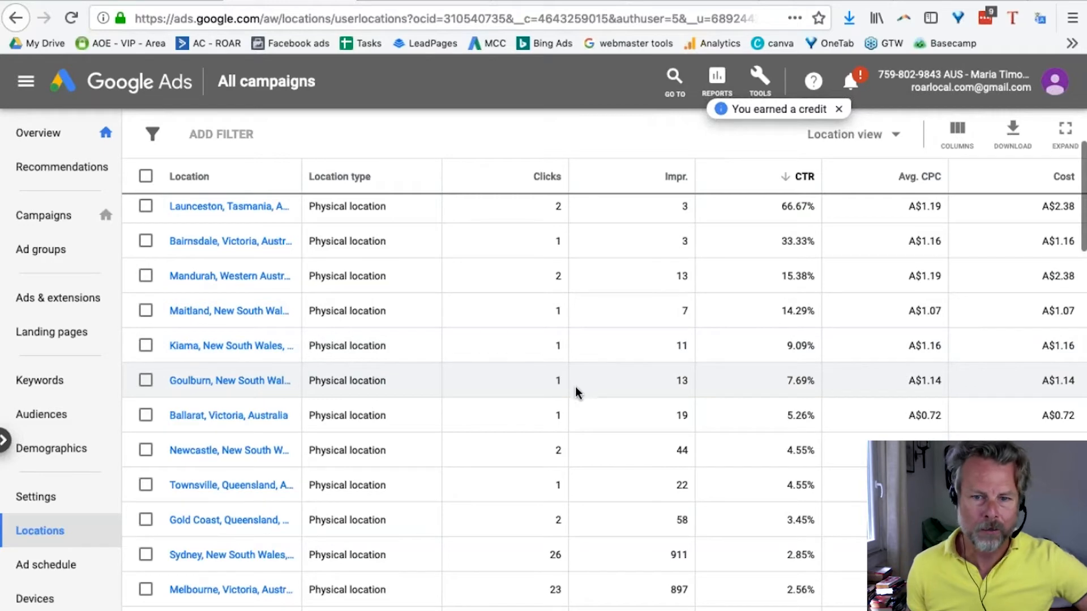
scroll(down, 3)
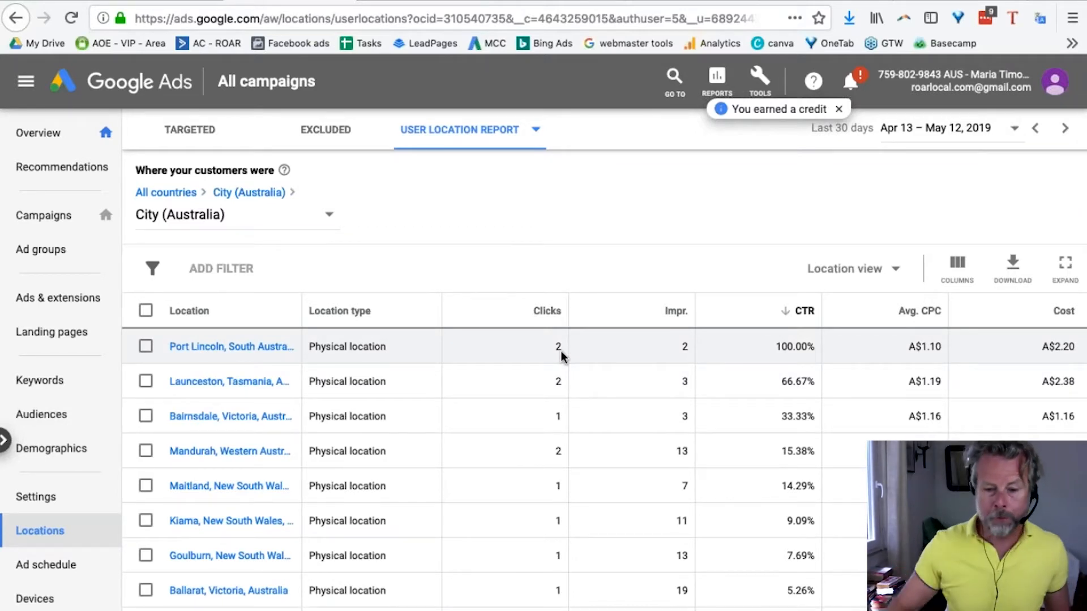
mouse_move(525, 435)
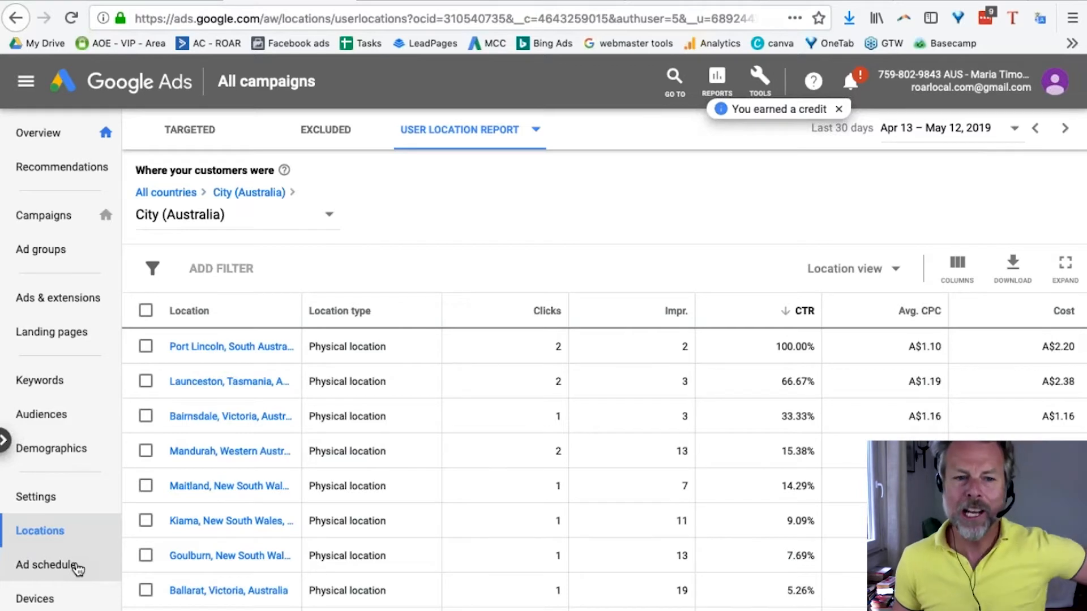
- Open the ad schedule Day report for Beeswax Wraps | Search and highlight Thursday's row
click(46, 564)
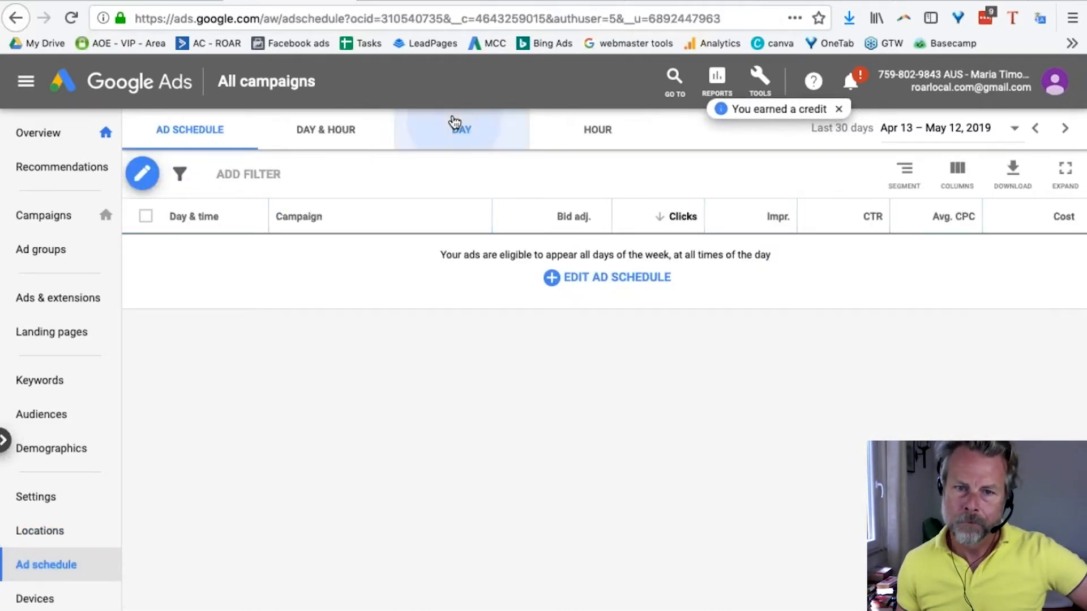
click(461, 129)
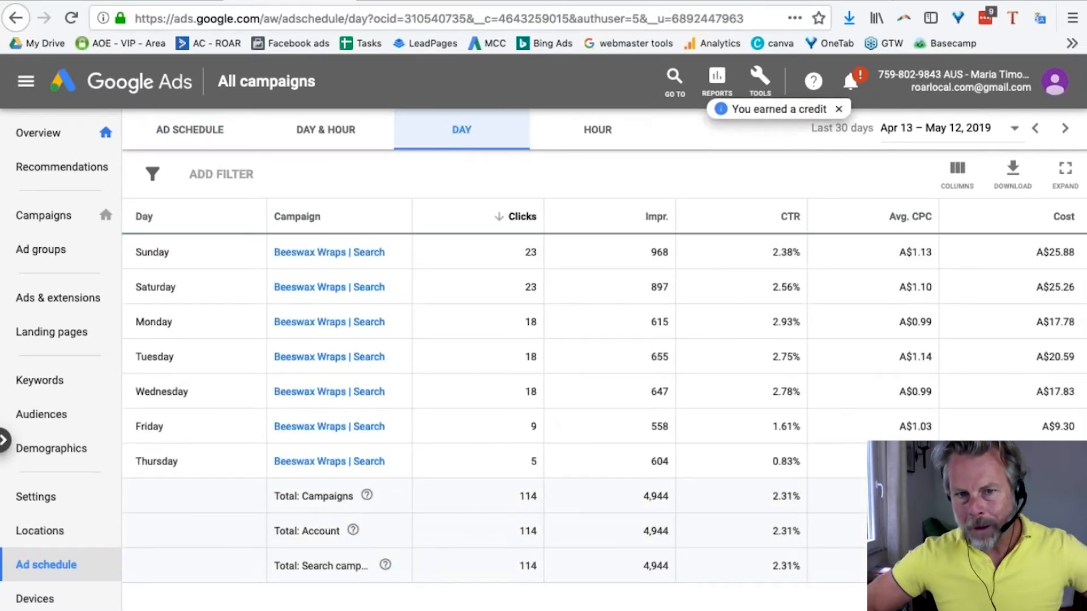
mouse_move(477, 276)
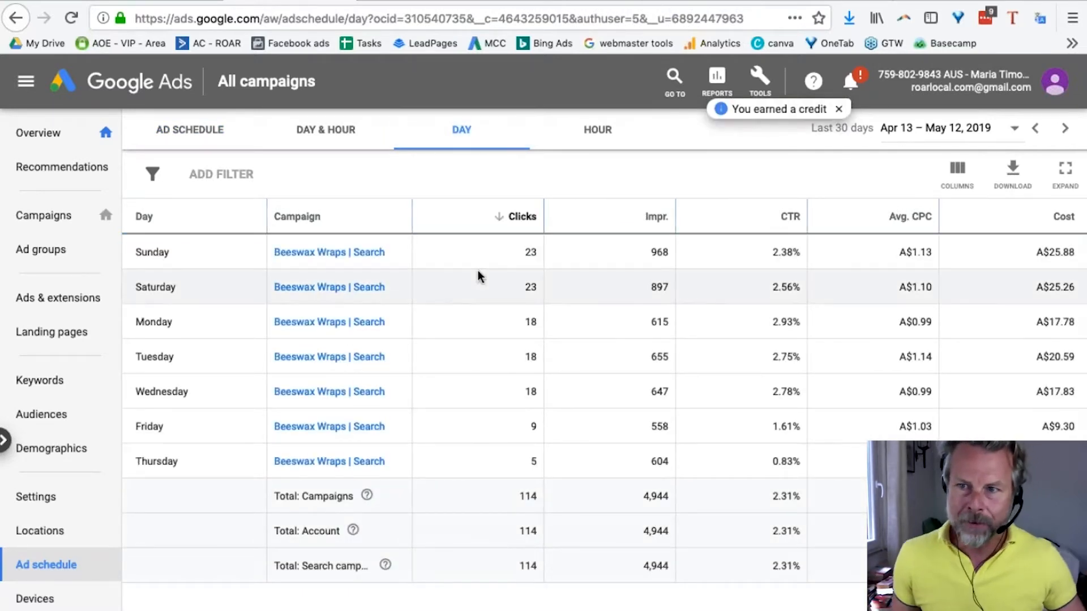
mouse_move(541, 255)
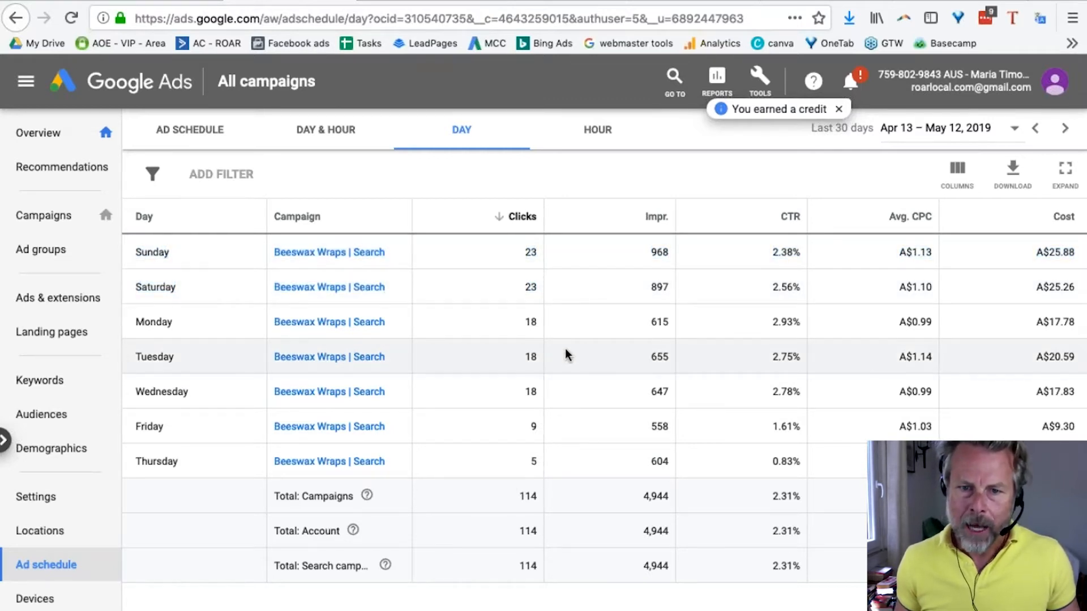
mouse_move(560, 467)
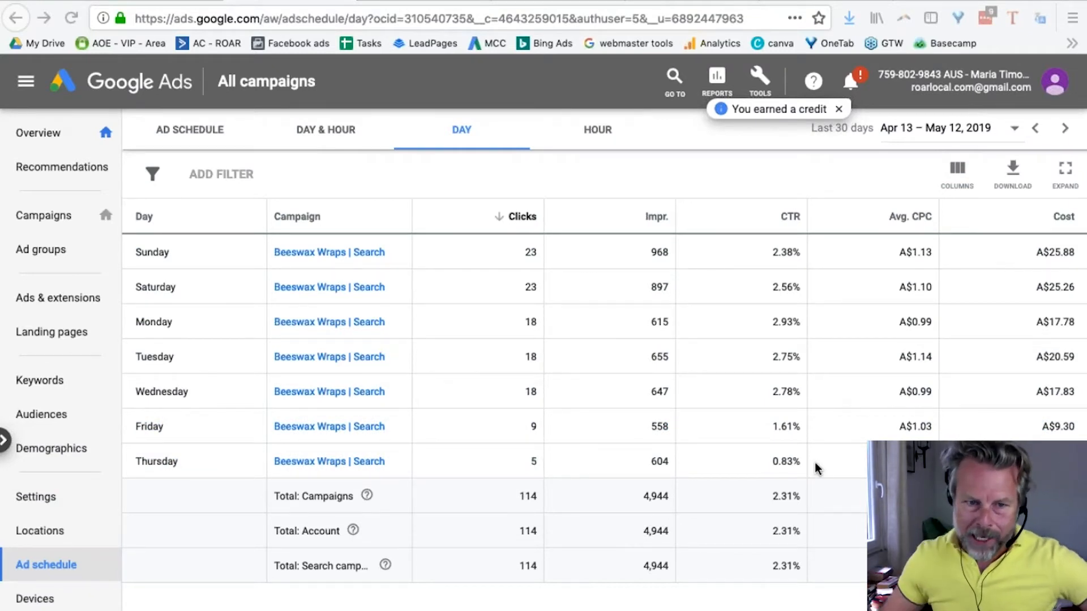
mouse_move(160, 326)
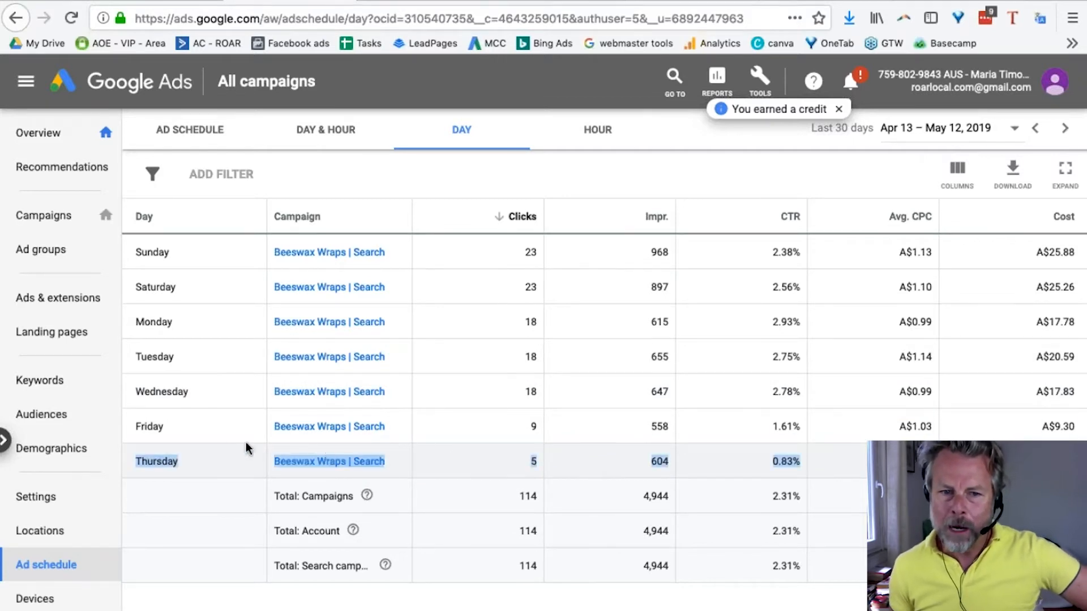
click(149, 426)
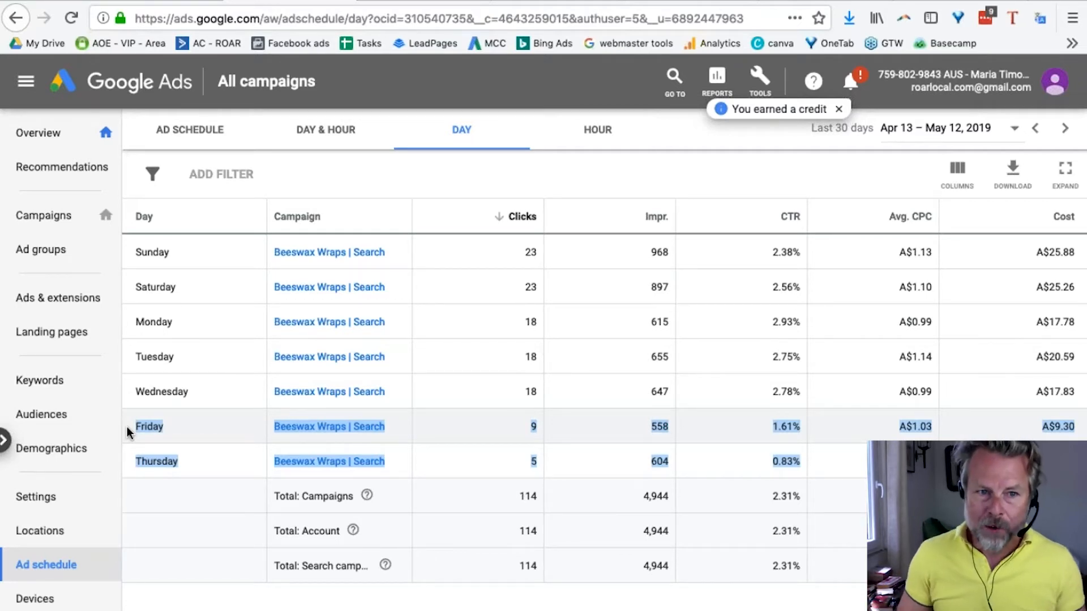
mouse_move(133, 472)
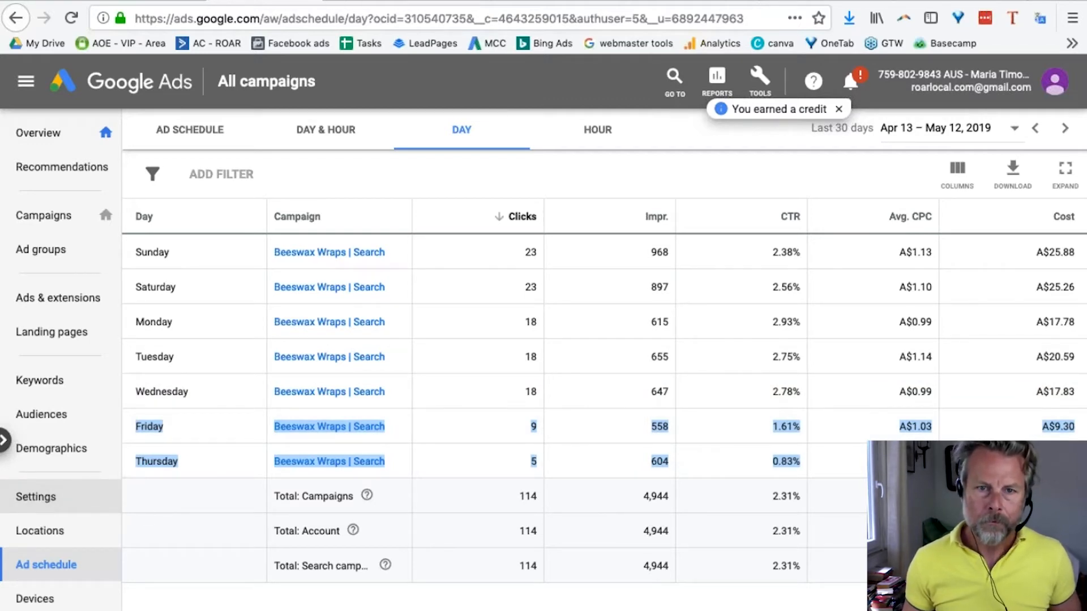
- View campaign settings with the All day ad schedule and select Beeswax Wraps | Search
click(35, 497)
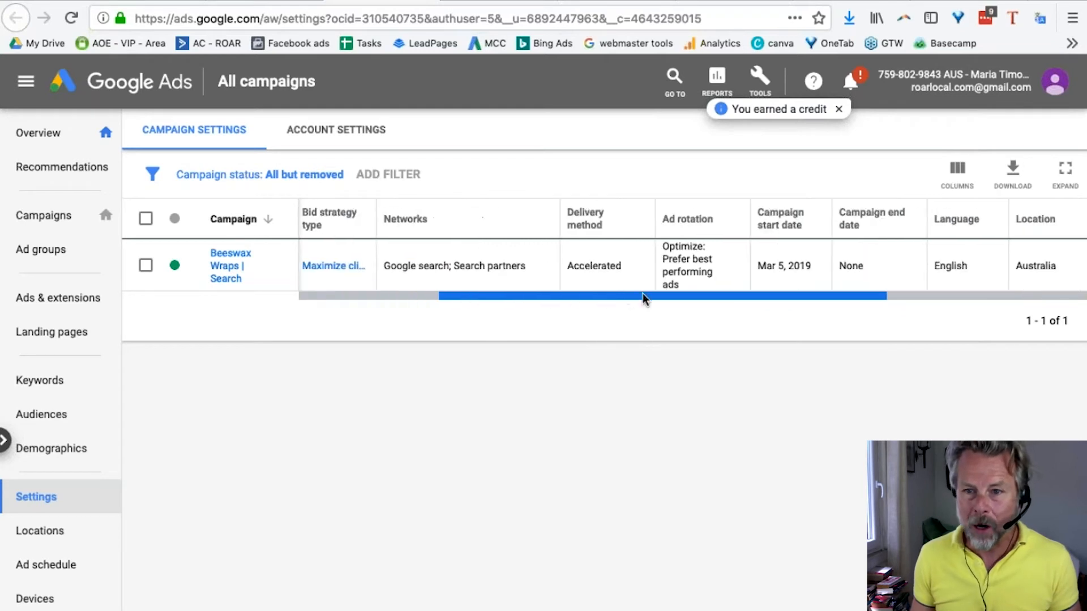
scroll(right, 3)
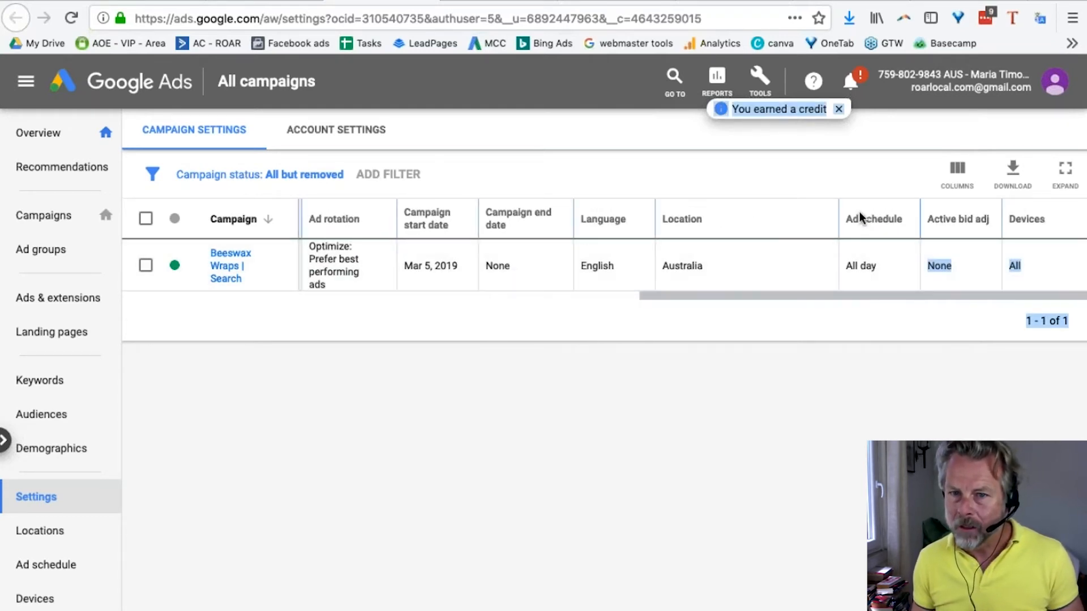
scroll(left, 3)
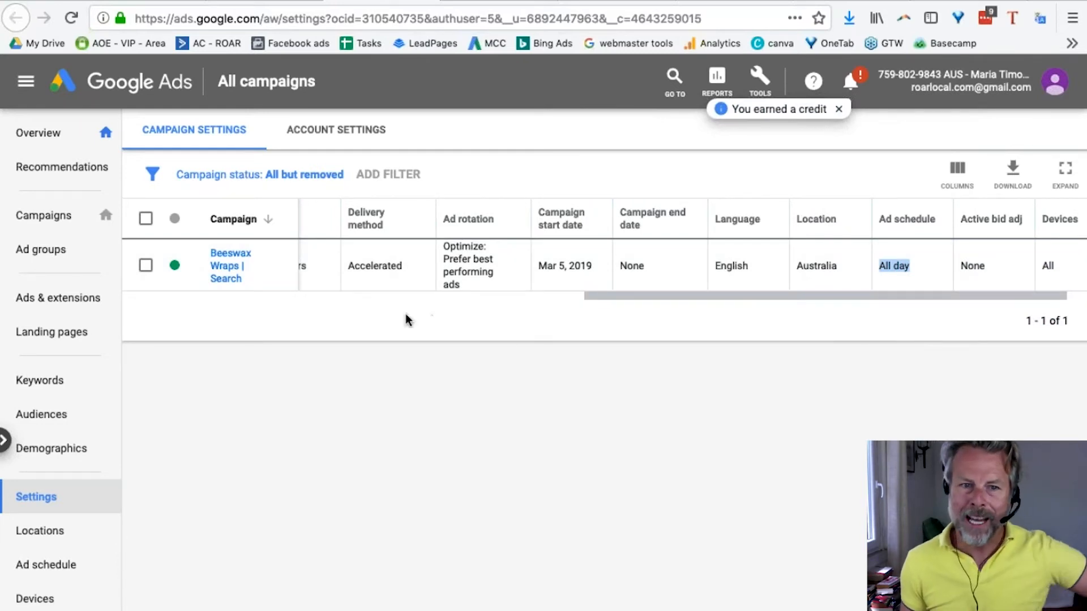
click(146, 265)
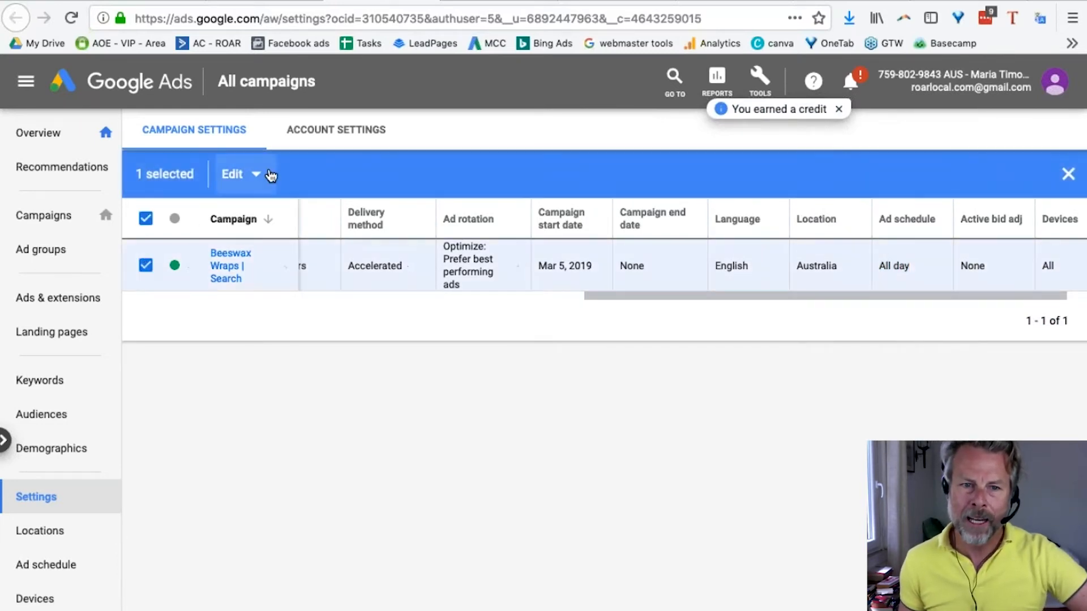
- Review the bulk ad schedule day options, keep all days, and return to the Day report
click(231, 174)
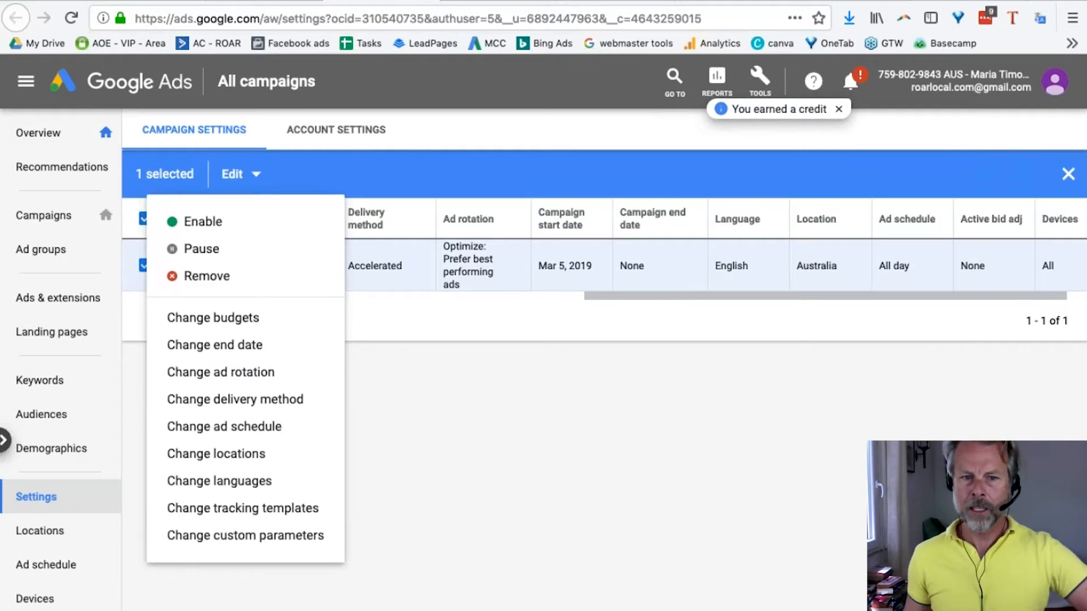
mouse_move(224, 426)
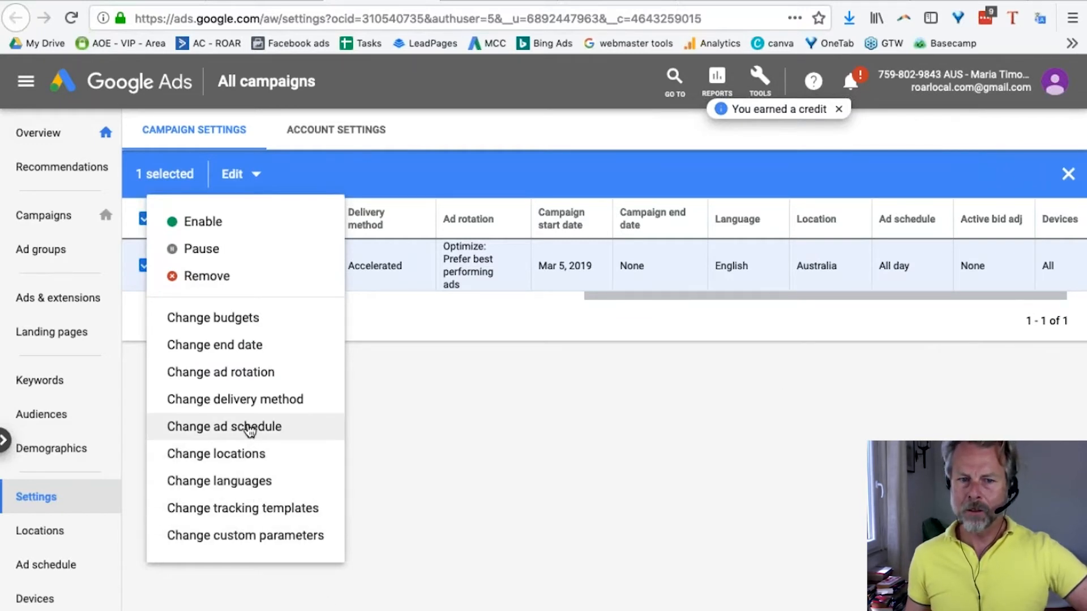
click(223, 426)
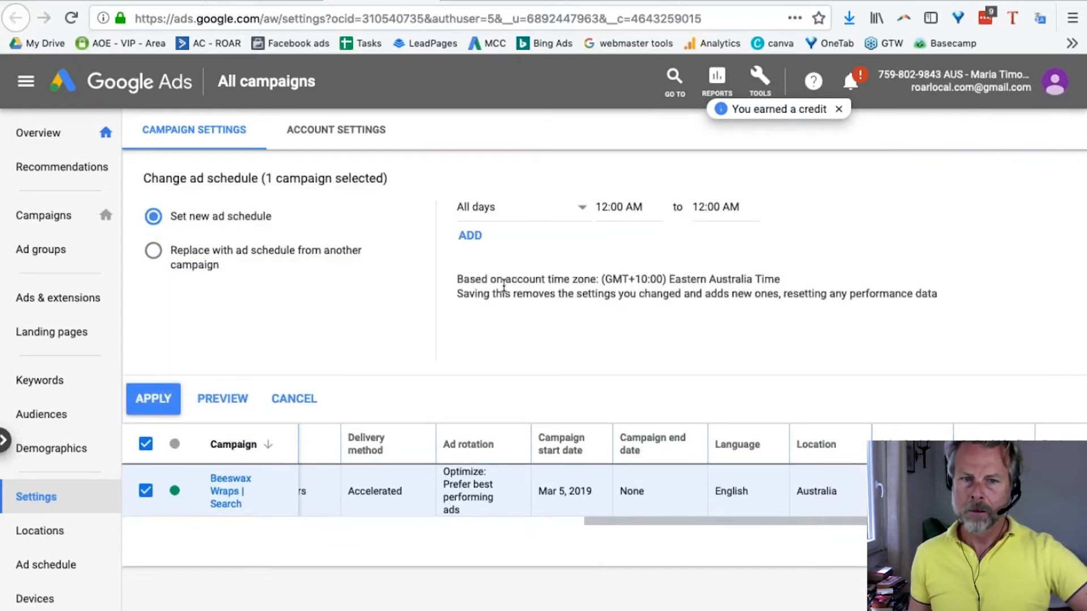
mouse_move(154, 250)
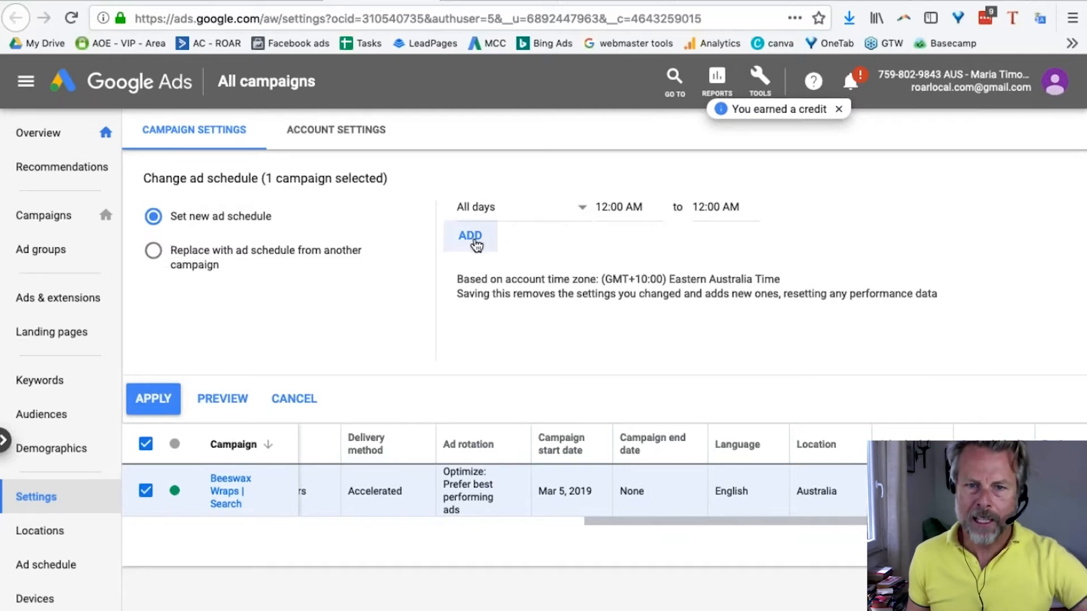
click(523, 207)
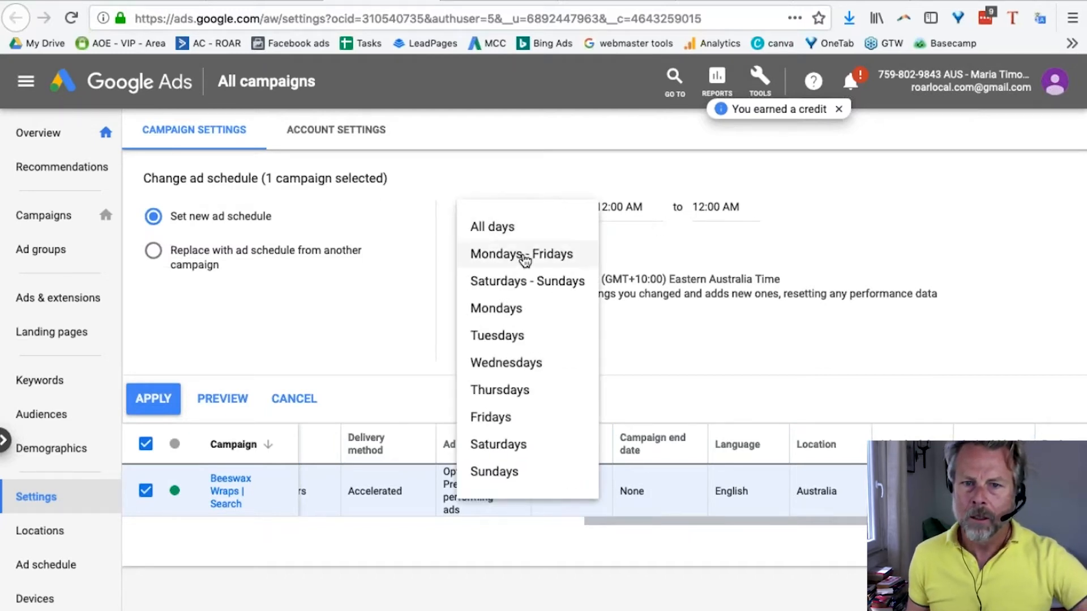
mouse_move(497, 340)
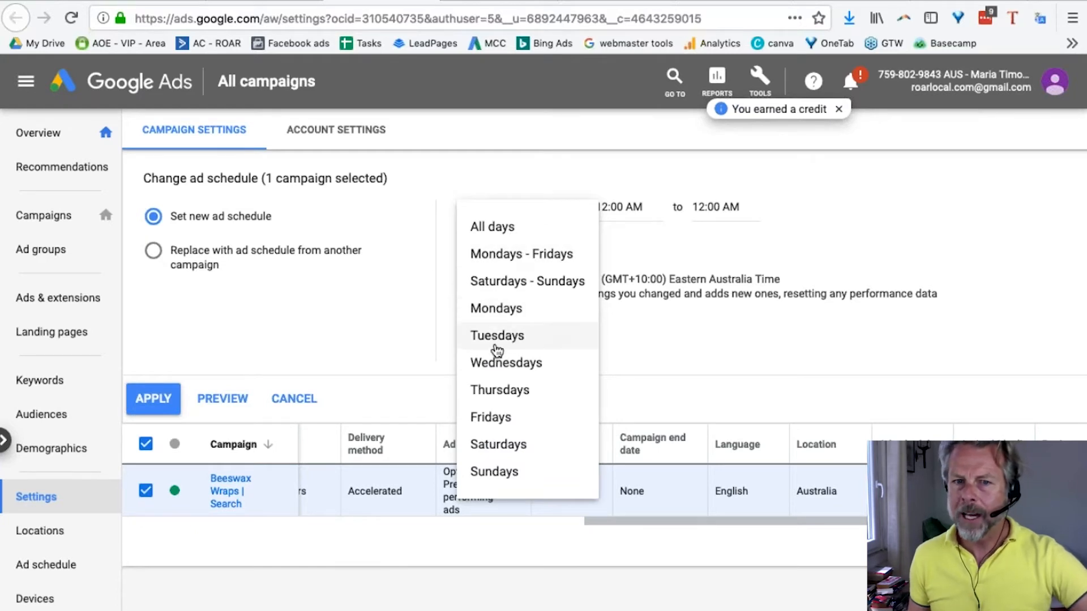
mouse_move(497, 390)
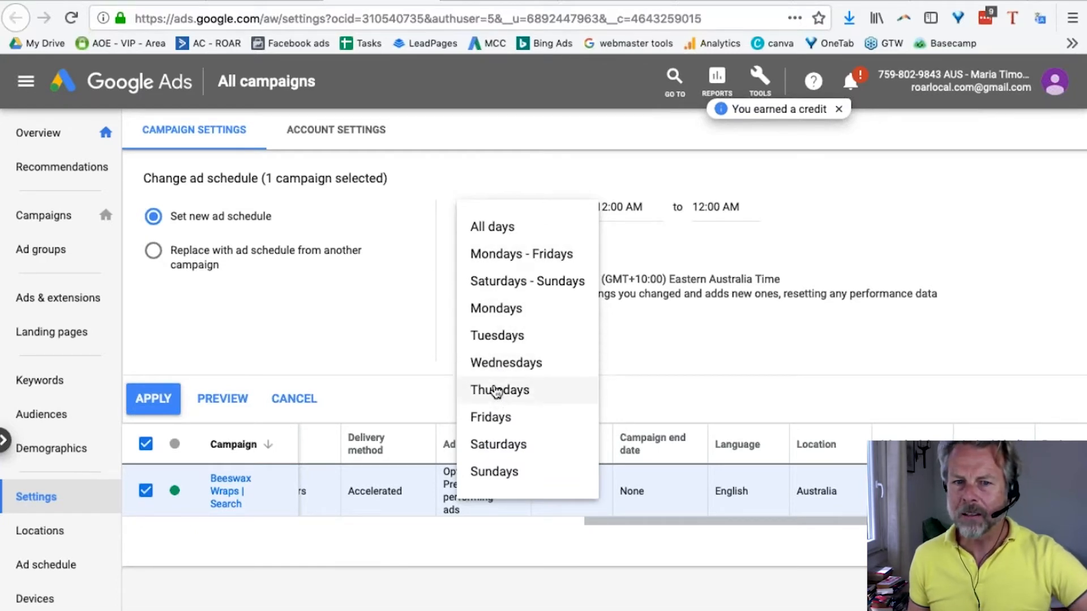
mouse_move(491, 409)
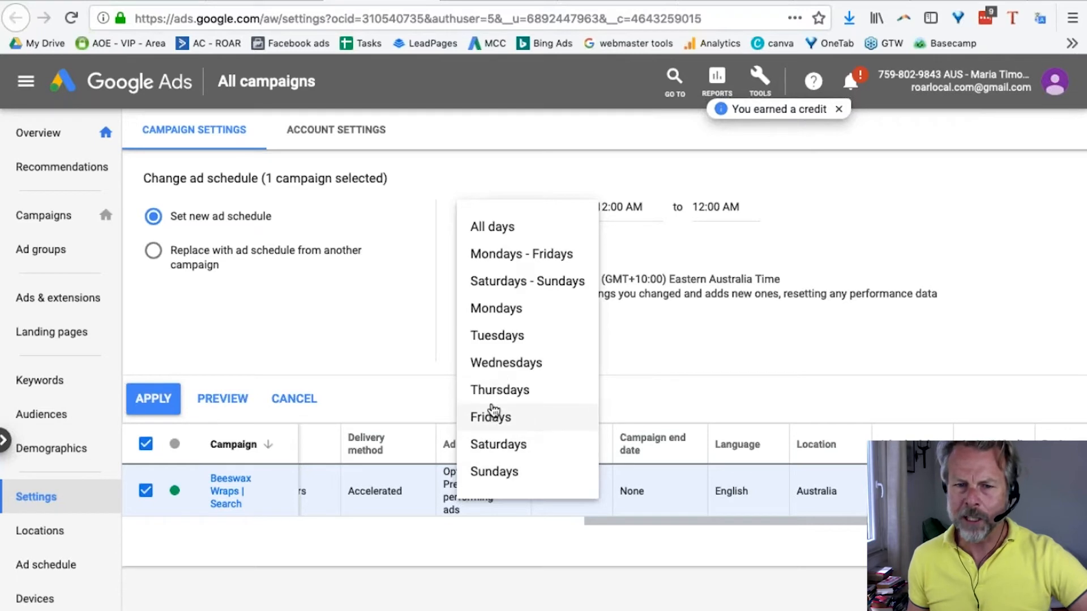
mouse_move(516, 334)
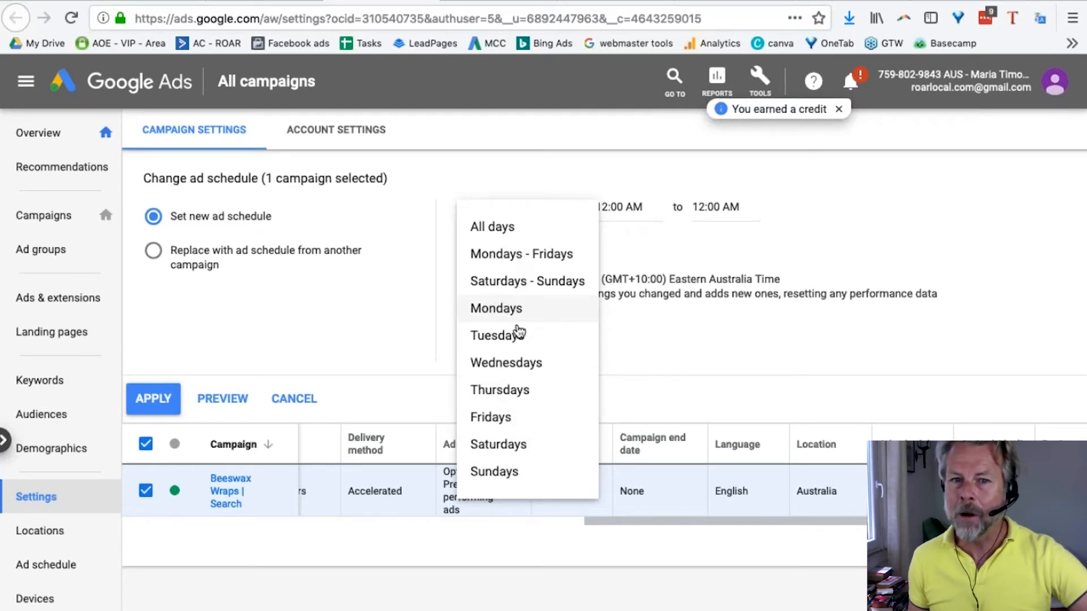
mouse_move(506, 362)
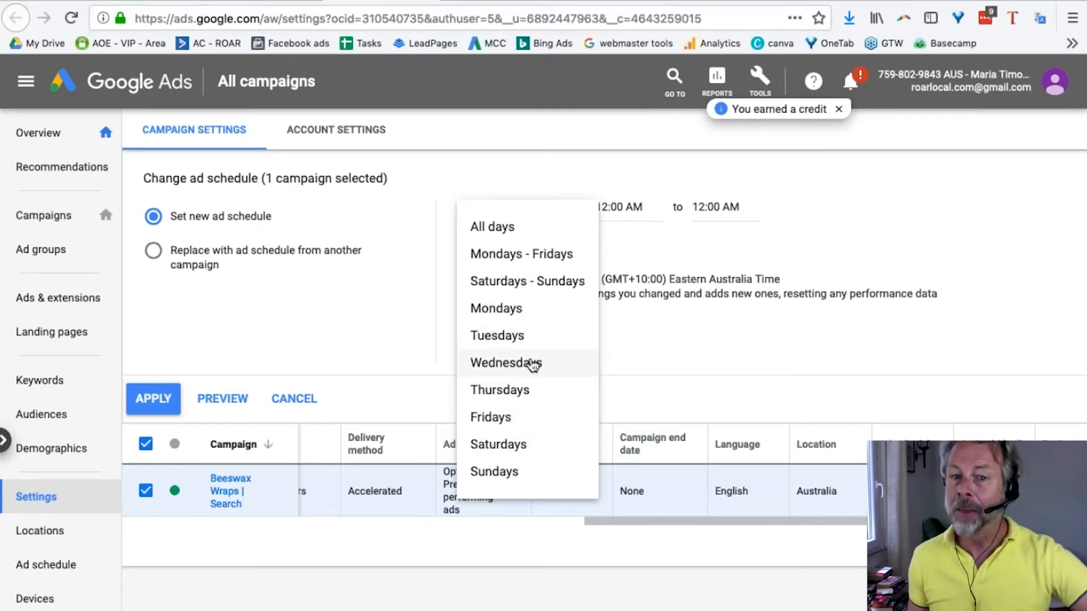
mouse_move(497, 445)
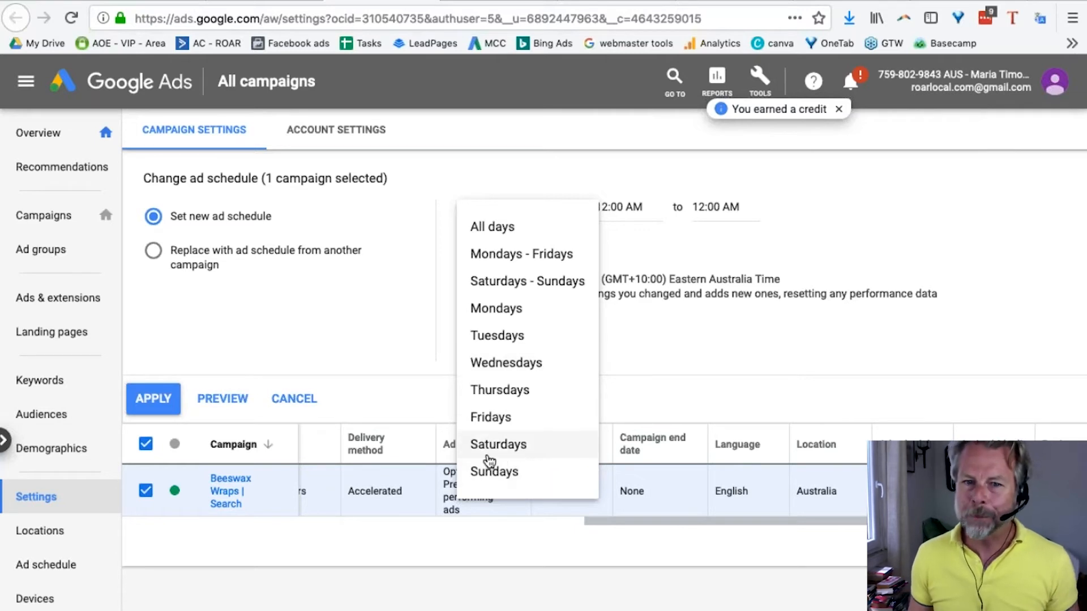
mouse_move(496, 472)
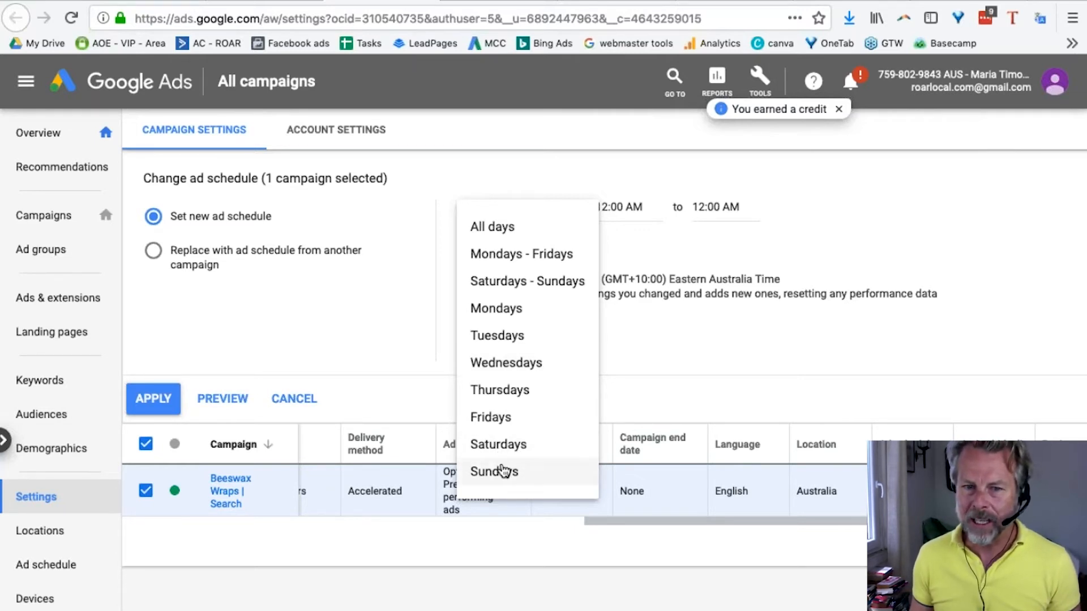
click(491, 226)
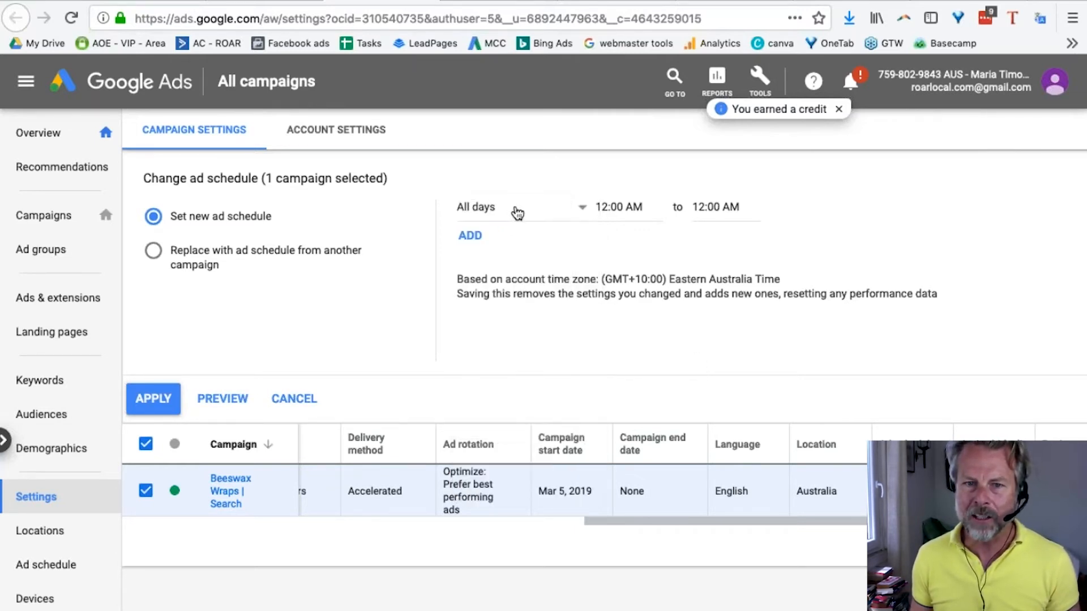
click(45, 565)
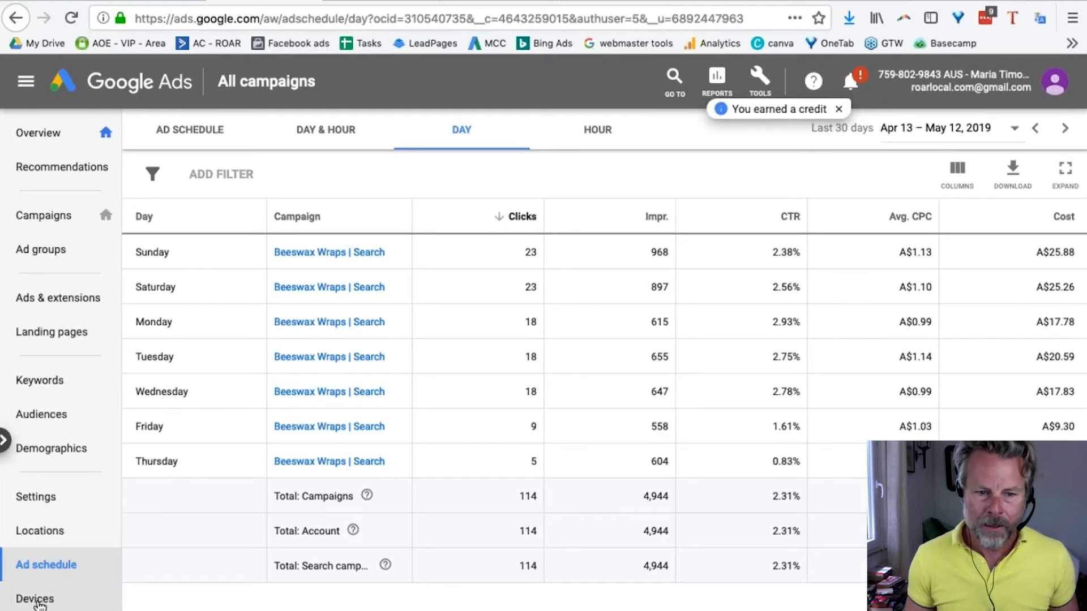
- Open the Devices report and highlight Mobile phones with 90 clicks
click(34, 598)
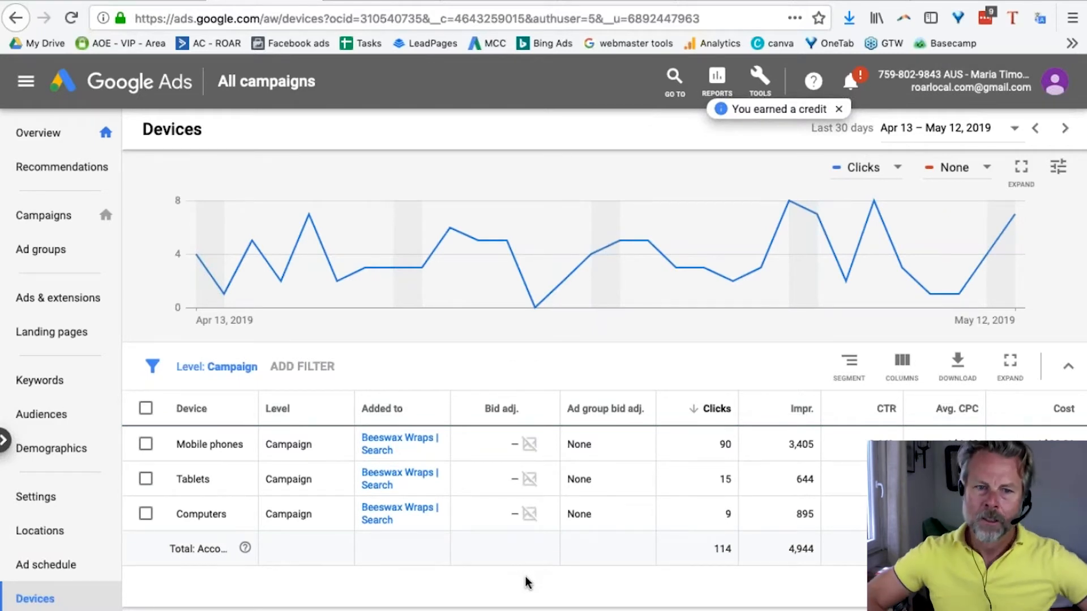
mouse_move(528, 581)
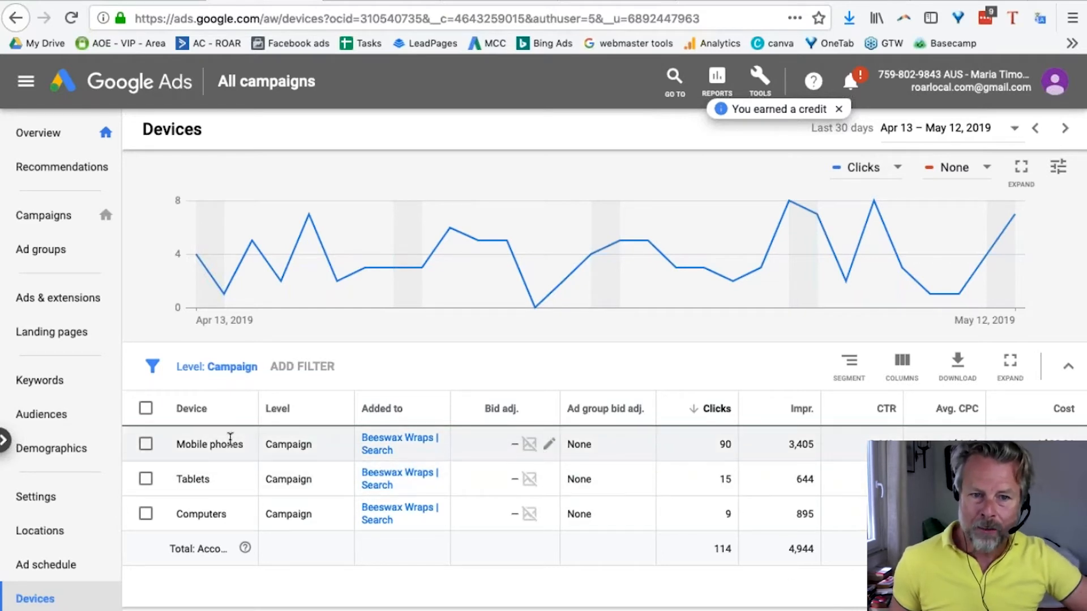
mouse_move(243, 446)
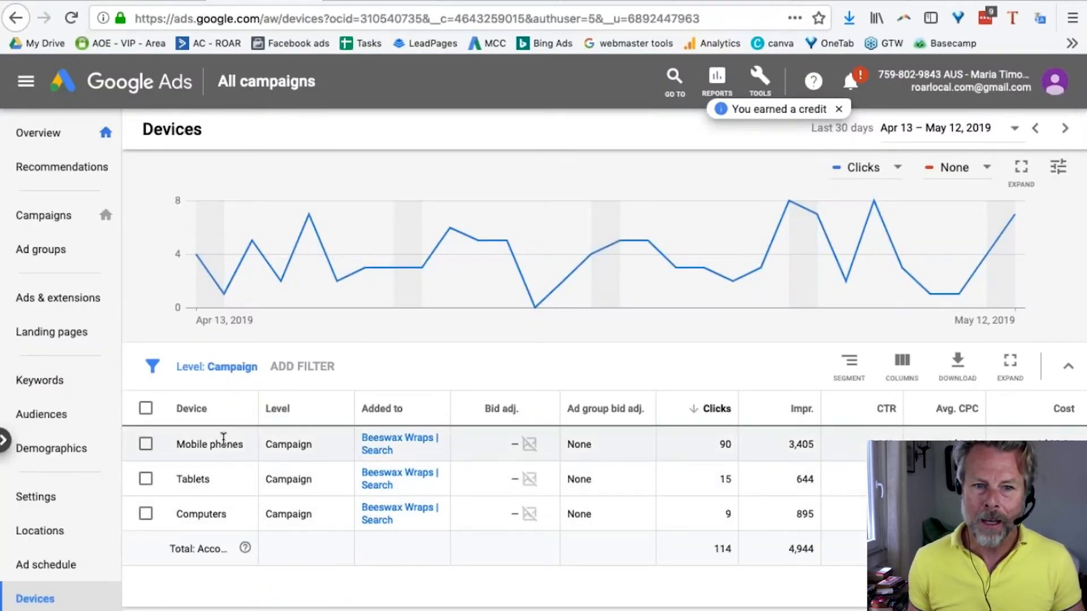
double_click(209, 445)
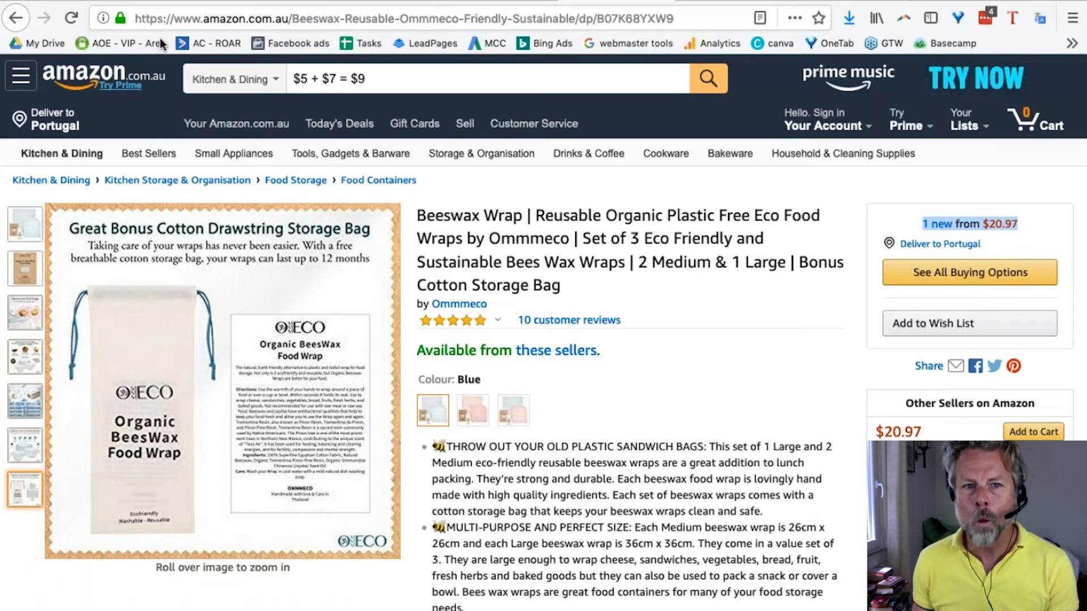
mouse_move(372, 232)
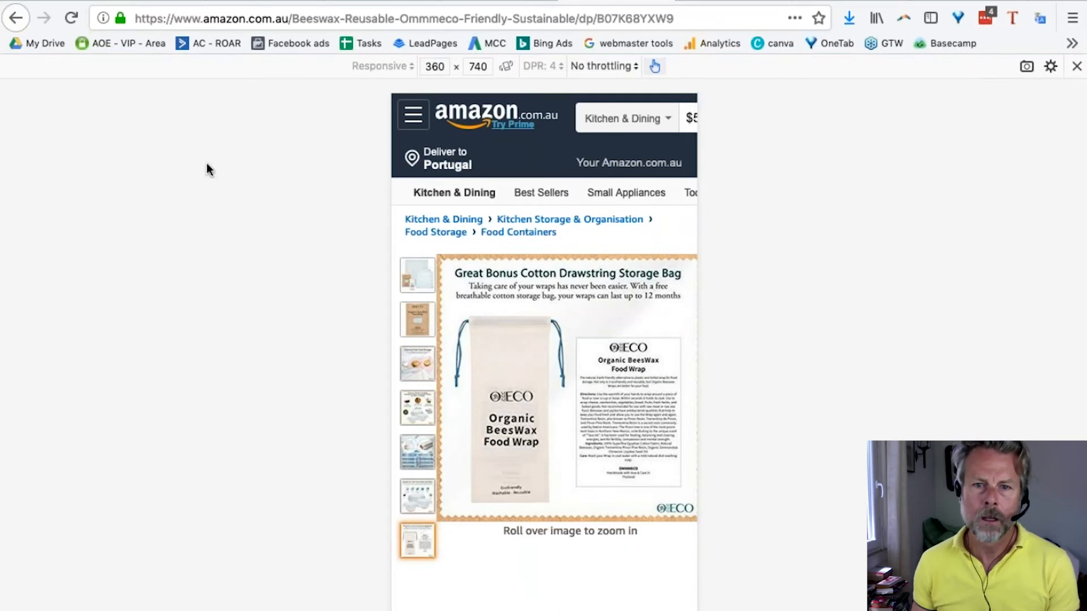
- Emulate a Galaxy S9/S9+ and read through the listing's features, directions and reviews
click(381, 65)
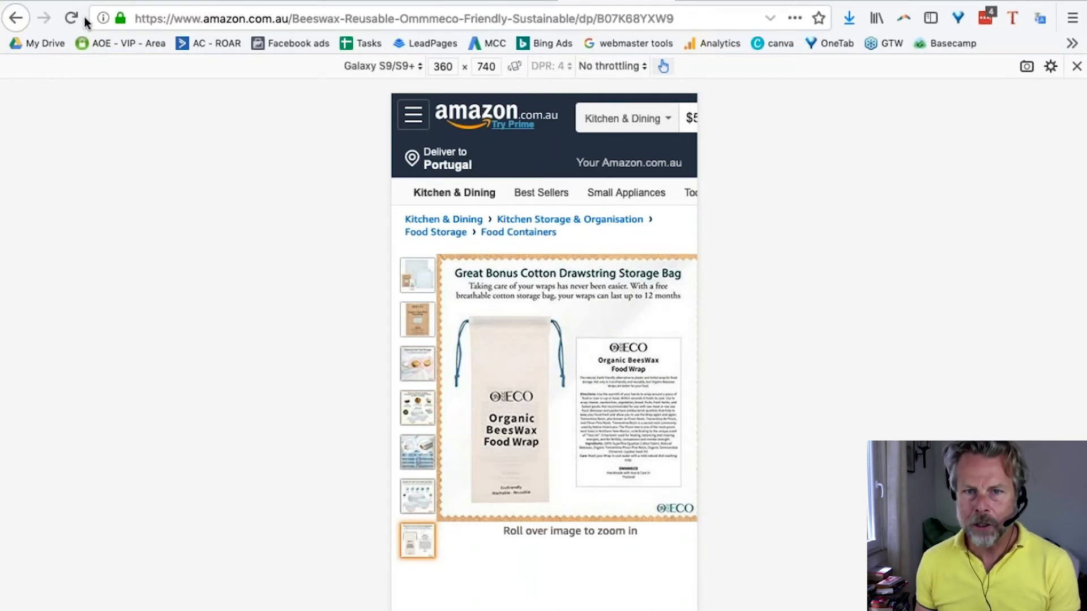
click(71, 19)
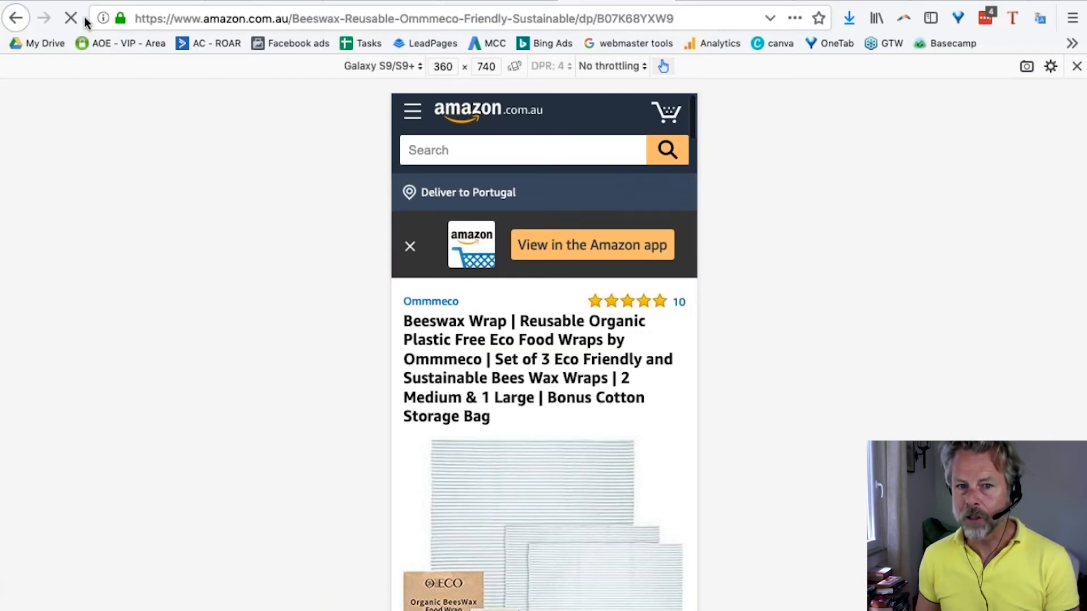
scroll(down, 3)
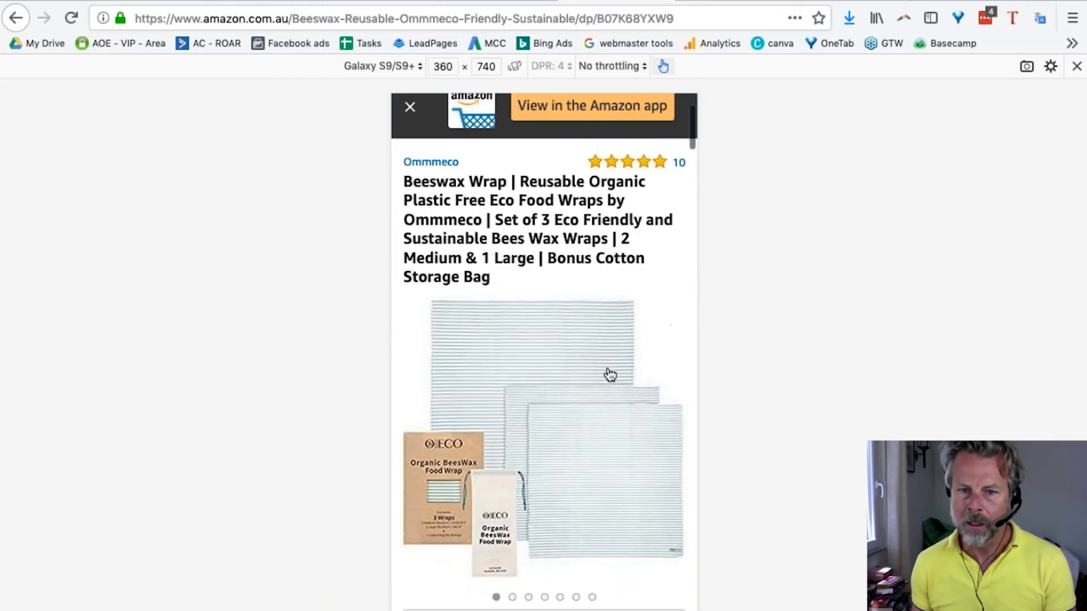
scroll(up, 3)
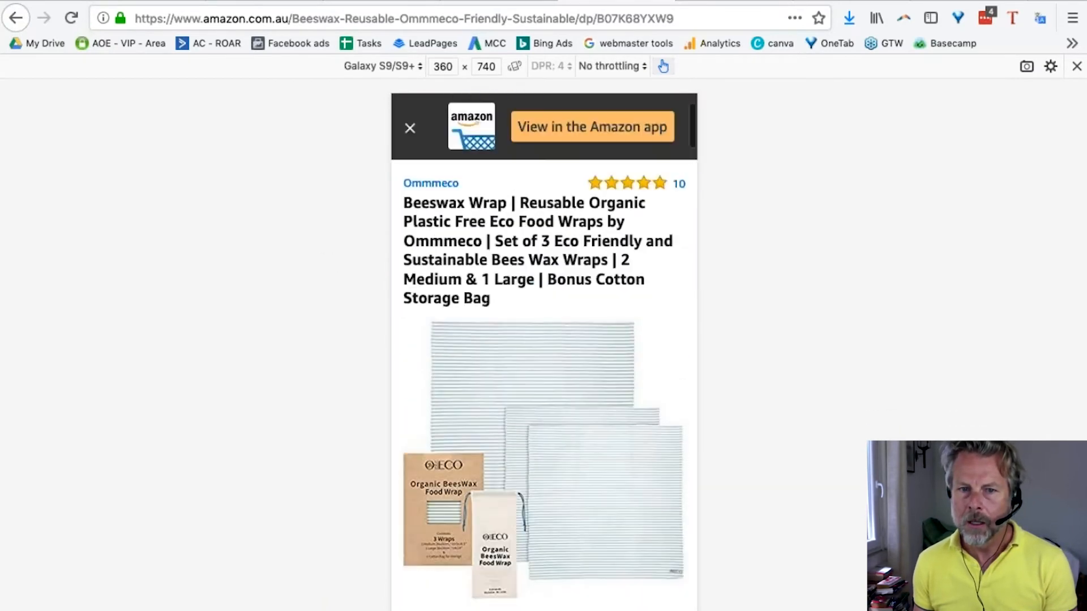
scroll(down, 3)
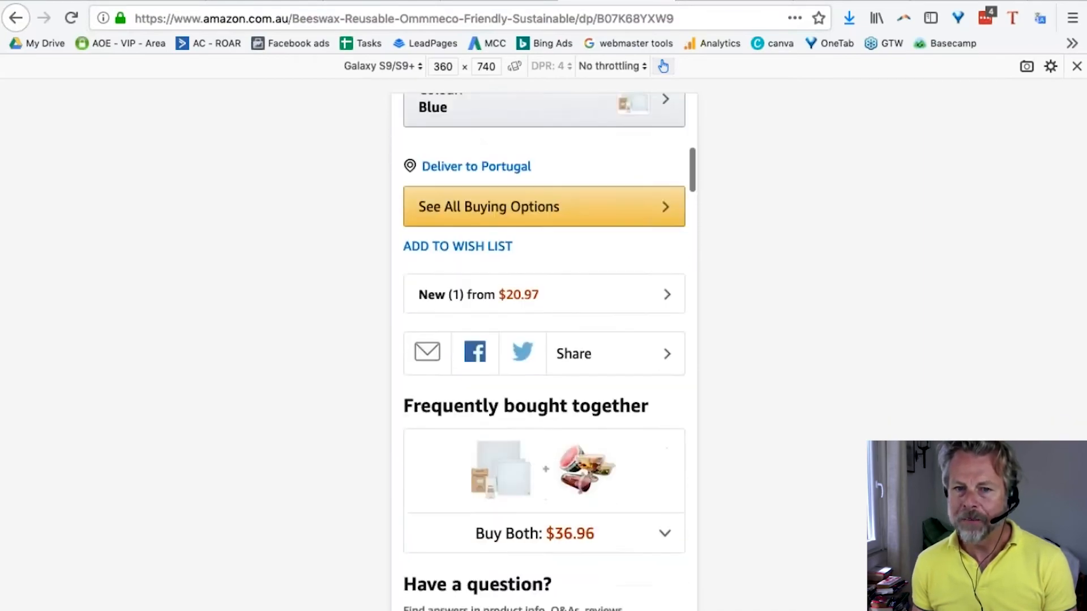
scroll(down, 3)
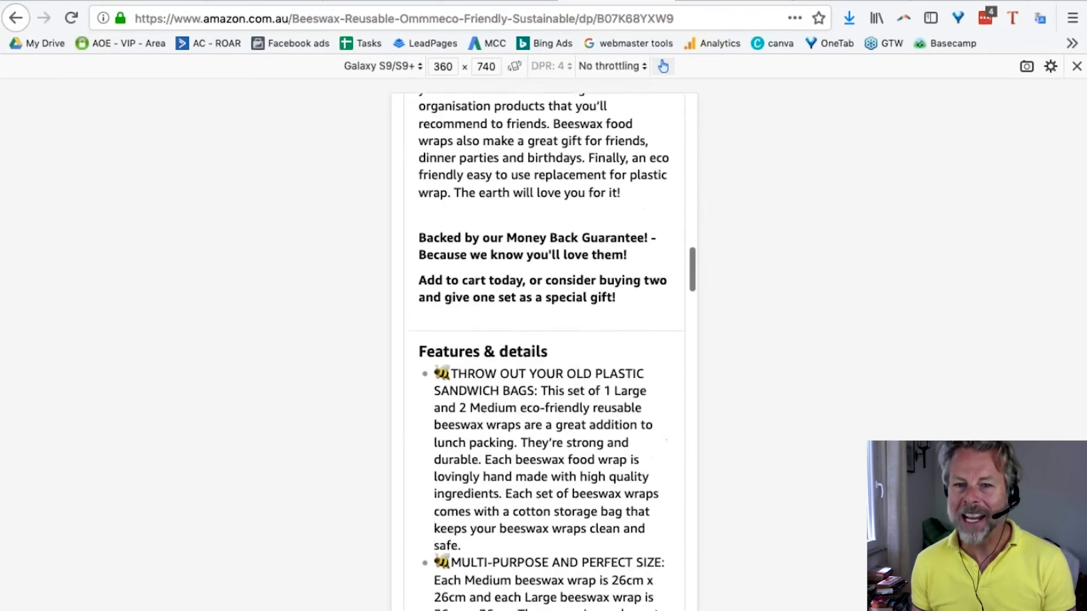
scroll(down, 3)
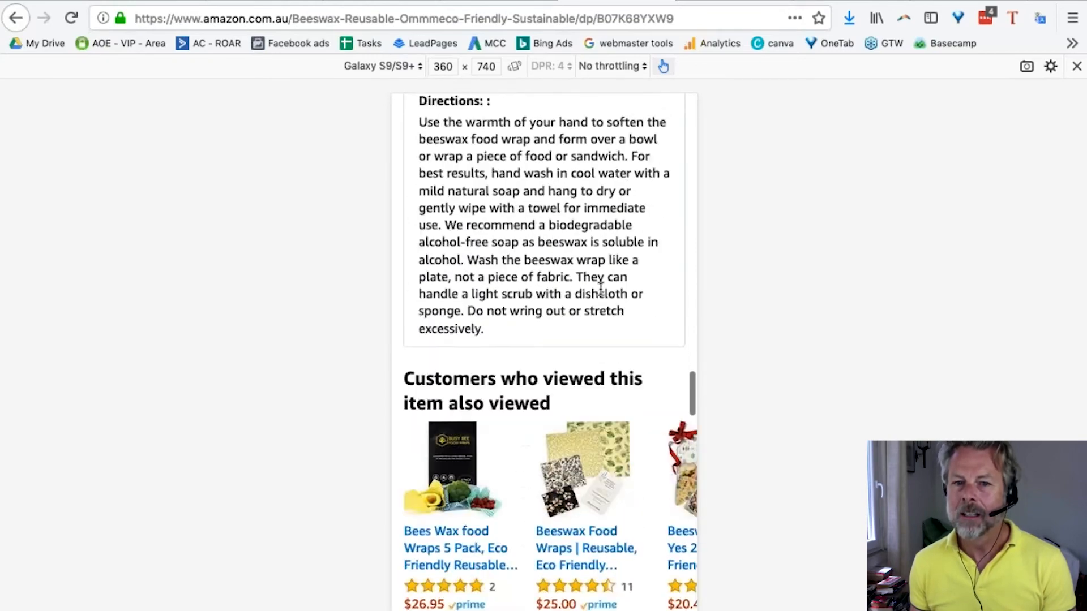
scroll(down, 3)
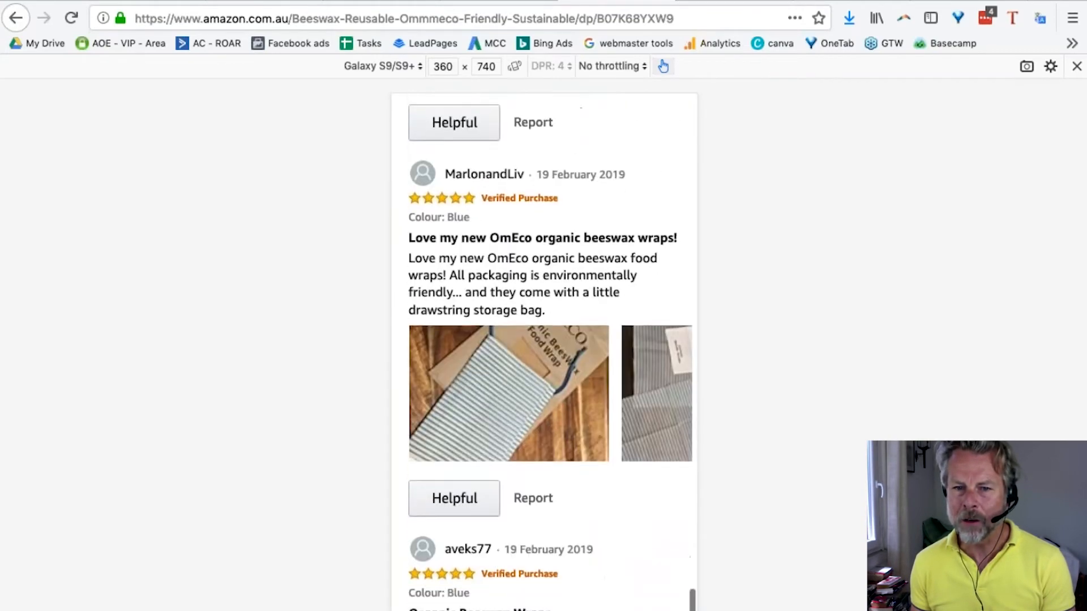
scroll(up, 3)
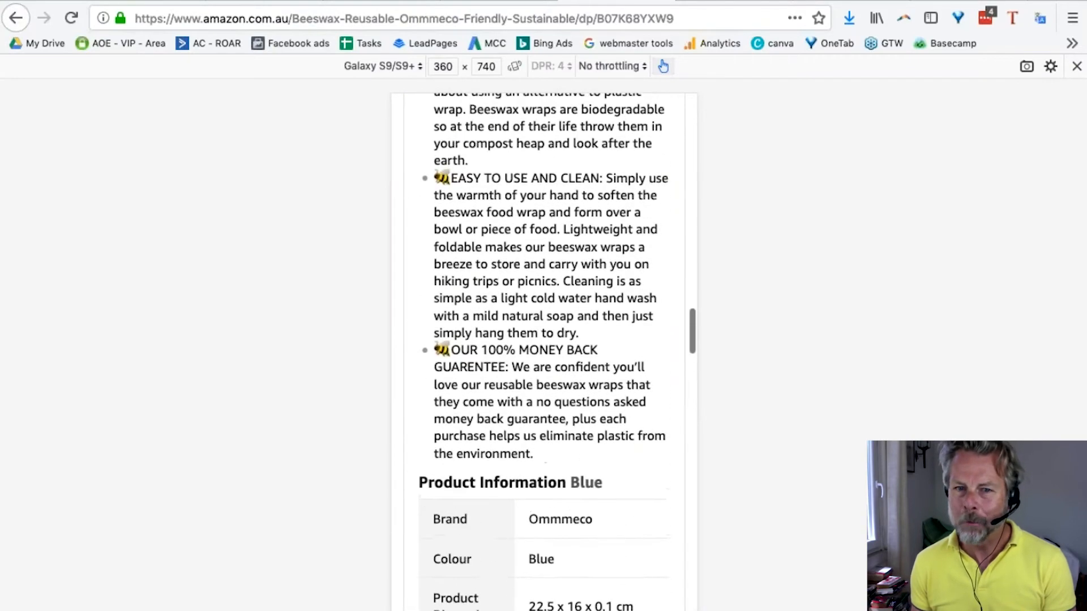
scroll(up, 3)
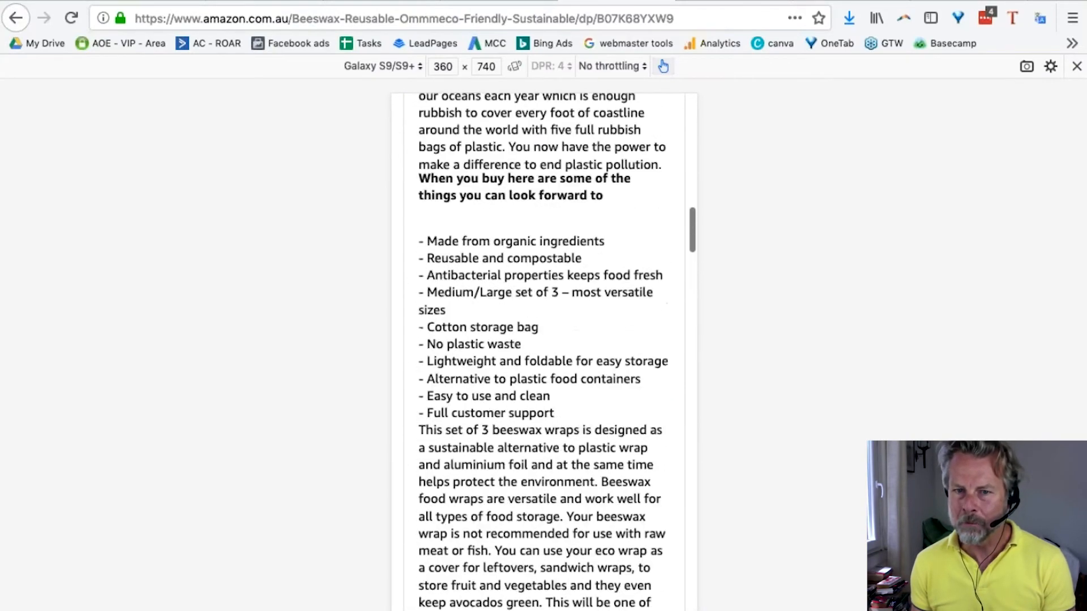
scroll(up, 3)
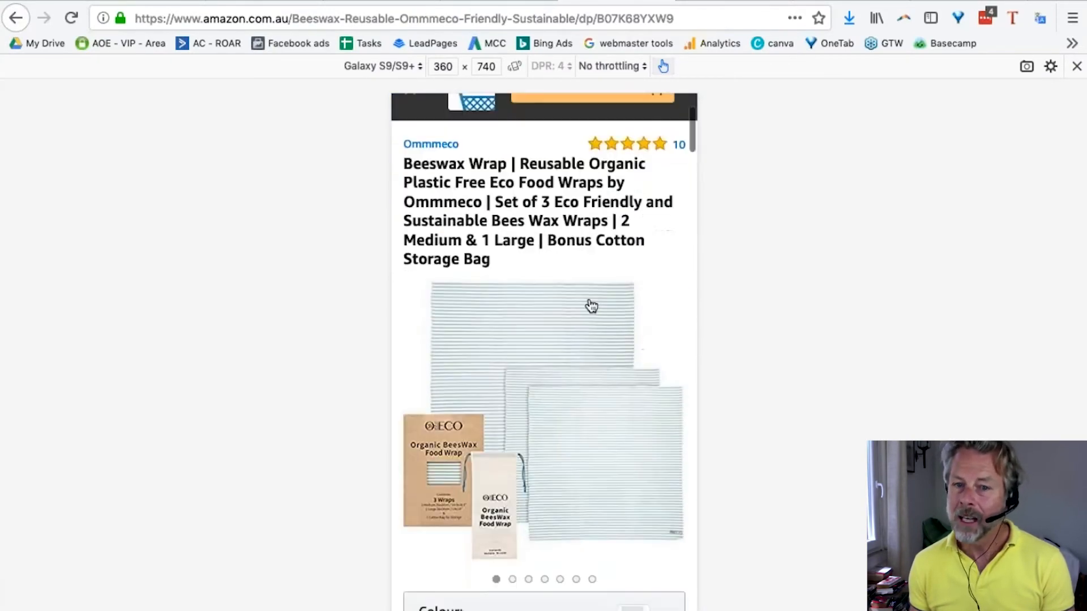
scroll(down, 3)
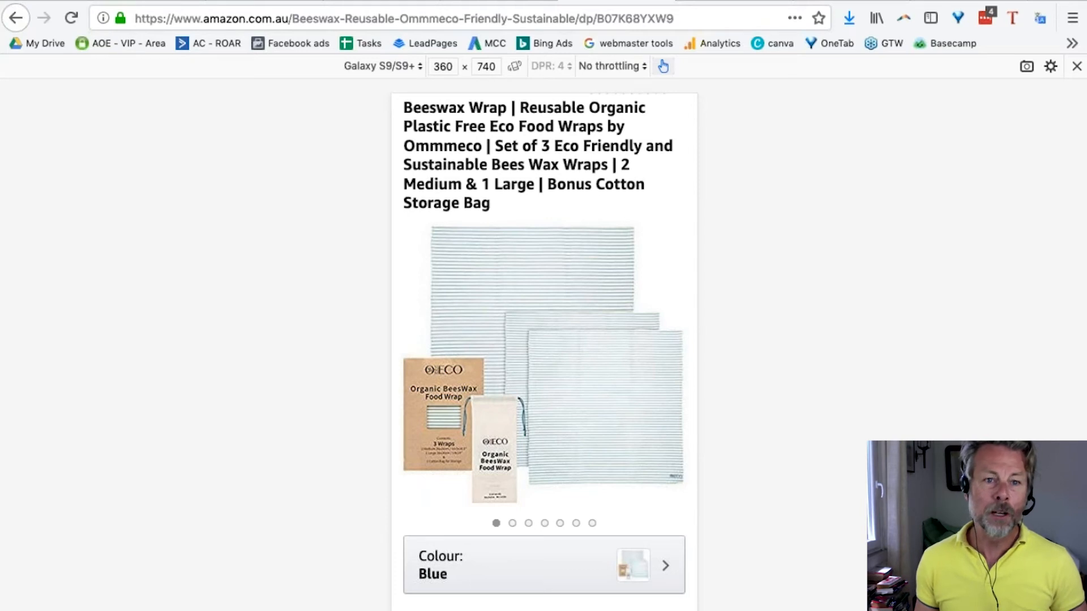
mouse_move(319, 233)
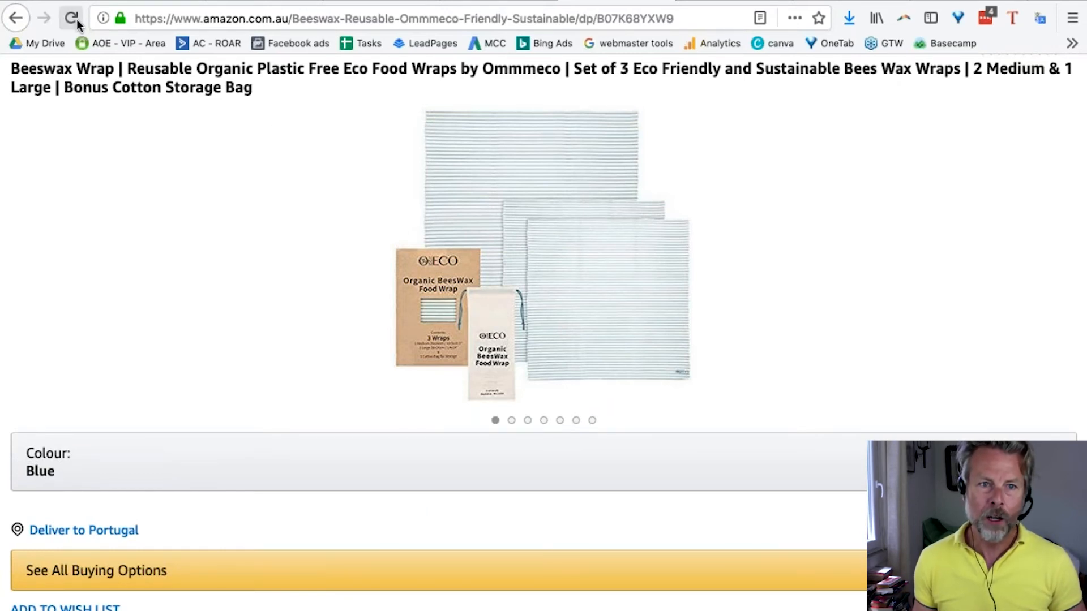
- Reload the Amazon beeswax wrap listing to restore its full desktop layout
click(71, 19)
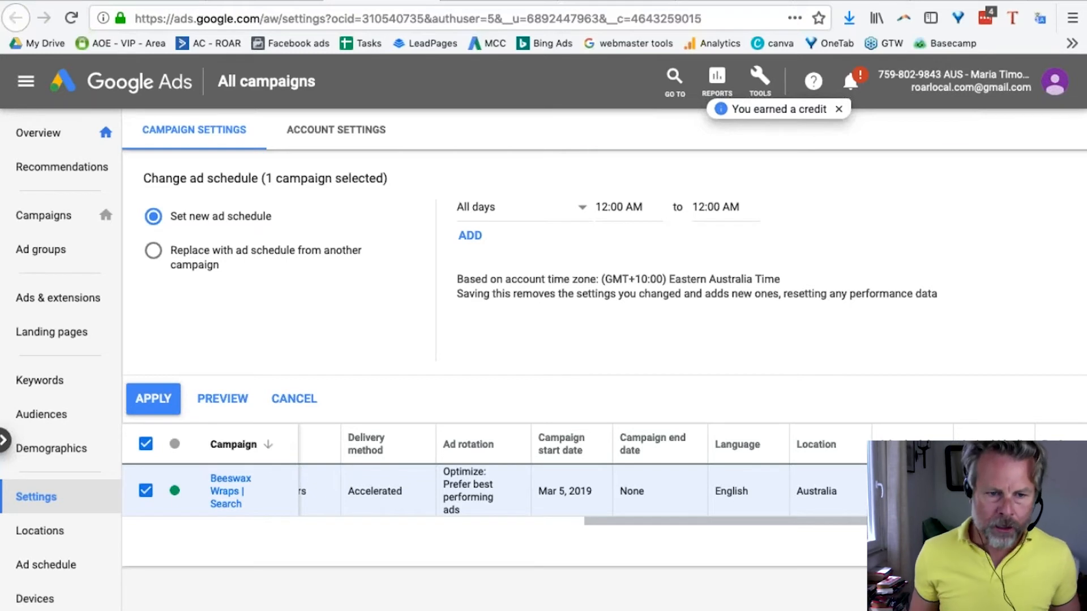
mouse_move(390, 366)
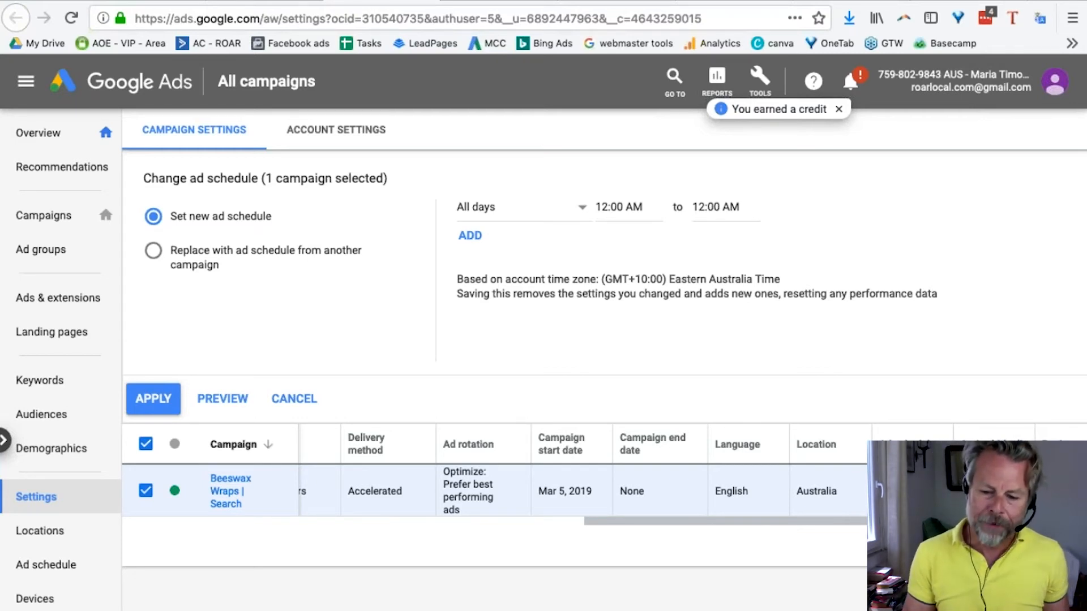
mouse_move(58, 298)
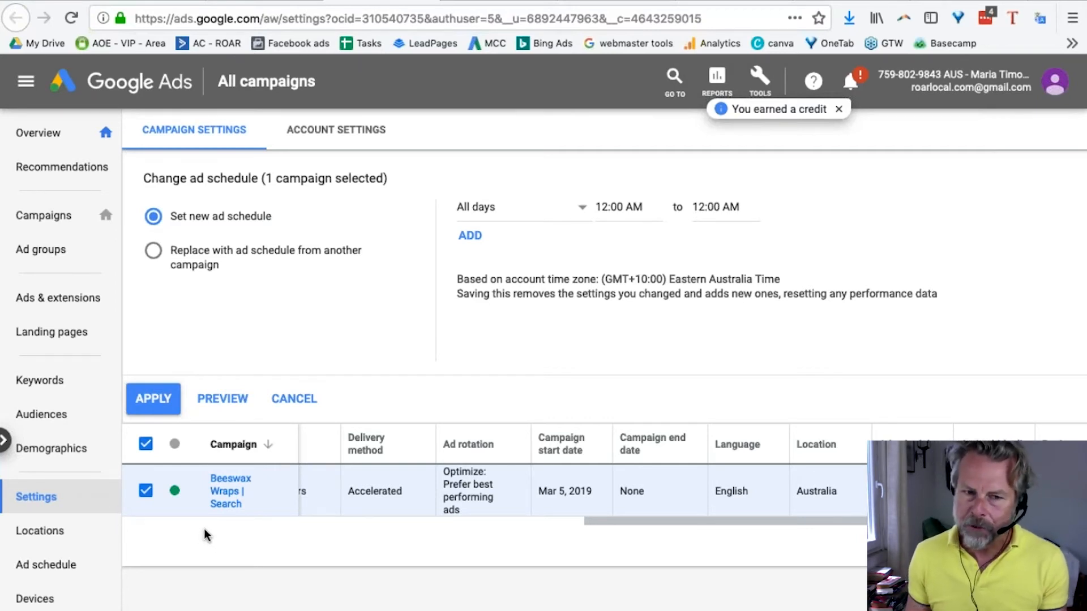
mouse_move(82, 314)
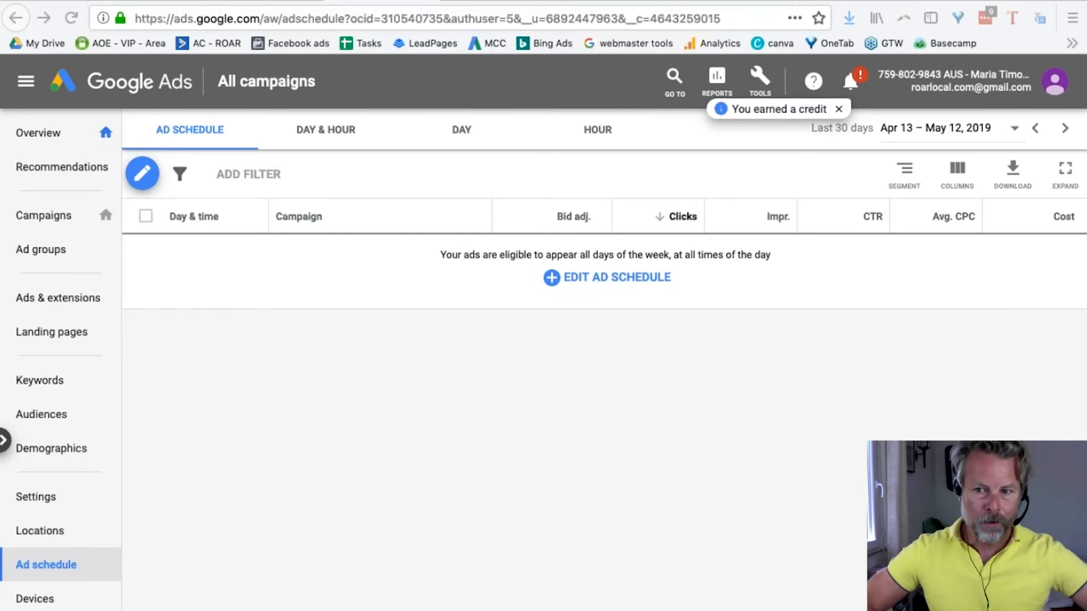
mouse_move(765, 527)
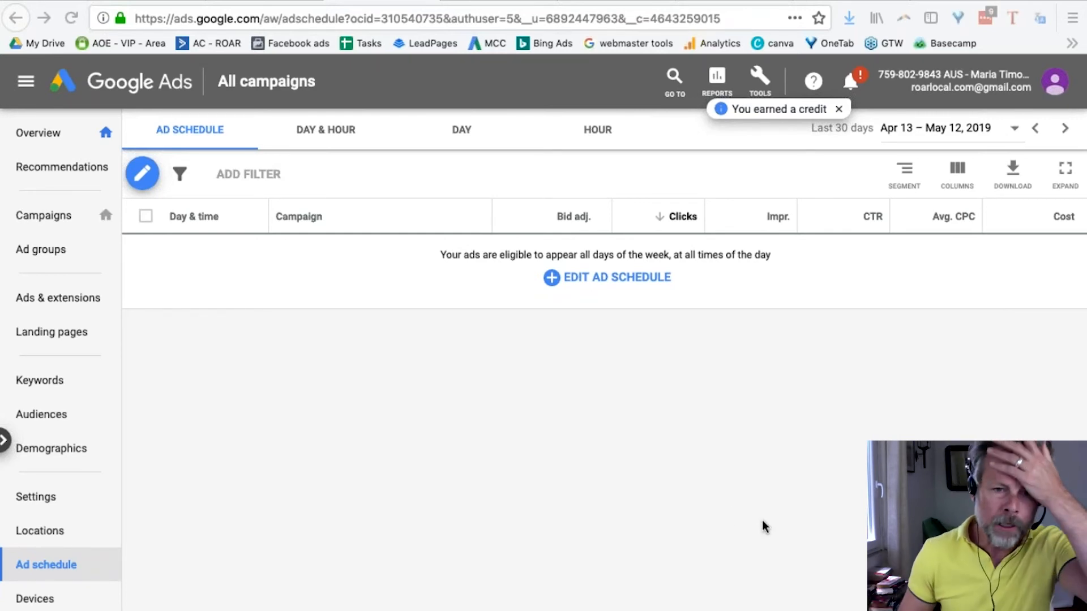
mouse_move(236, 467)
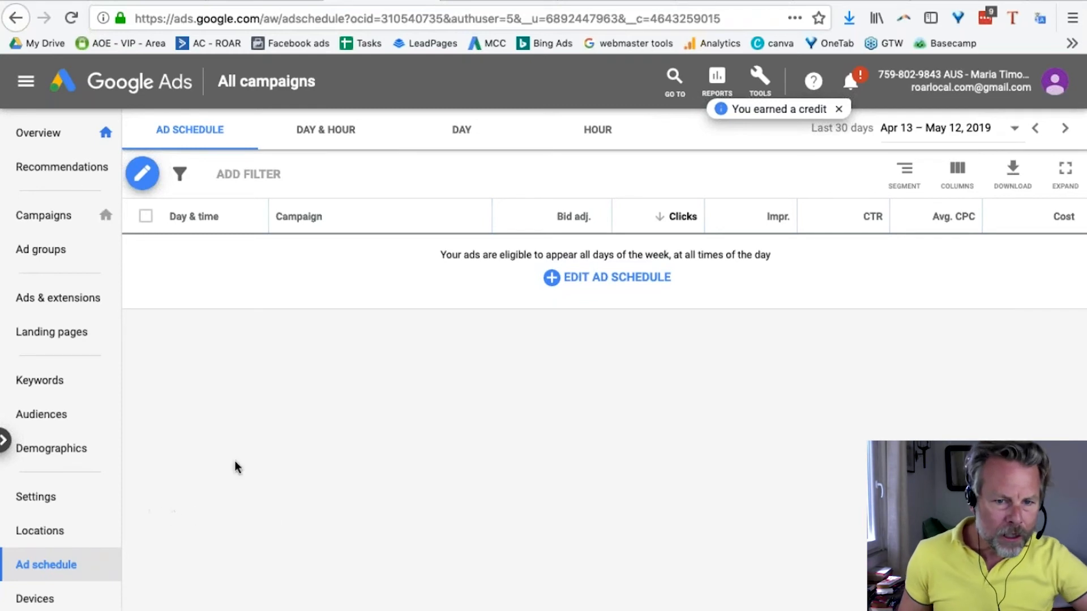
mouse_move(319, 506)
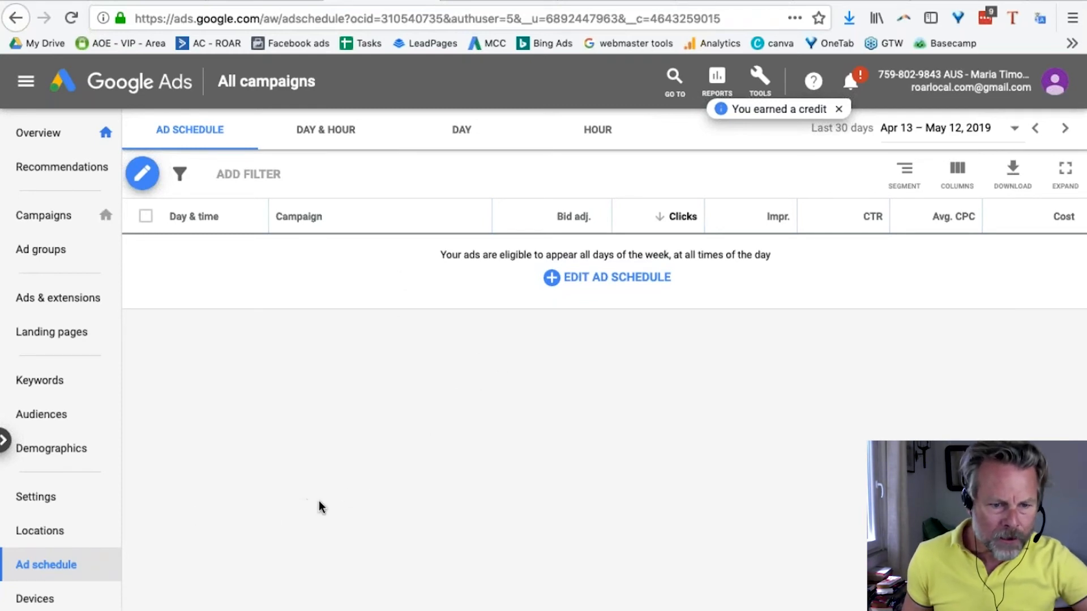
mouse_move(232, 478)
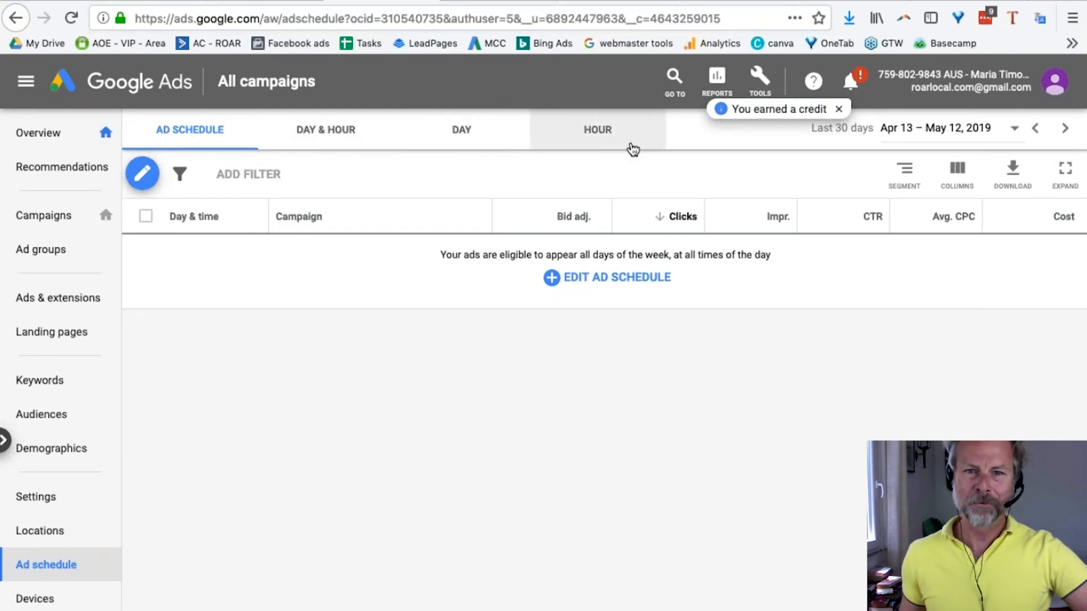
mouse_move(614, 135)
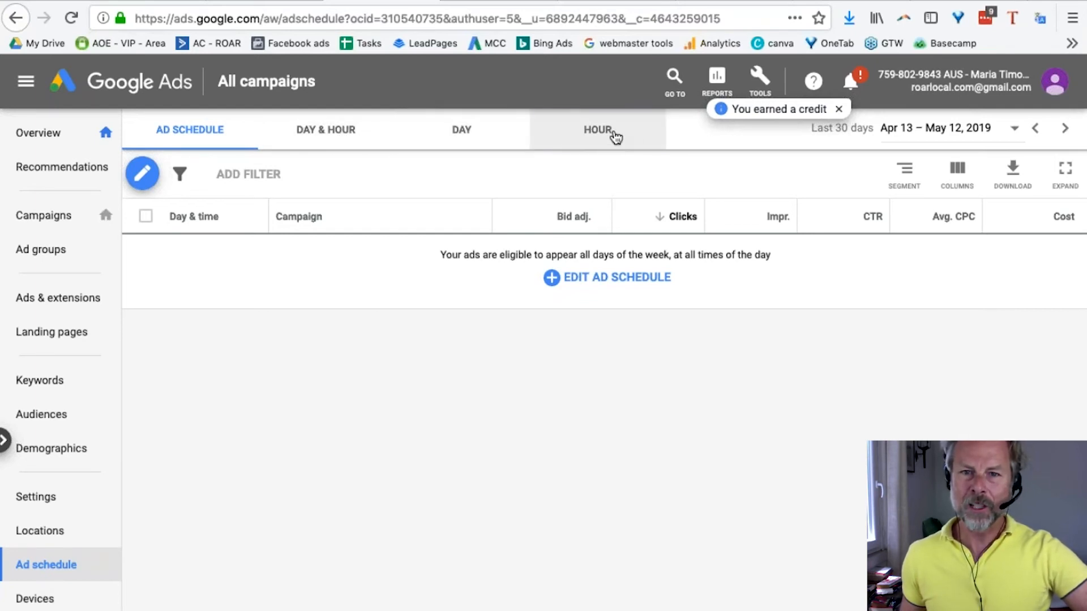
- Open the Ad schedule report for Beeswax Wraps | Search to see hourly performance
click(597, 130)
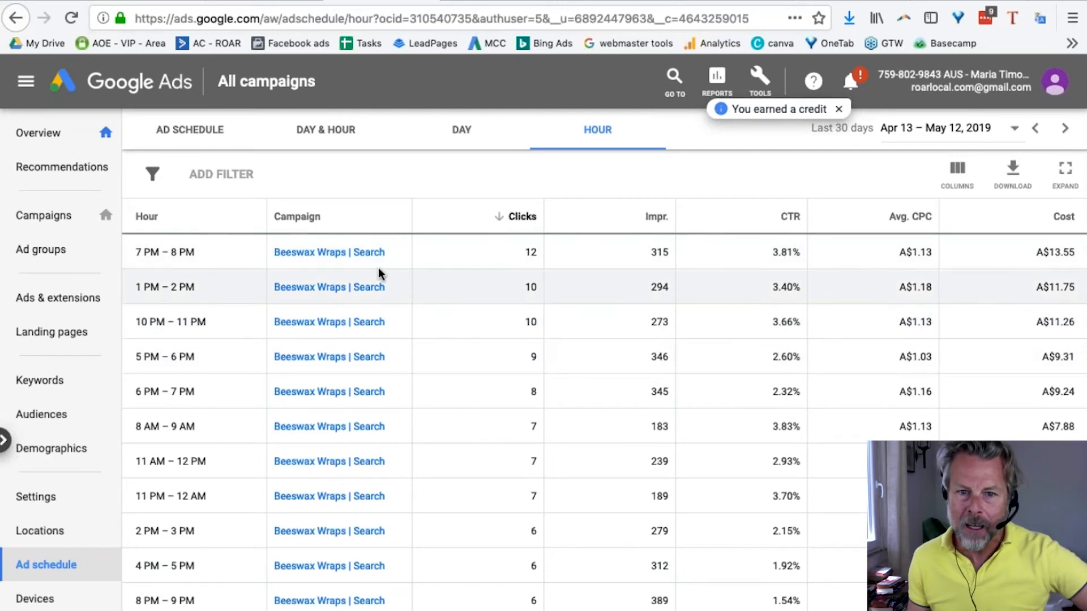
- Scroll the hourly results, showing 1 PM–2 PM and 10 PM–11 PM at 10 clicks each
scroll(down, 3)
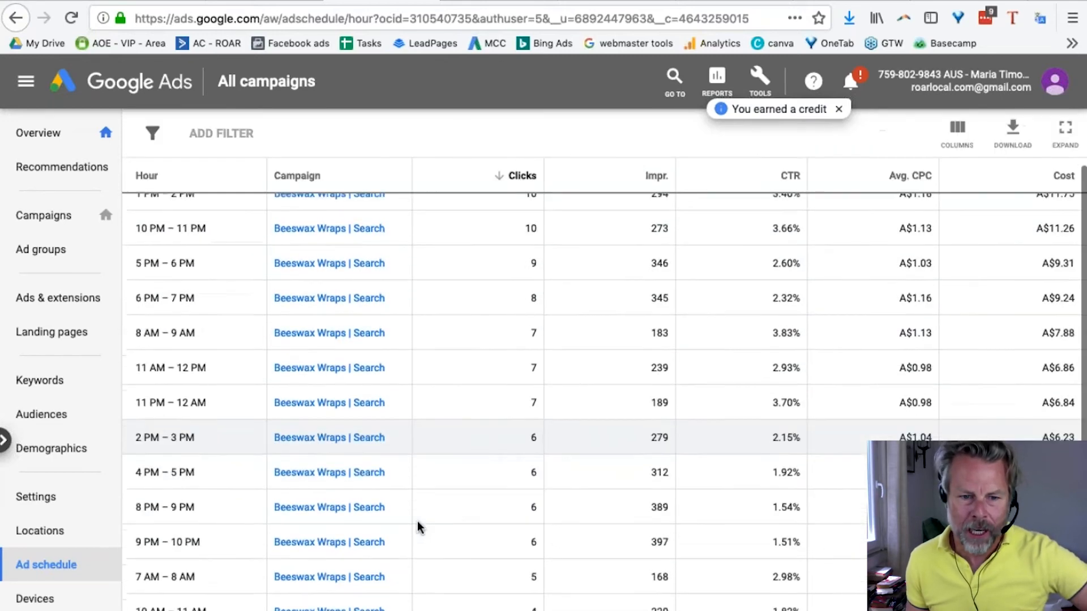
scroll(down, 3)
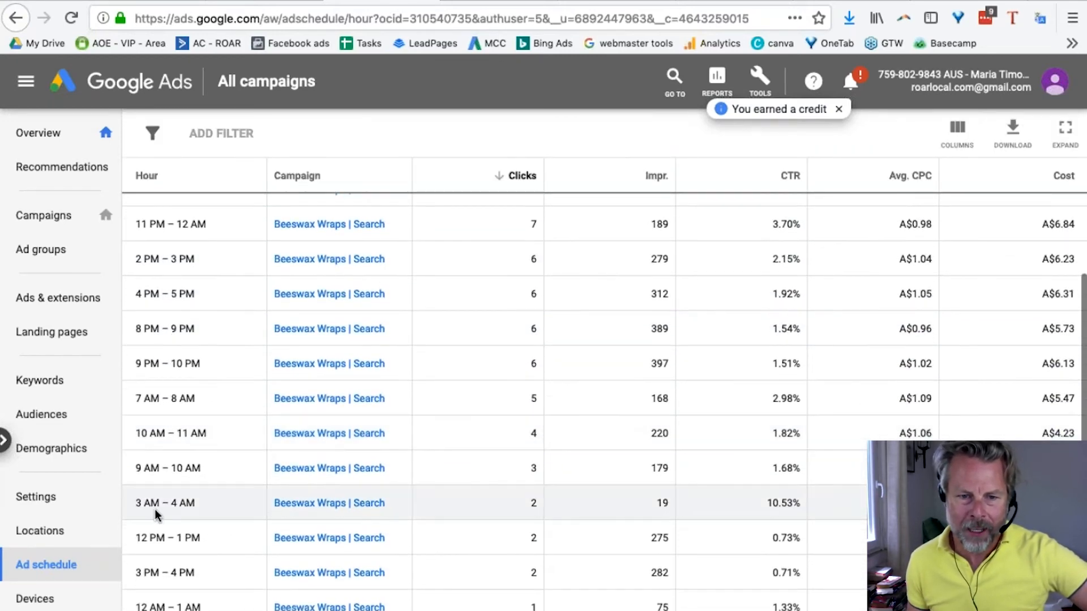
mouse_move(193, 501)
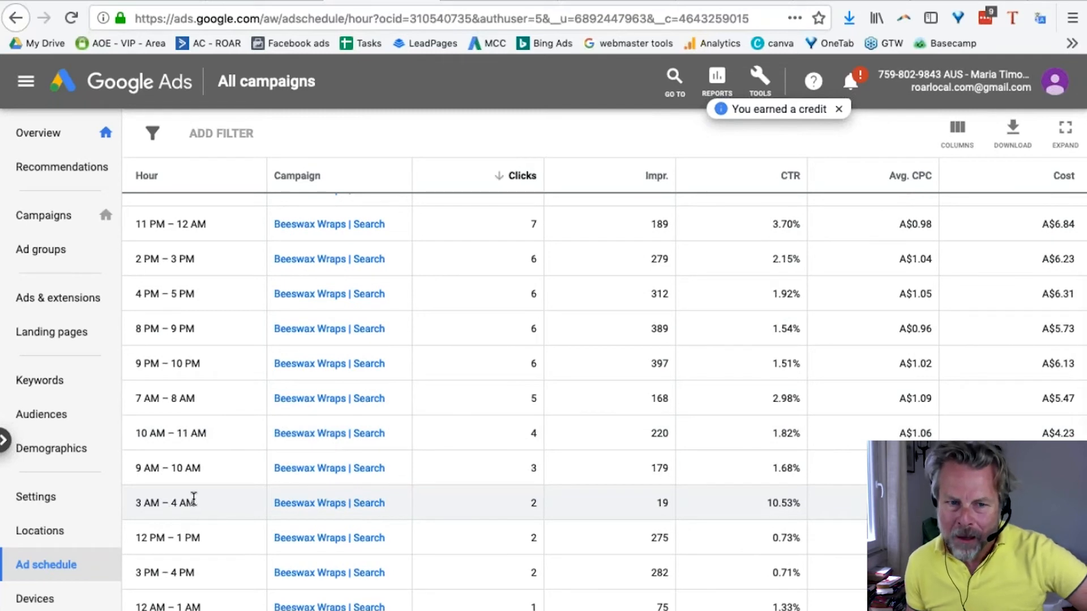
scroll(up, 3)
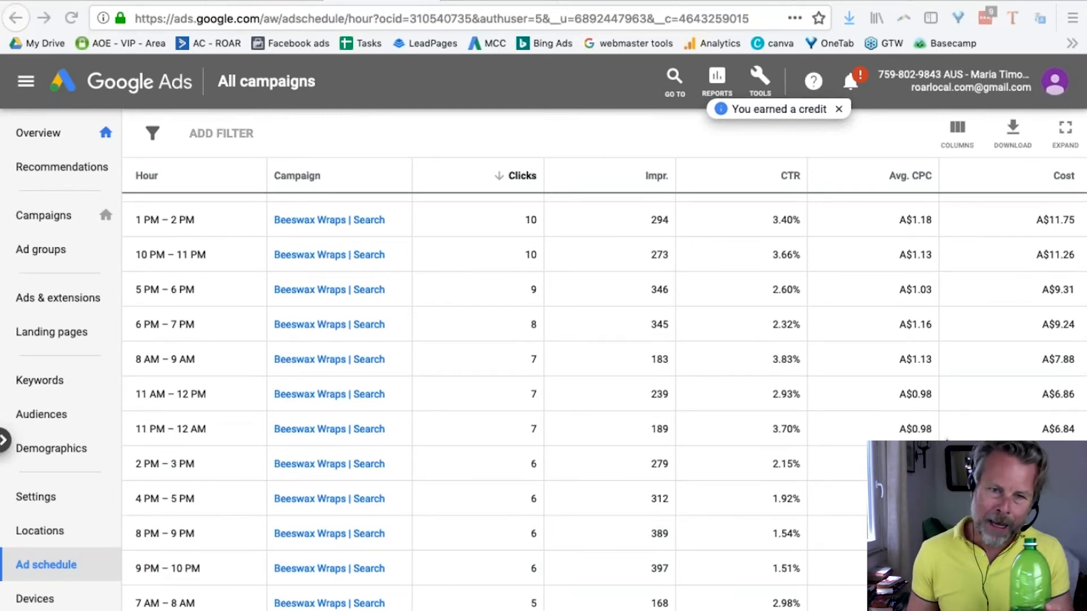
mouse_move(738, 414)
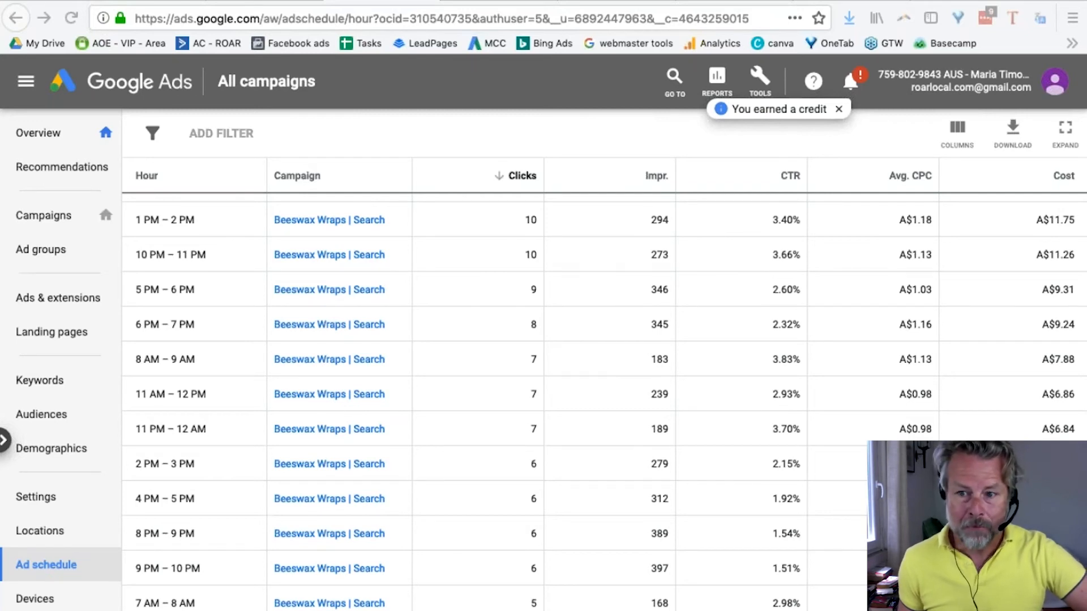
mouse_move(578, 426)
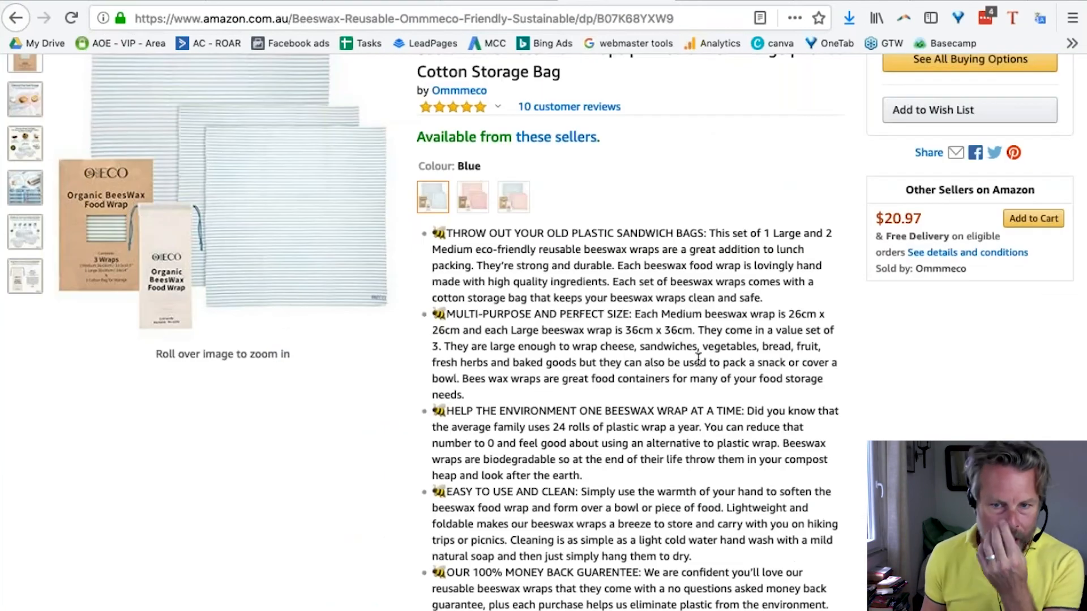
- Scroll to the top of Ommmeco's three-pack Beeswax Wrap listing at $20.97
scroll(up, 3)
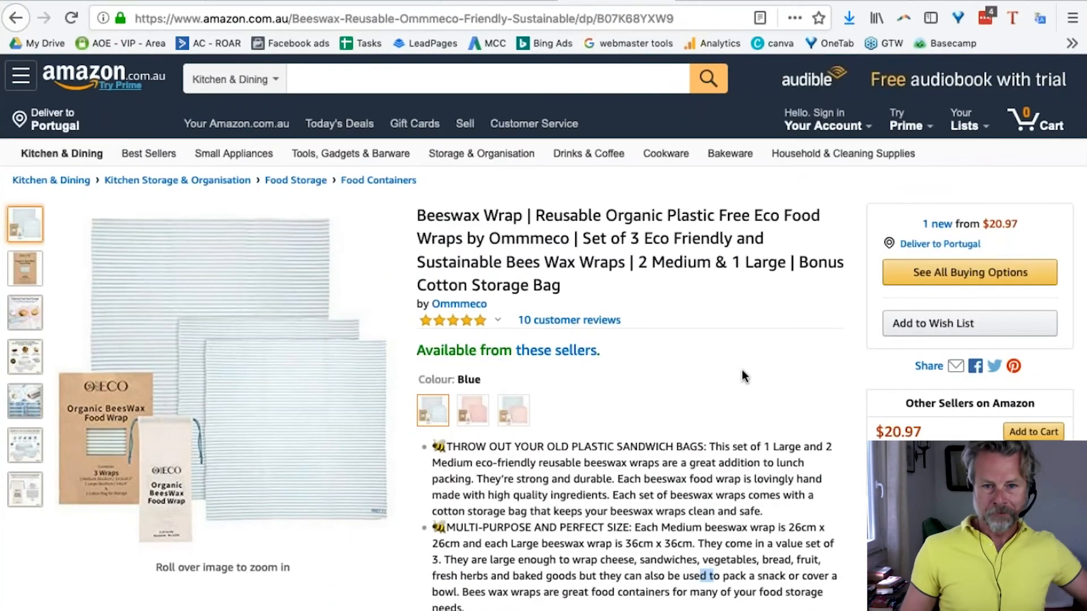
mouse_move(648, 262)
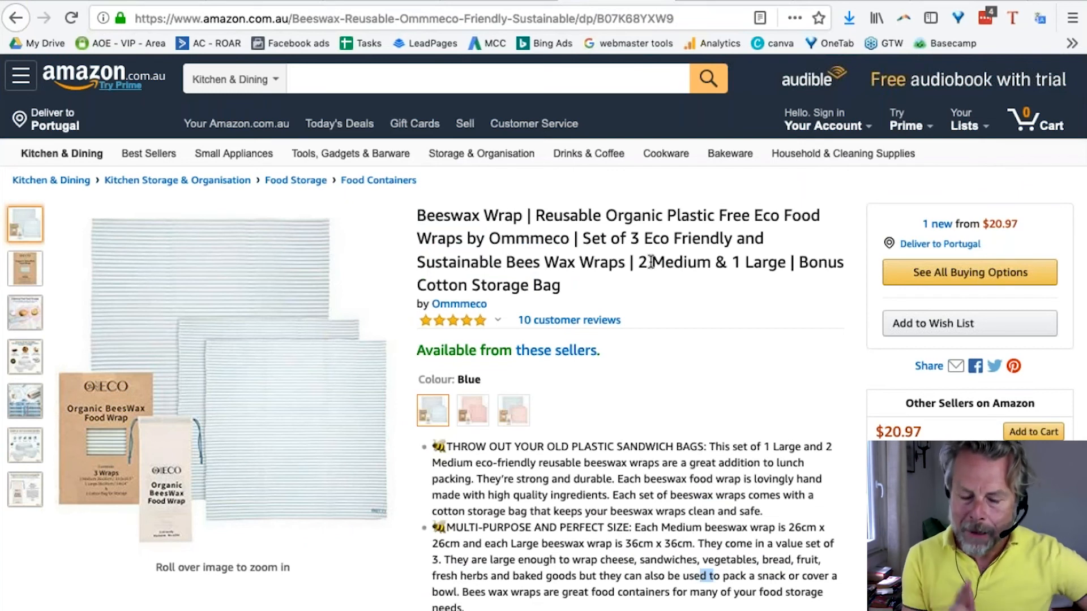